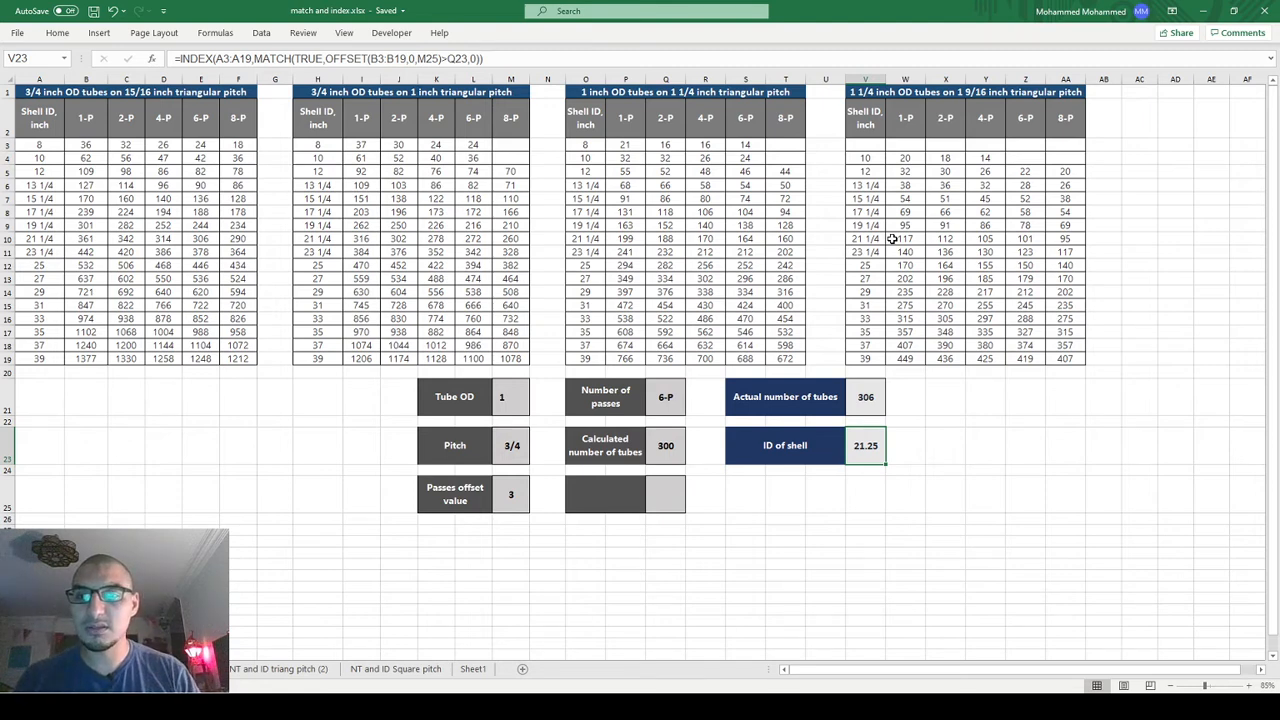
pyautogui.moveTo(548, 130)
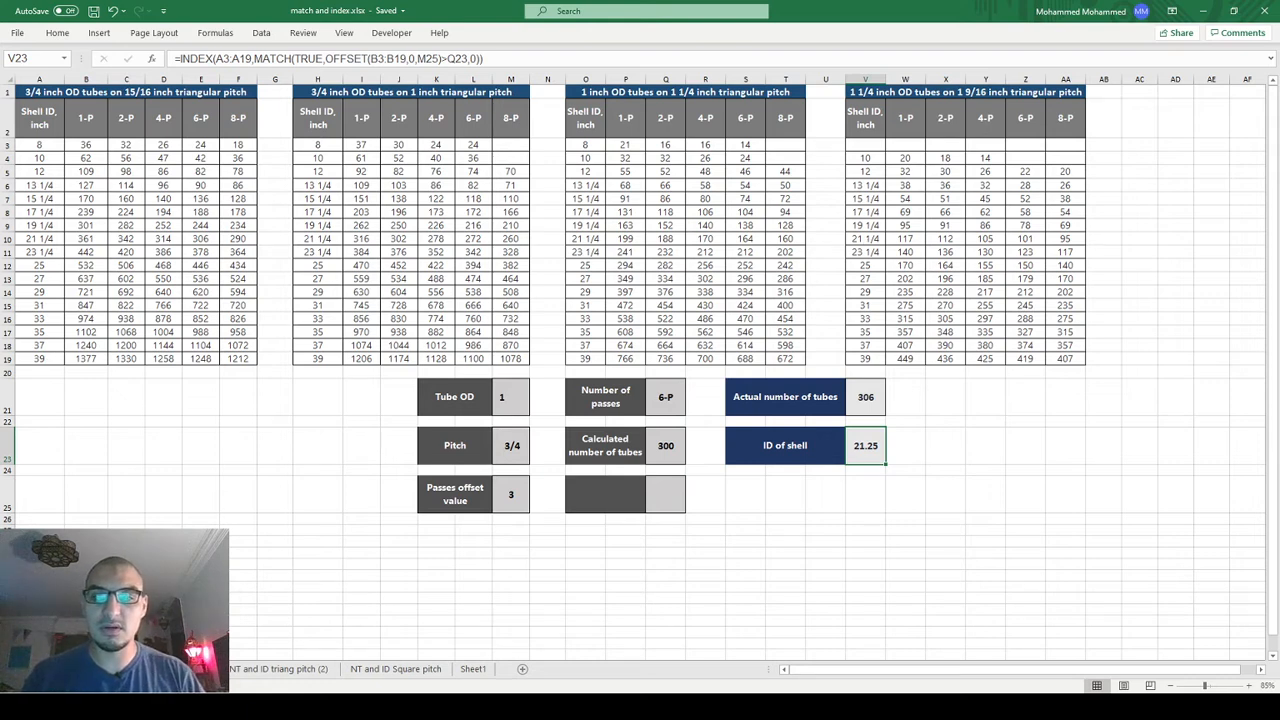
pyautogui.moveTo(595, 423)
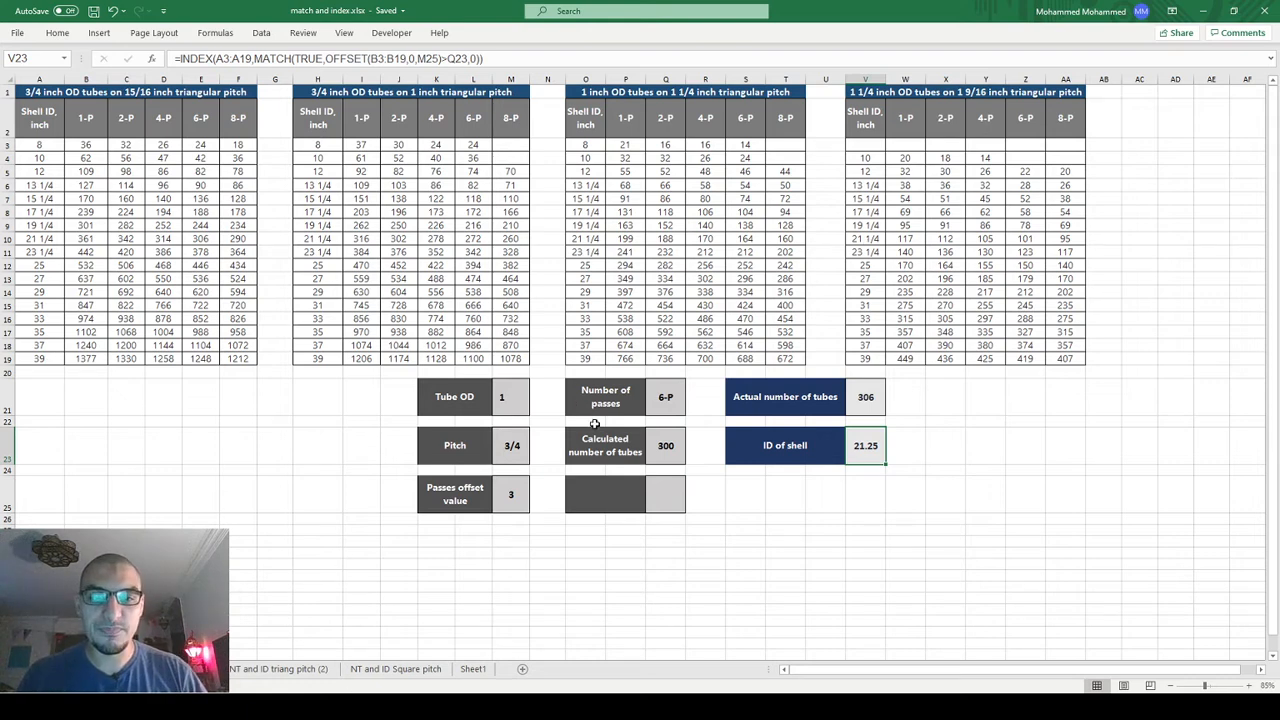
pyautogui.moveTo(457, 421)
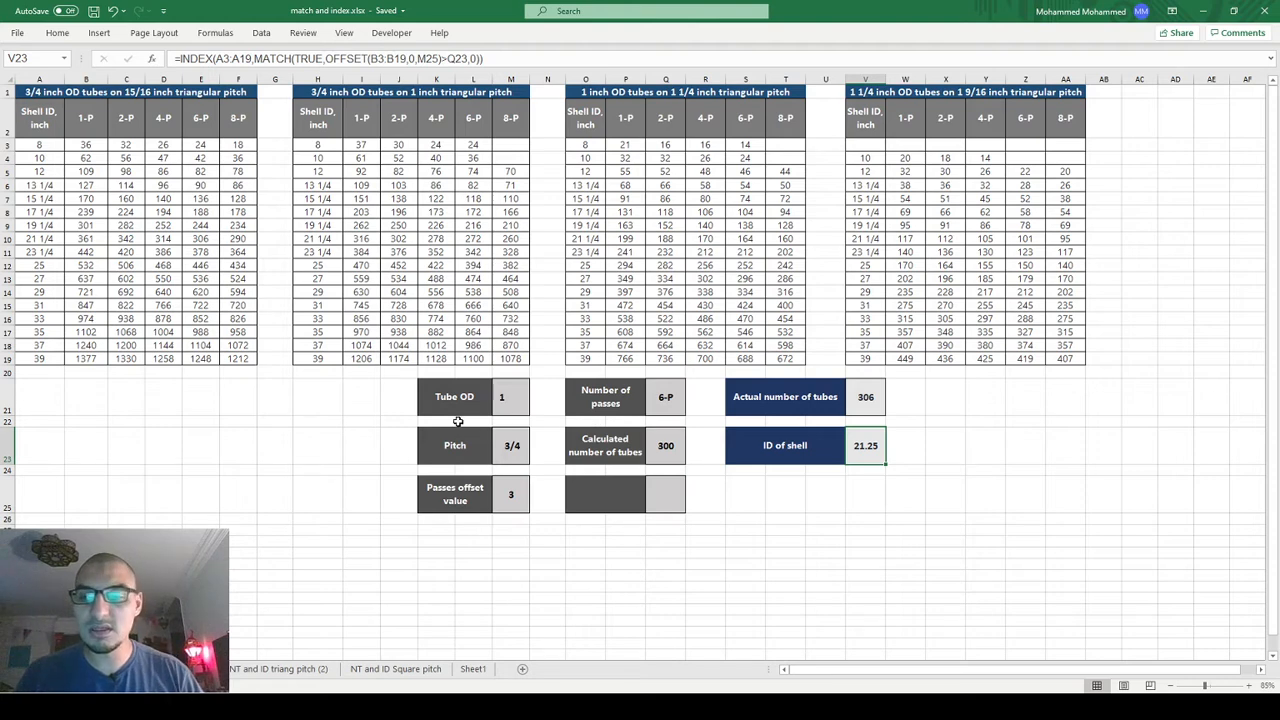
# - Check the Pitch input, try 4-P passes then restore 6-P, and inspect the actual-tubes formula
pyautogui.click(511, 445)
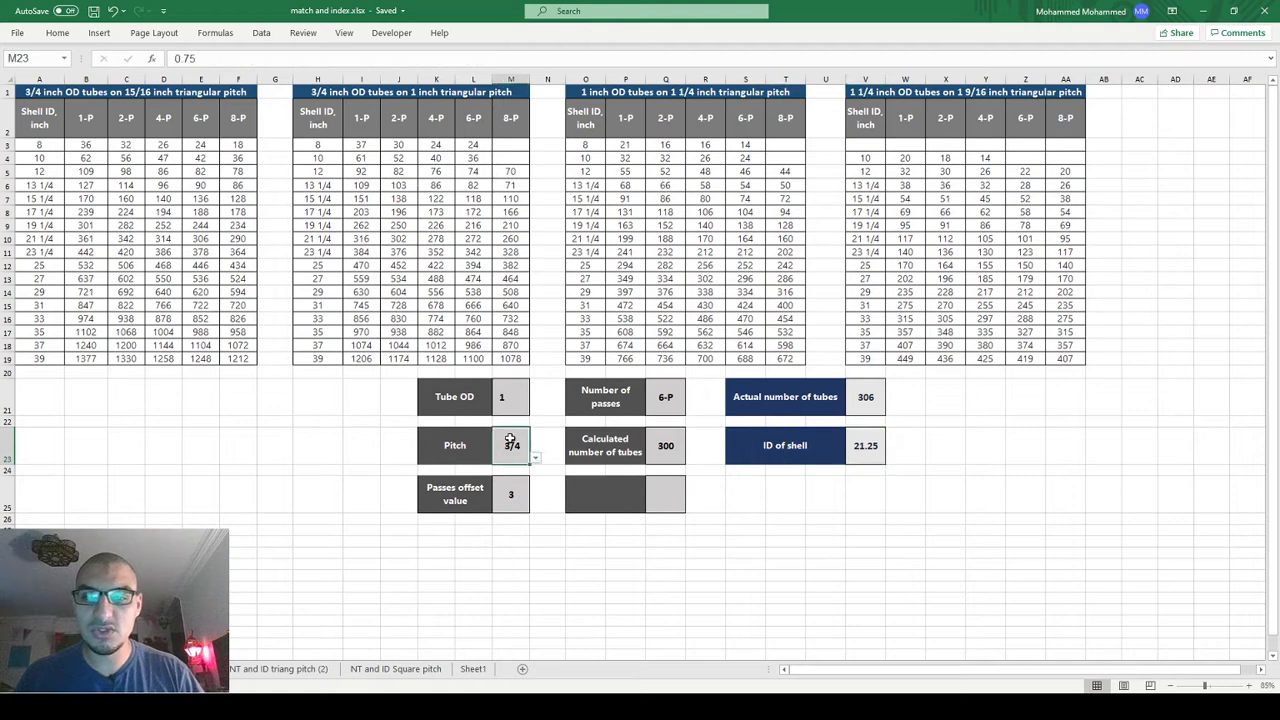
pyautogui.click(691, 397)
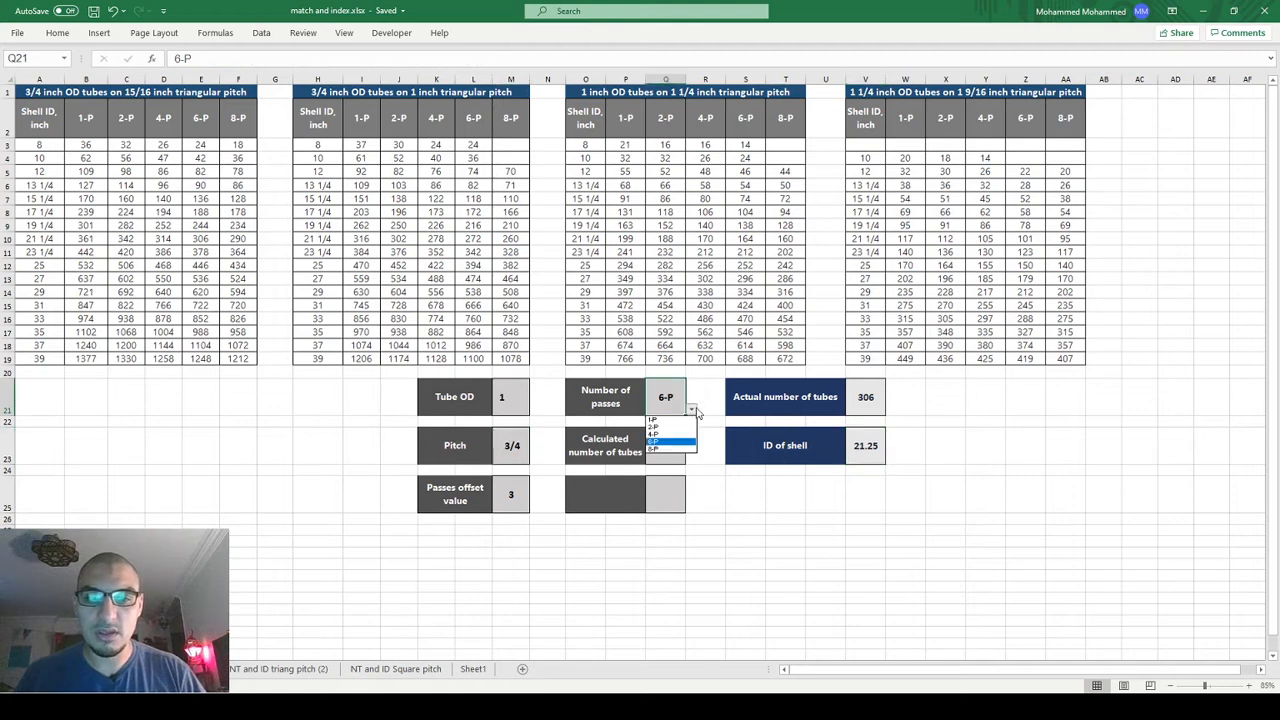
pyautogui.click(664, 434)
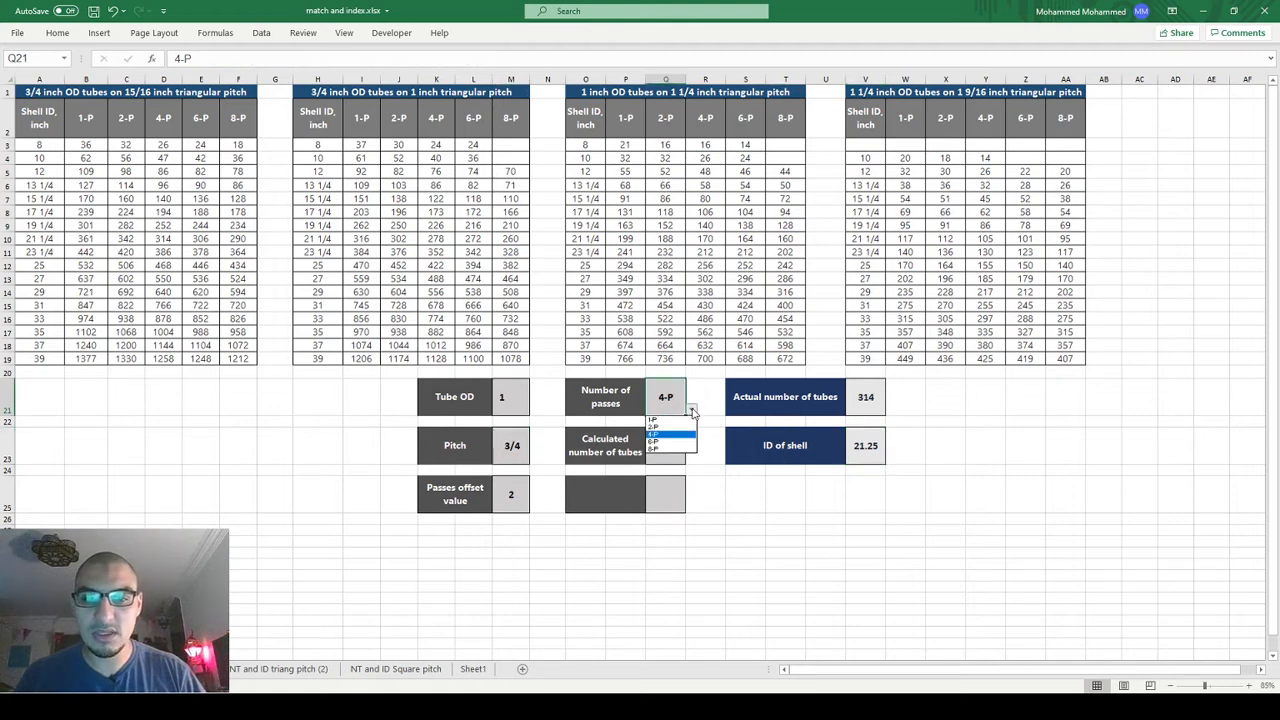
pyautogui.click(657, 441)
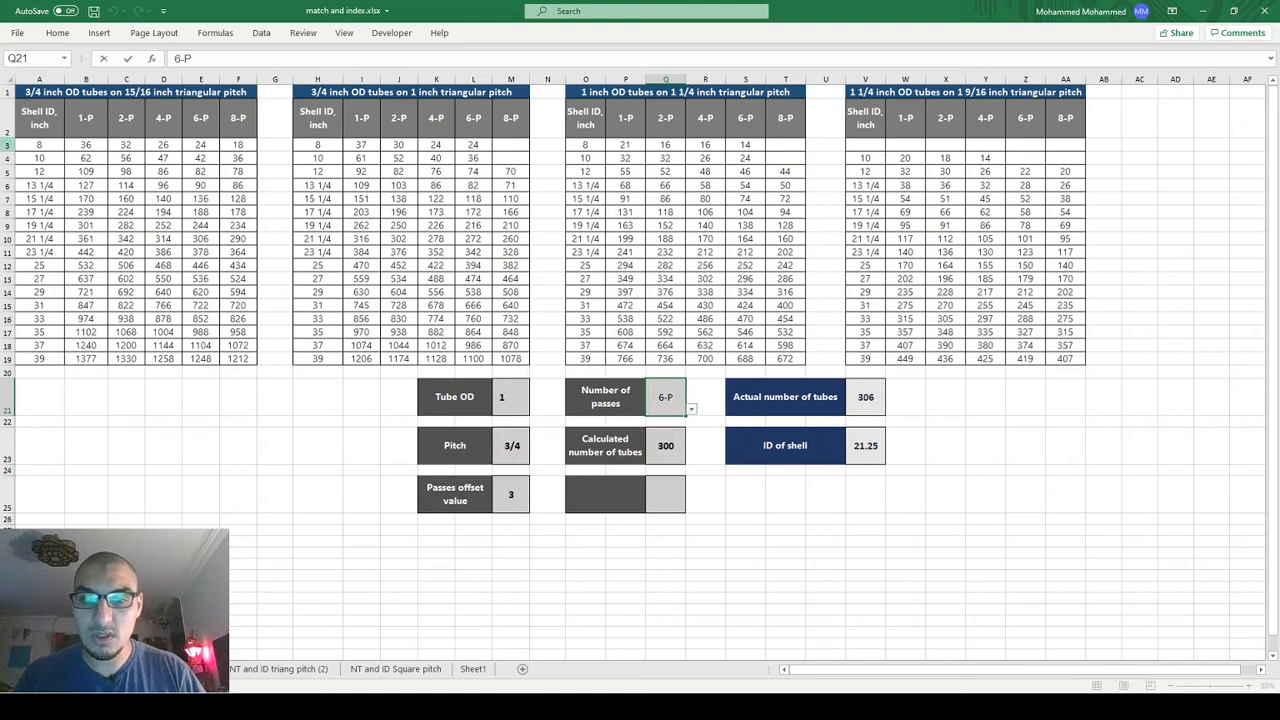
pyautogui.click(867, 397)
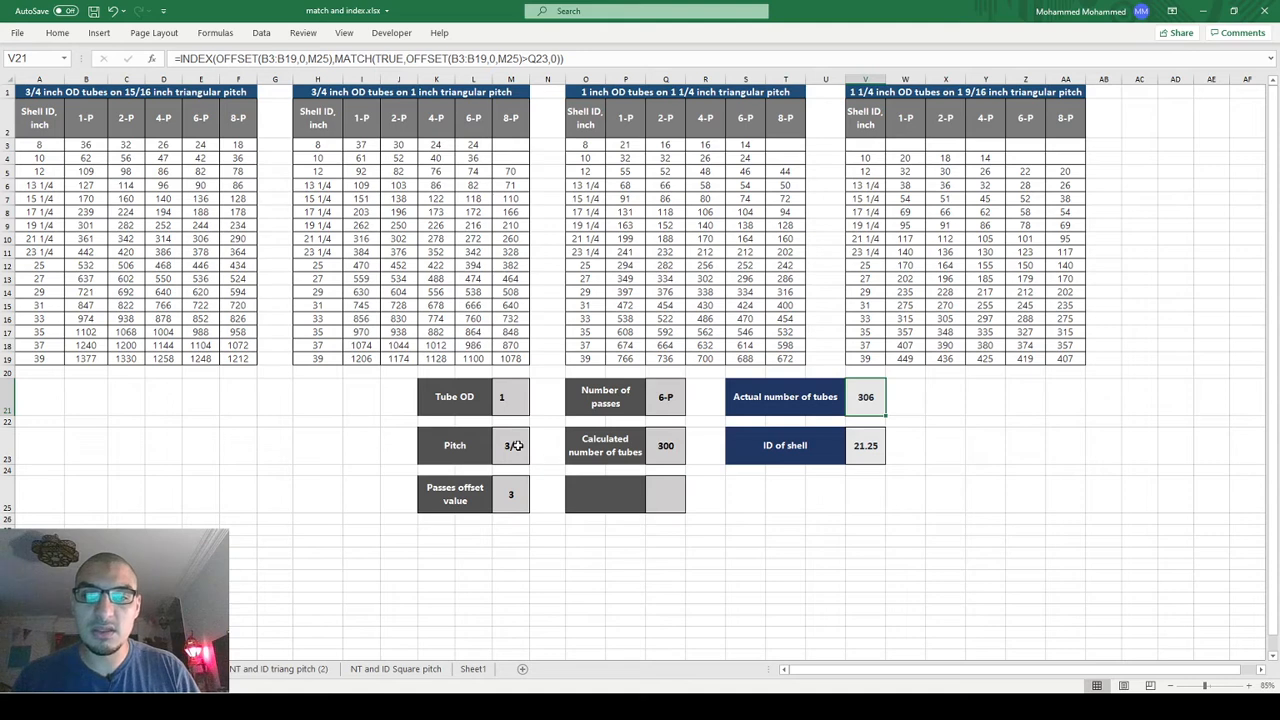
# - Review the Pitch and Tube OD input cells and the existing Tube OD choice list
pyautogui.click(533, 457)
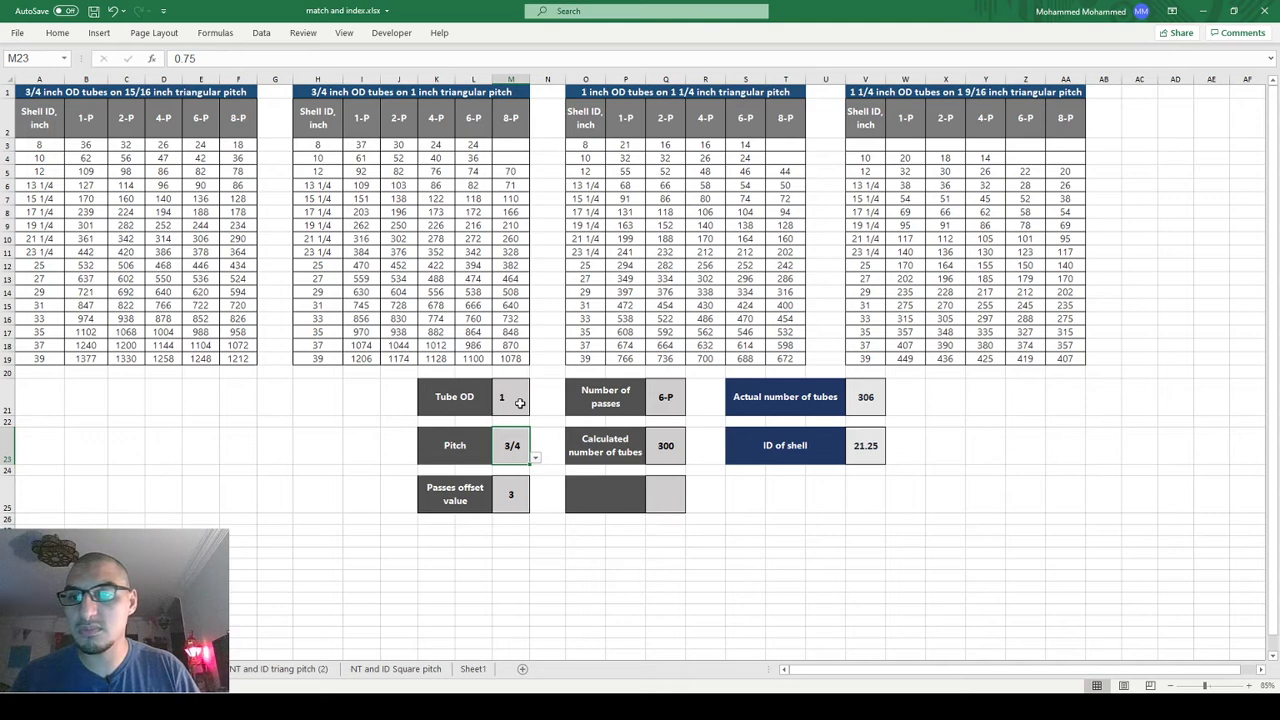
pyautogui.moveTo(876, 92)
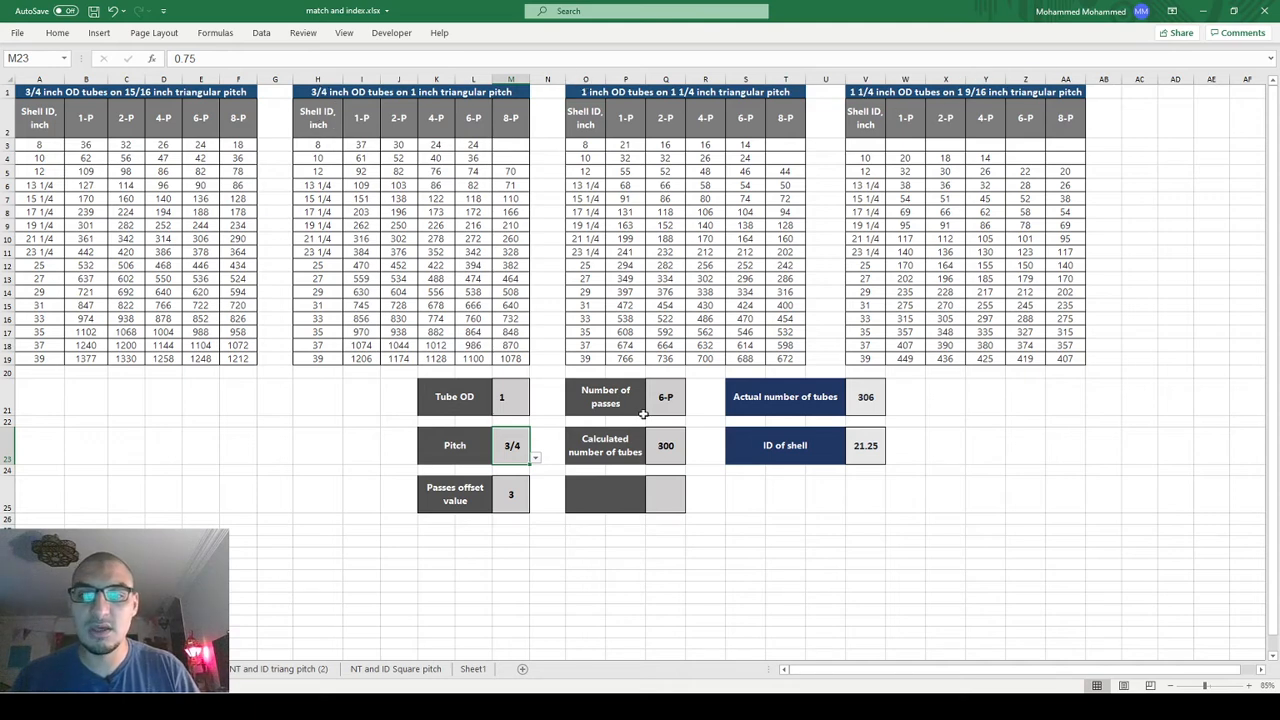
pyautogui.click(510, 397)
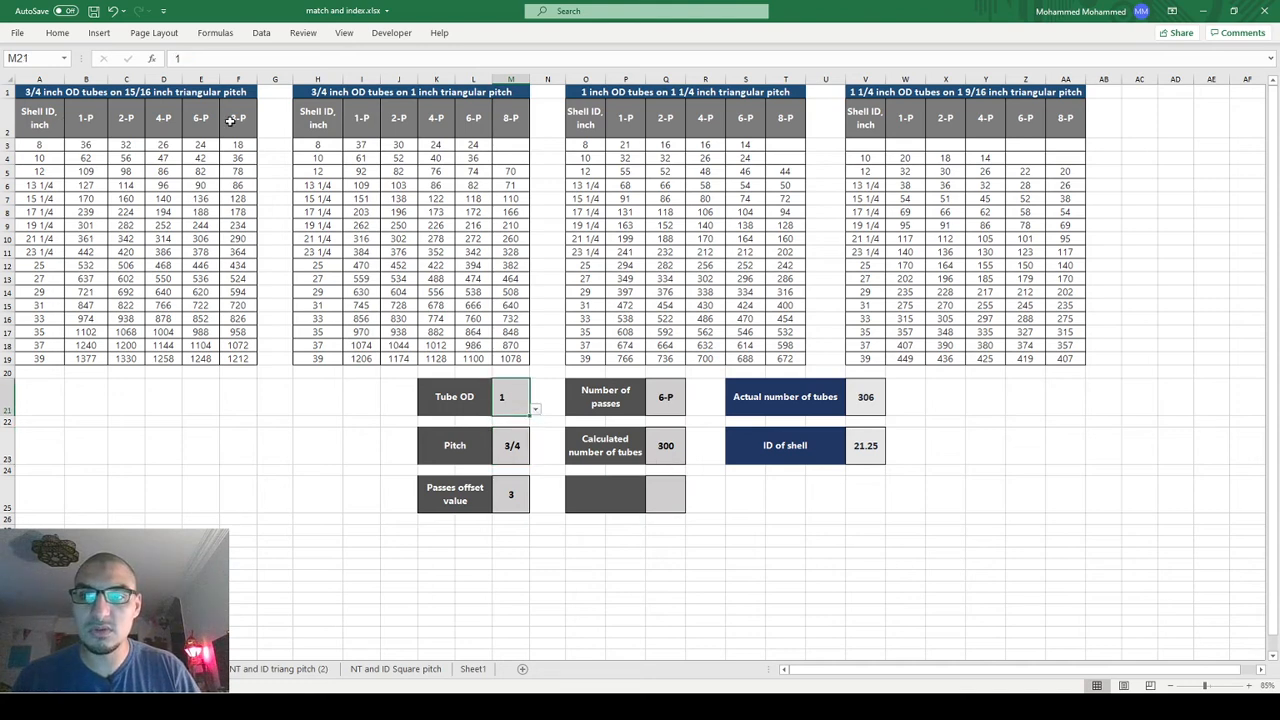
pyautogui.moveTo(659, 445)
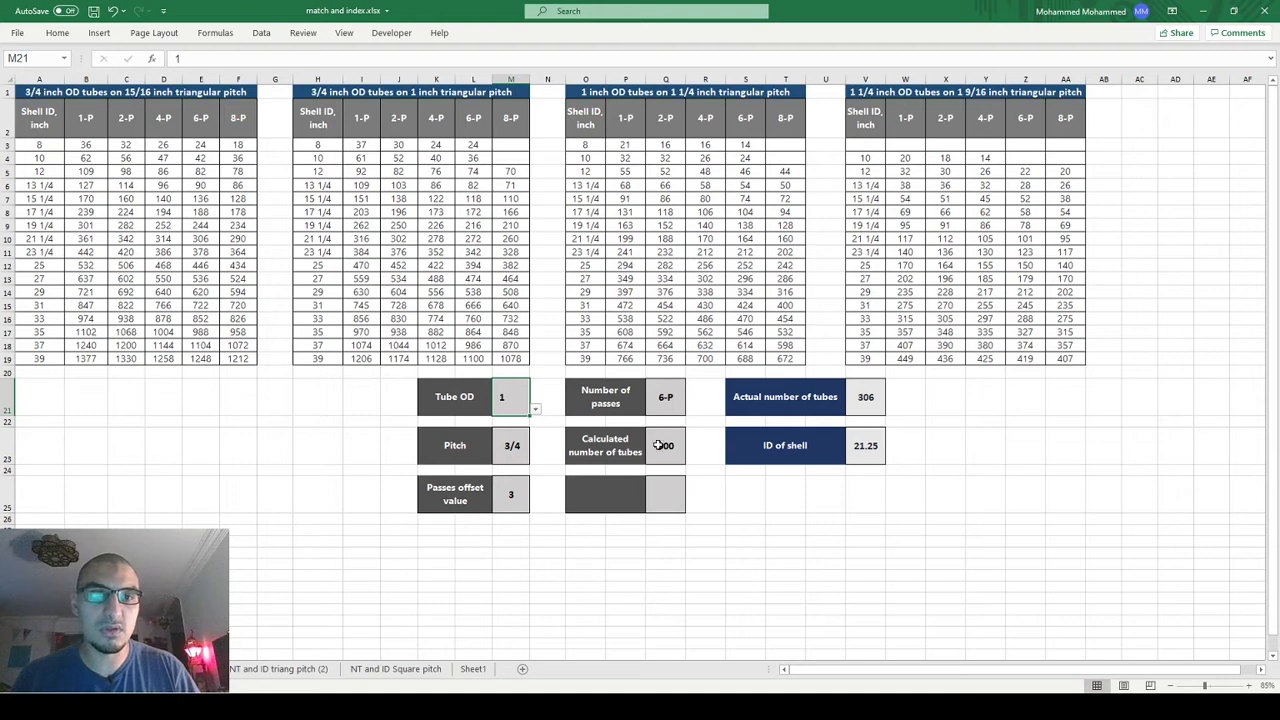
pyautogui.click(511, 445)
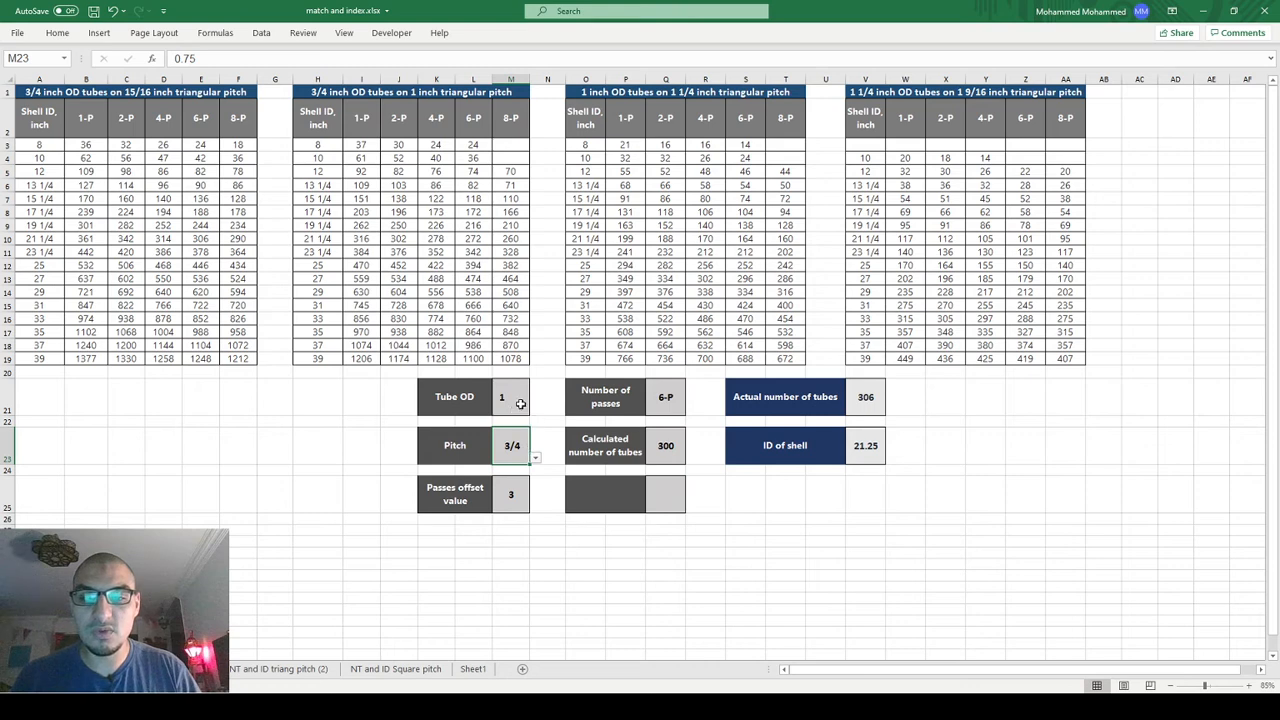
pyautogui.click(533, 411)
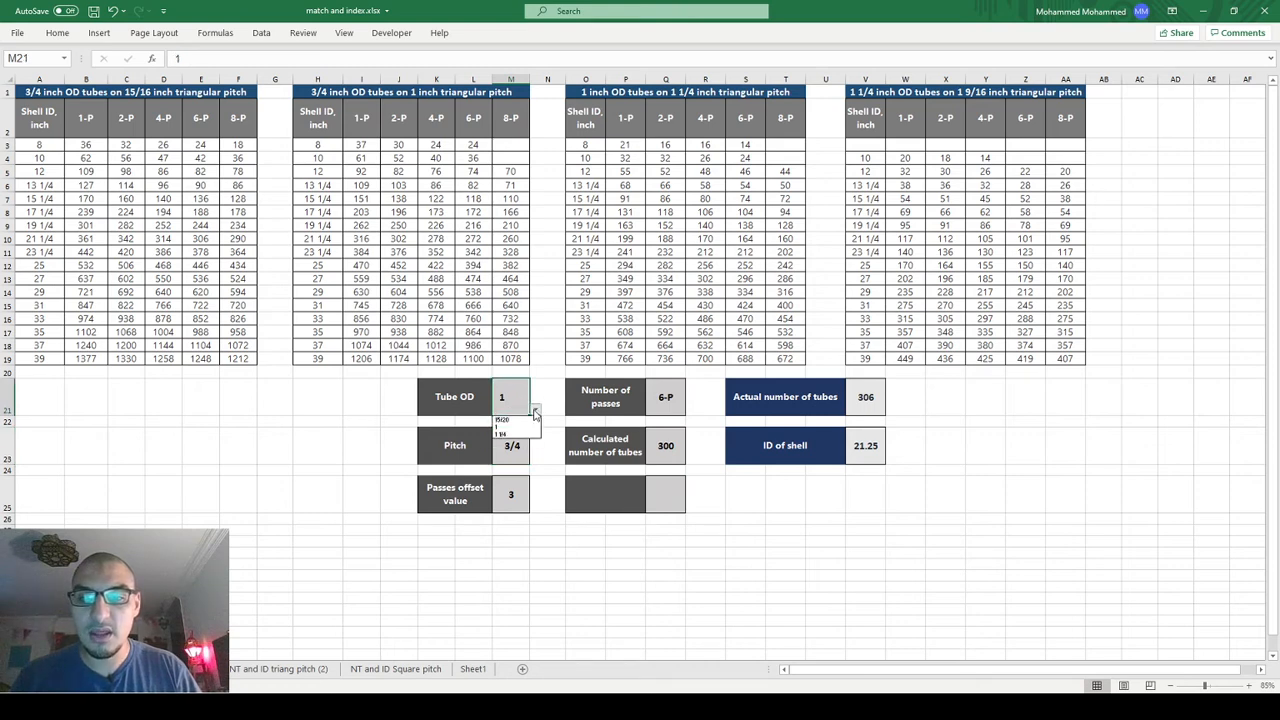
pyautogui.click(511, 445)
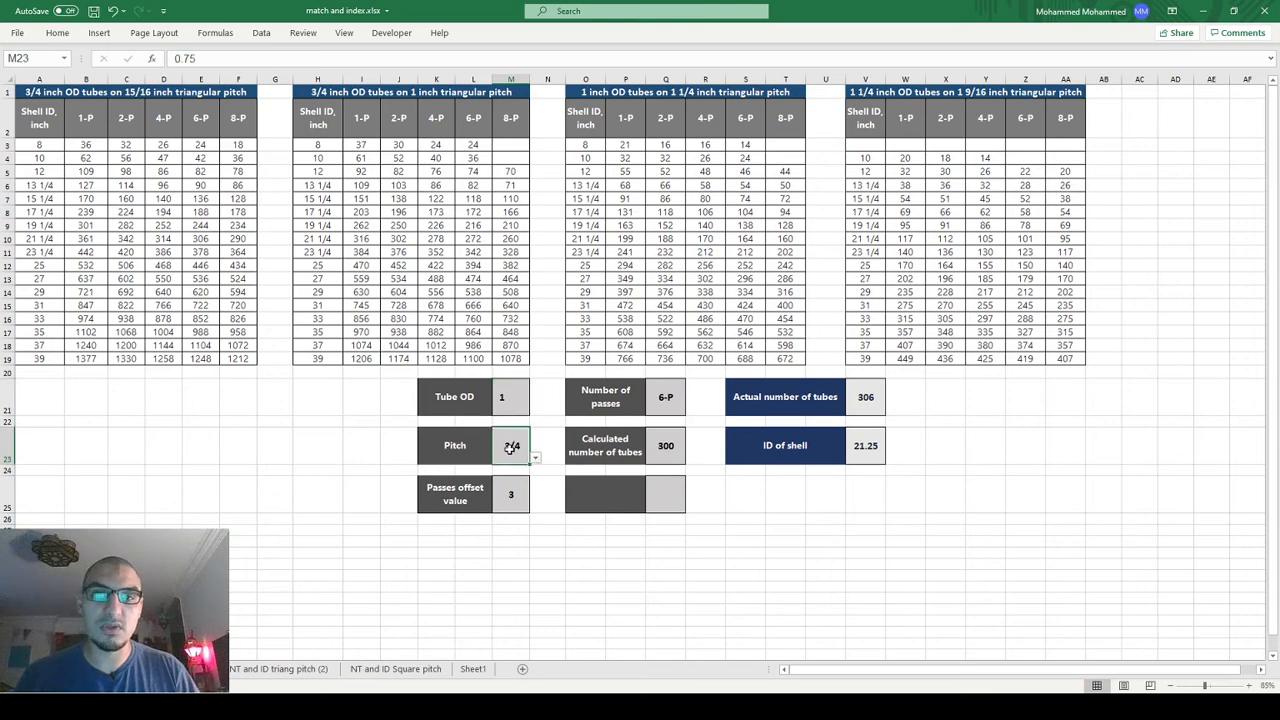
# - Give the Pitch cell a 15/16, 1, 1 1/4, 1 9/16 validation list and set Tube OD to 3/4
pyautogui.rightClick(508, 445)
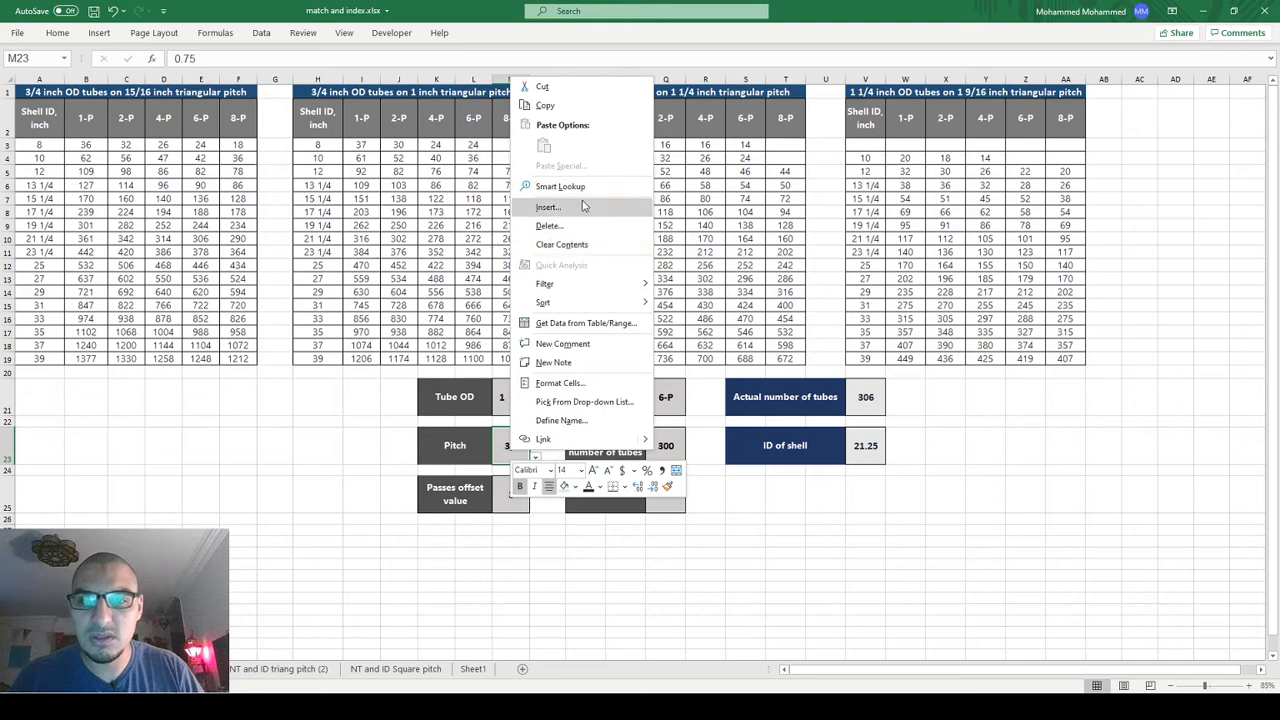
pyautogui.click(263, 33)
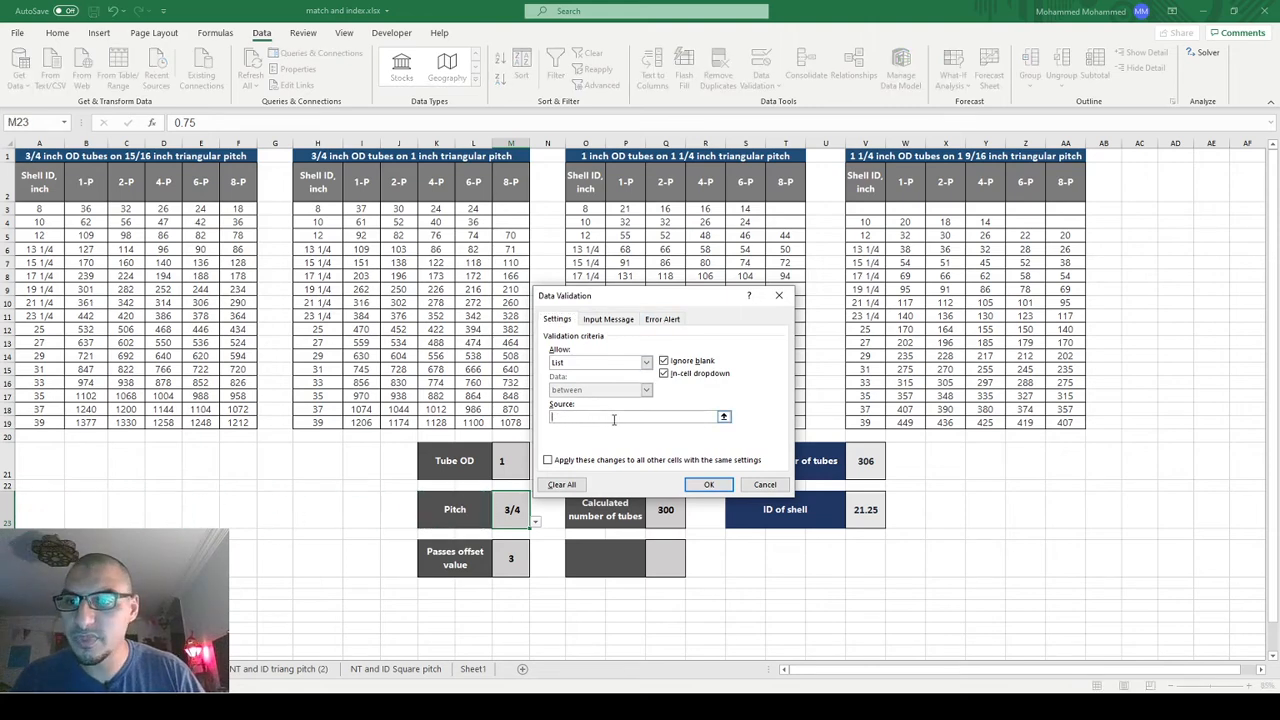
pyautogui.write('2')
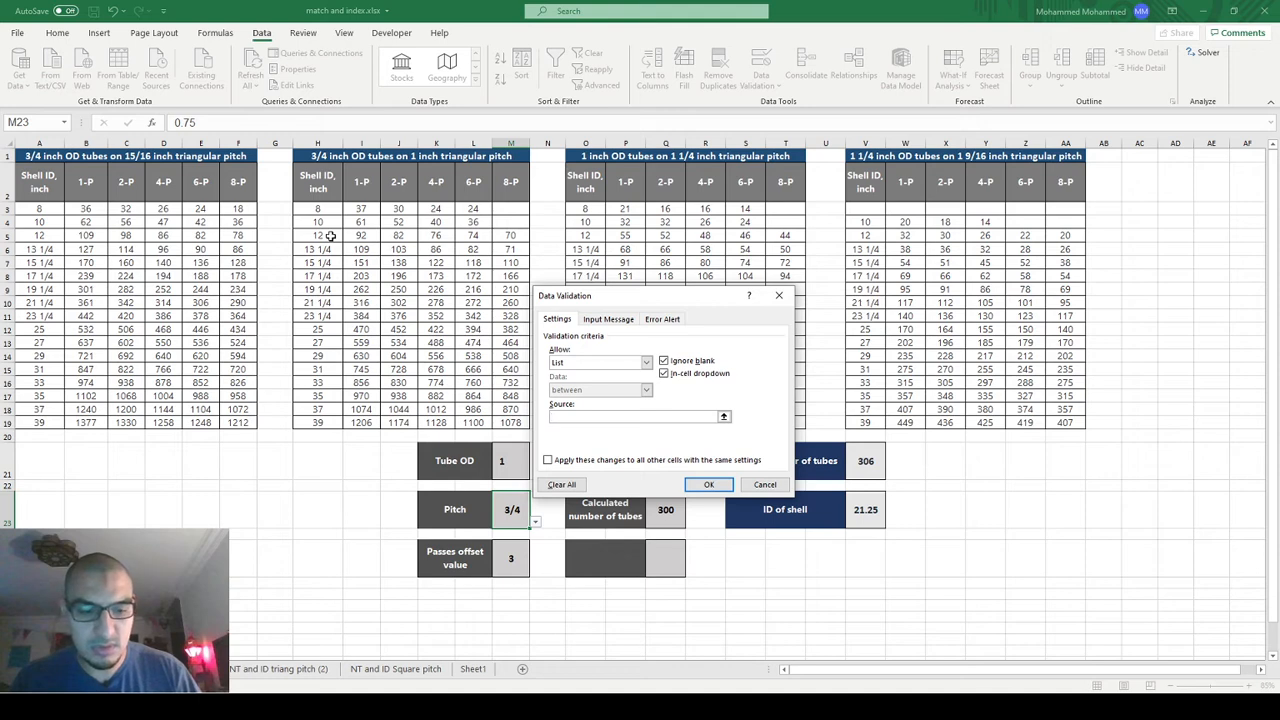
pyautogui.write('15/16, 1, 1 1/4, 1 9/')
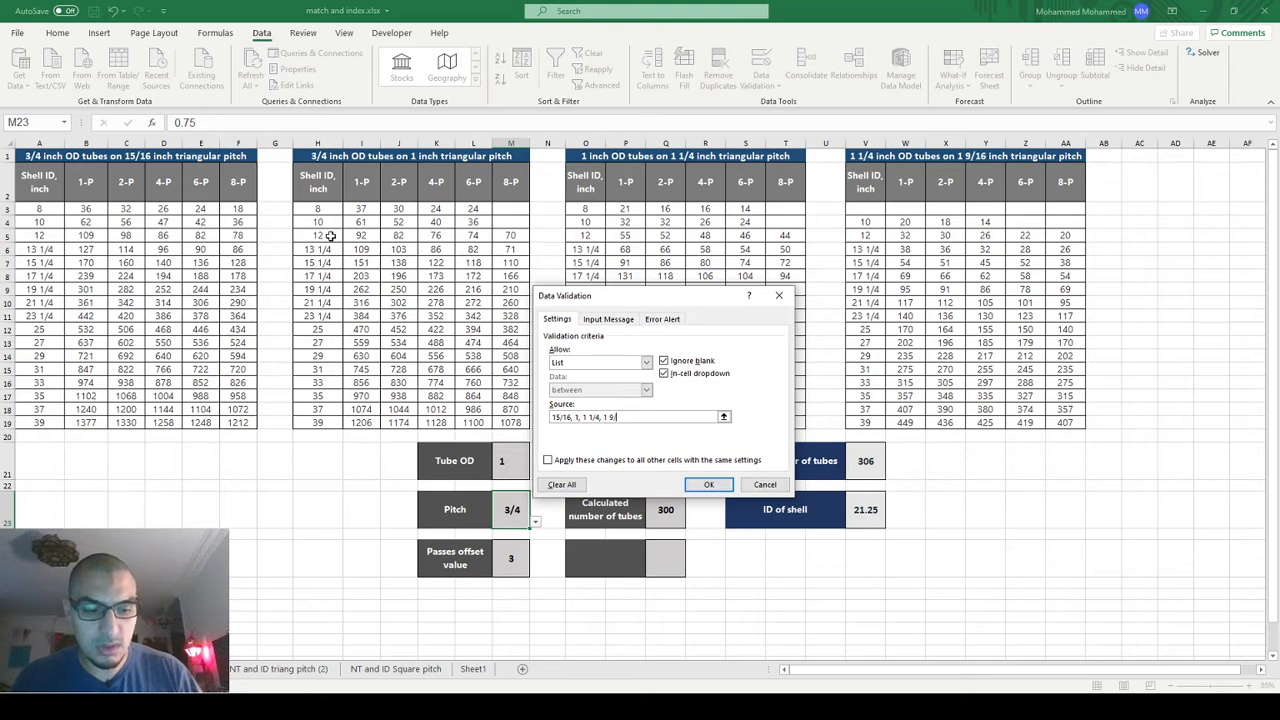
pyautogui.click(709, 484)
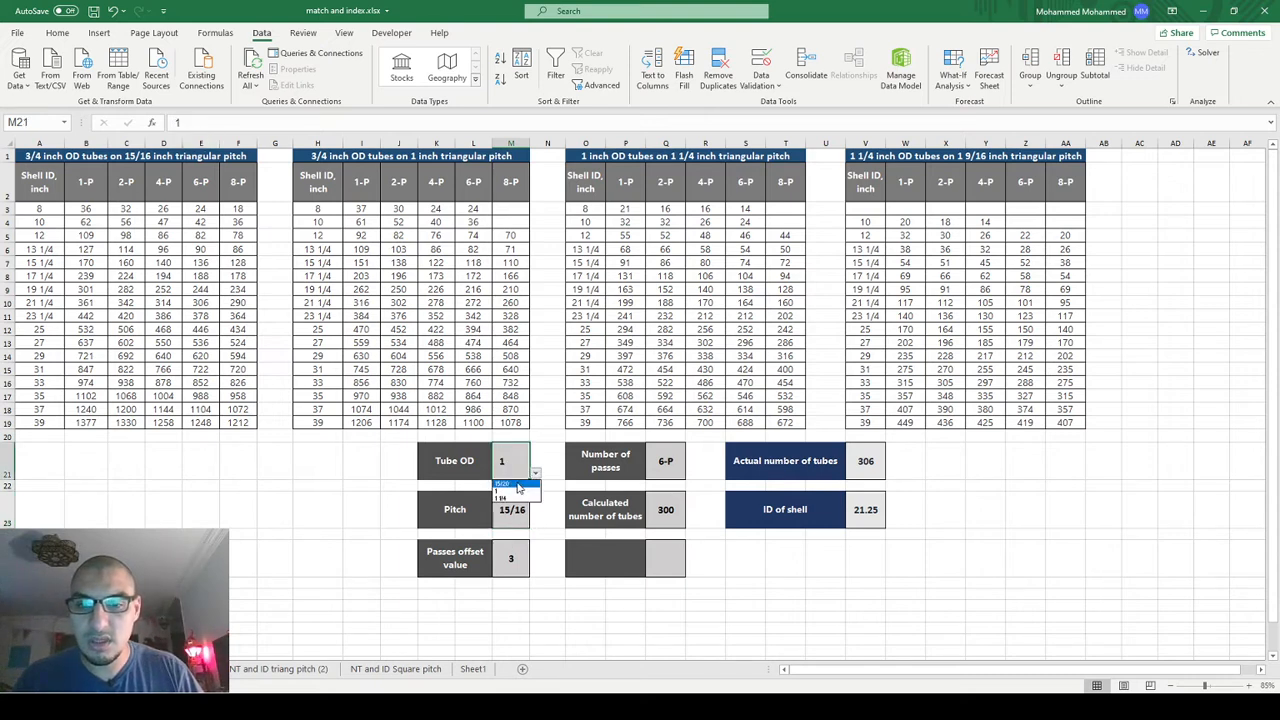
pyautogui.click(510, 494)
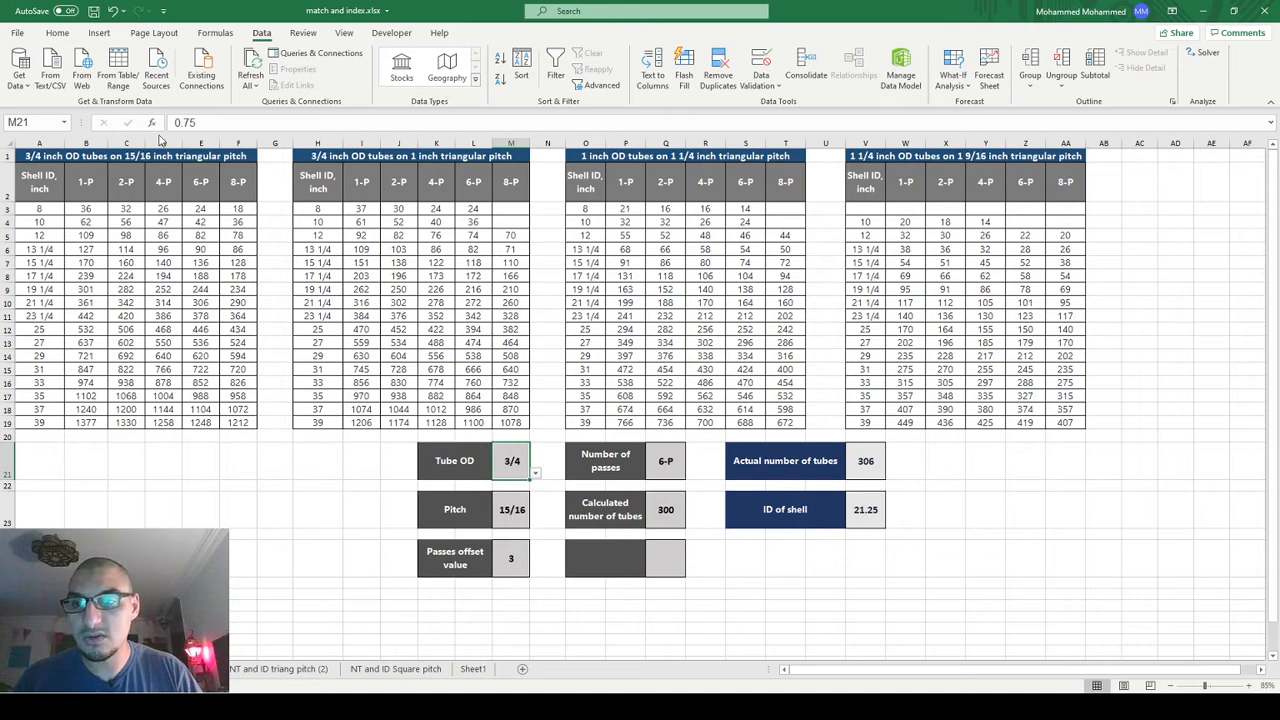
pyautogui.moveTo(934, 578)
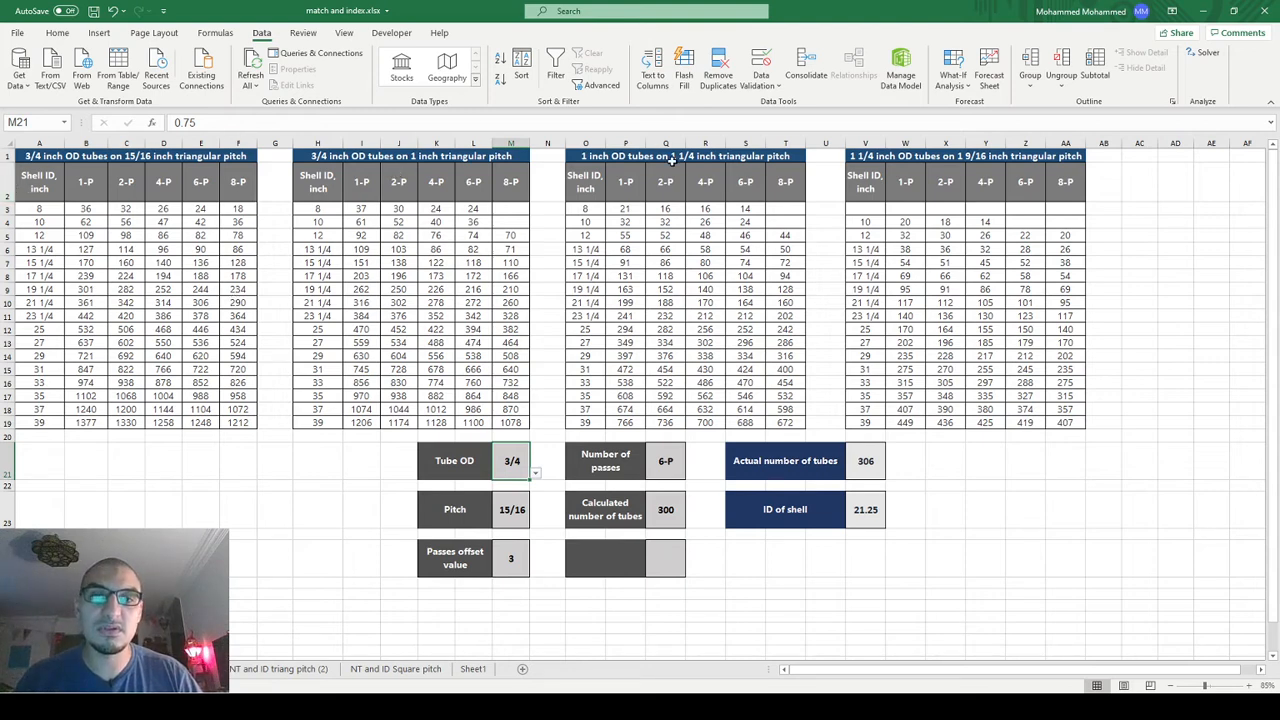
pyautogui.moveTo(453, 399)
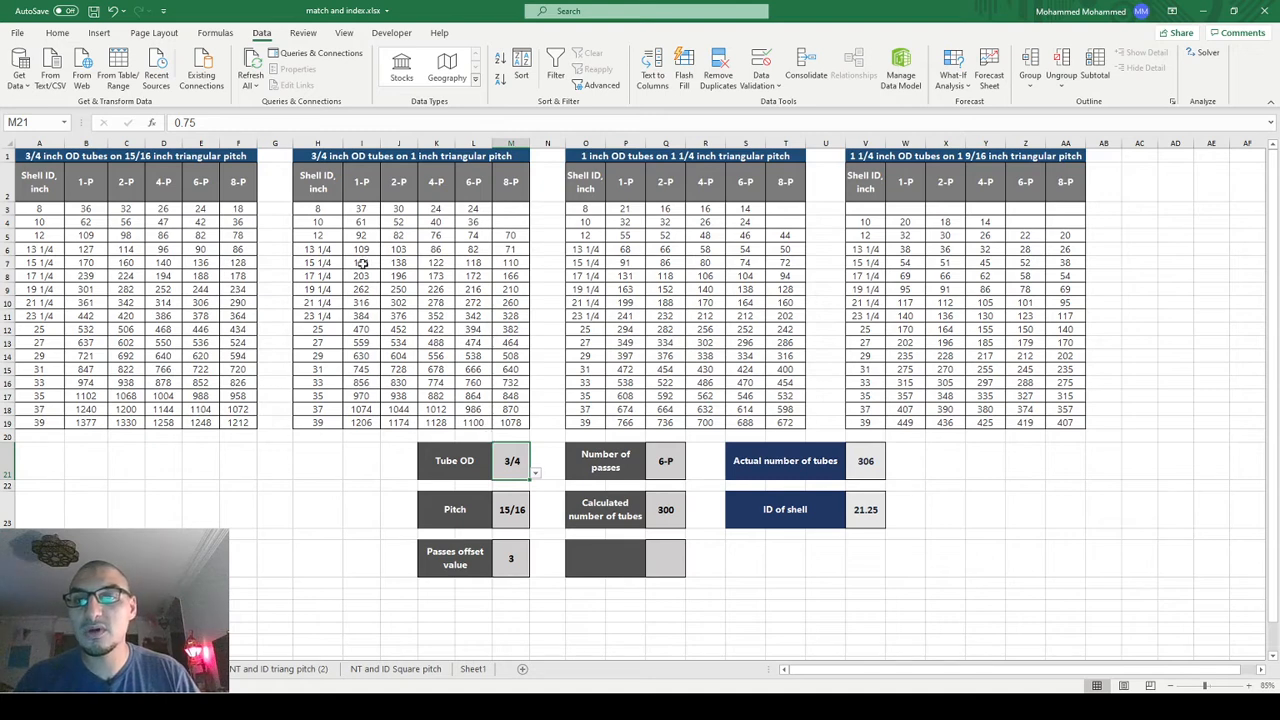
pyautogui.click(454, 557)
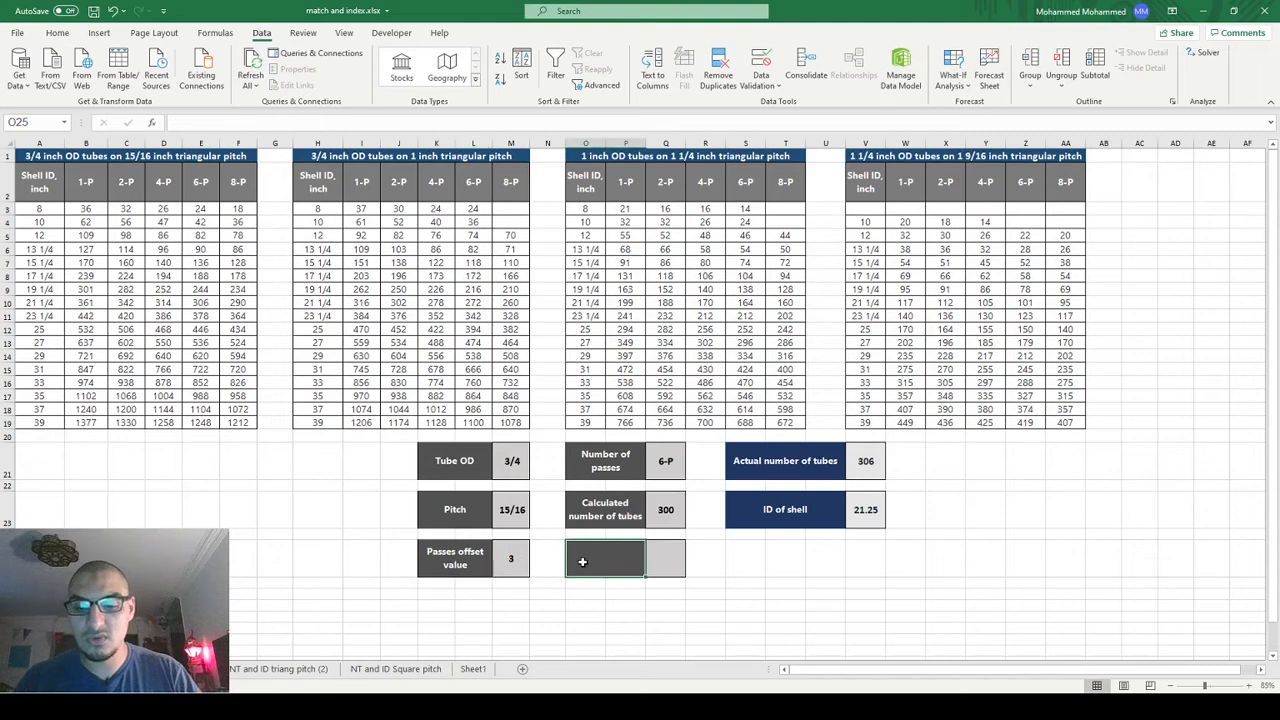
pyautogui.write('Table offset value')
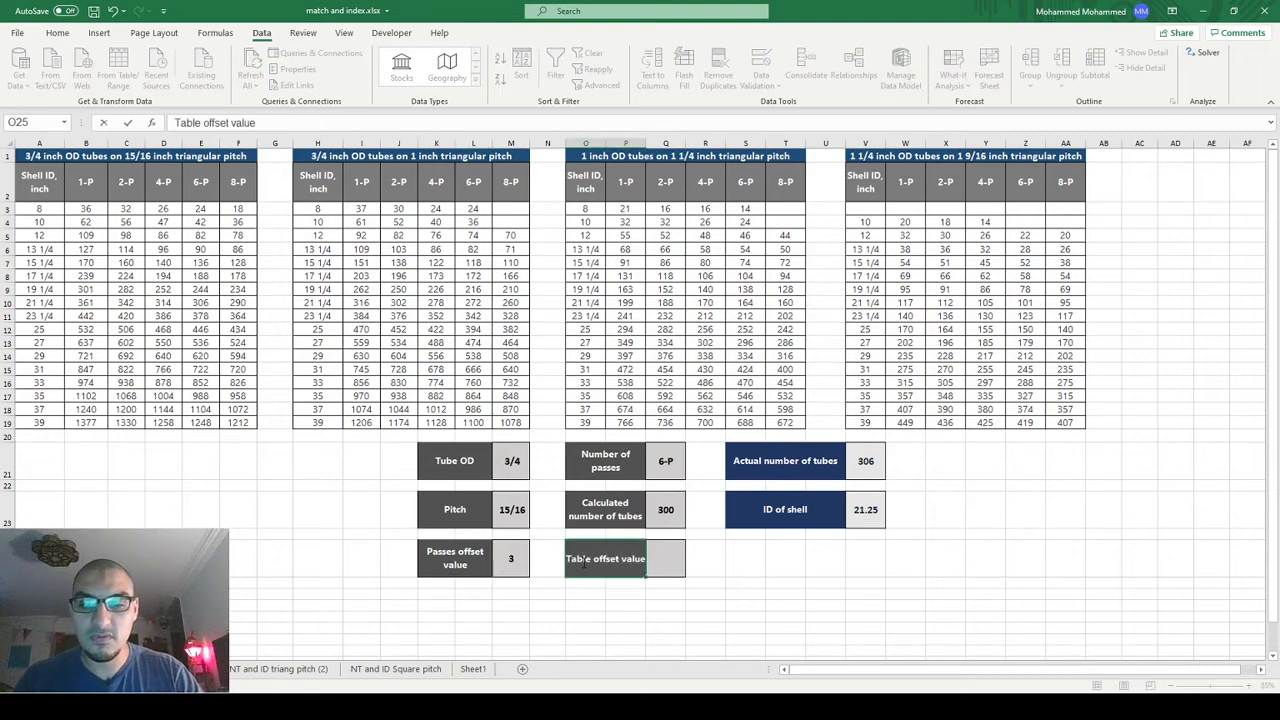
pyautogui.click(667, 558)
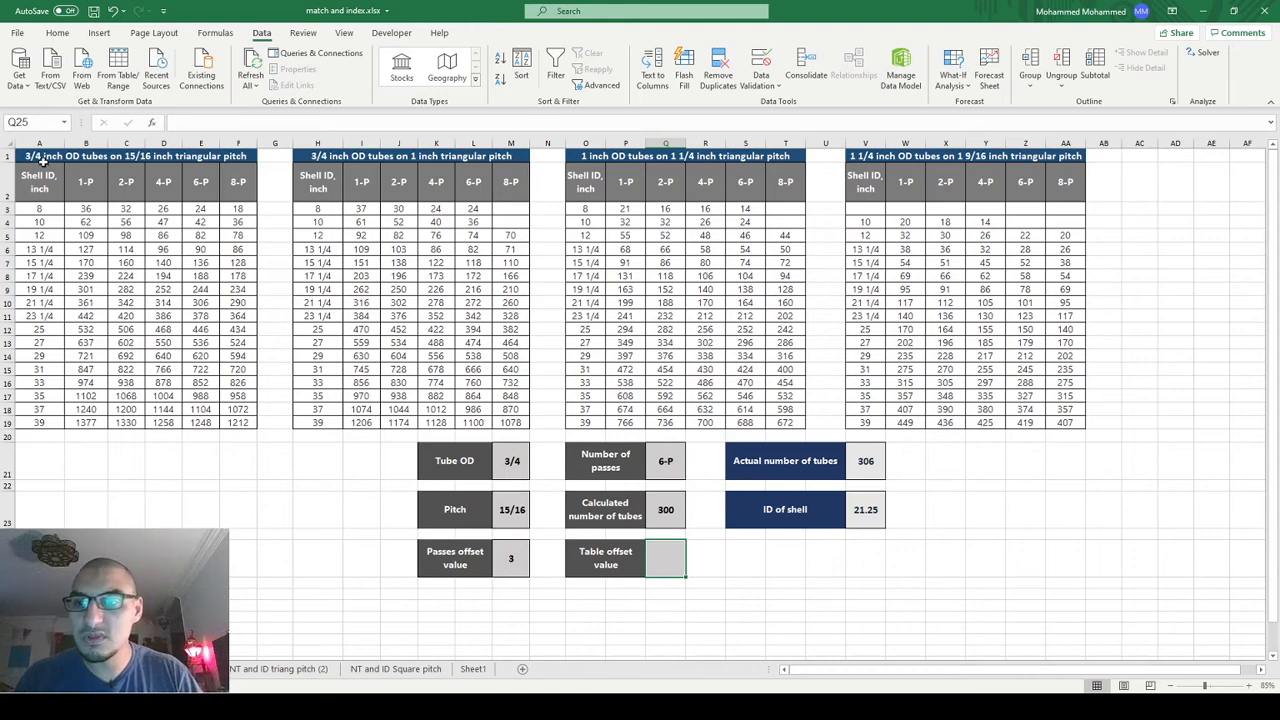
pyautogui.click(35, 182)
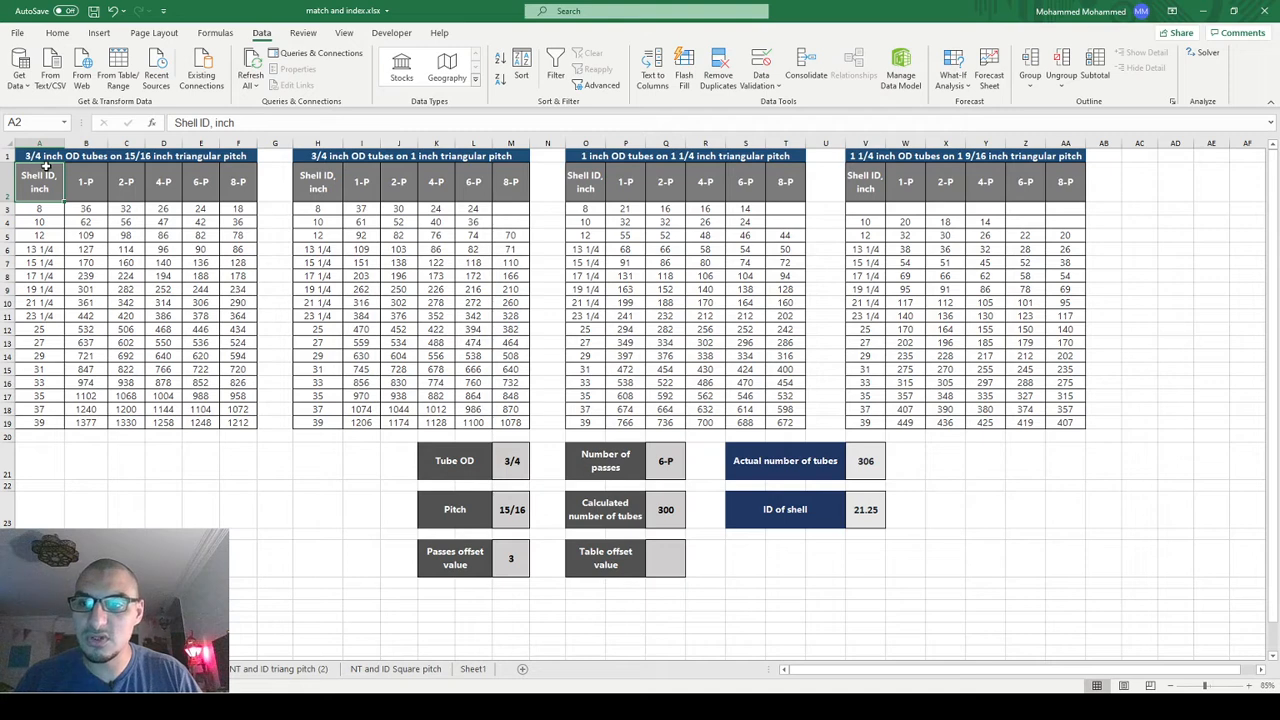
pyautogui.click(200, 182)
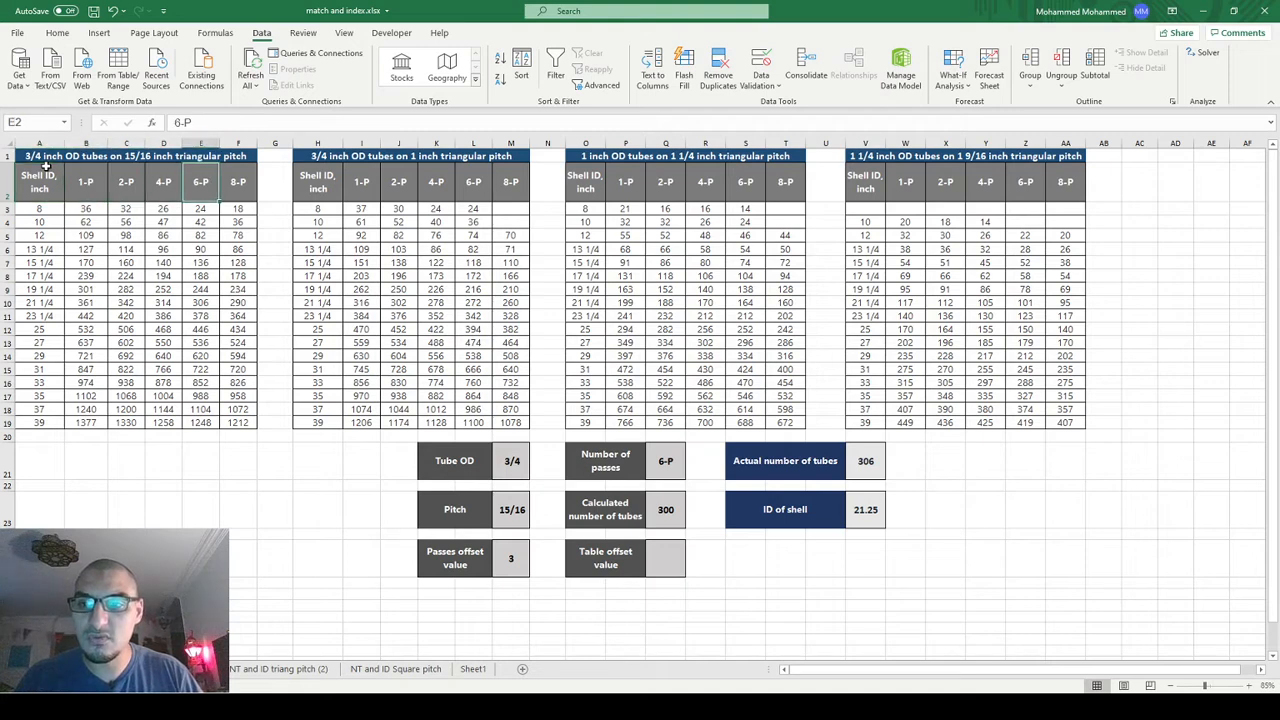
pyautogui.click(317, 183)
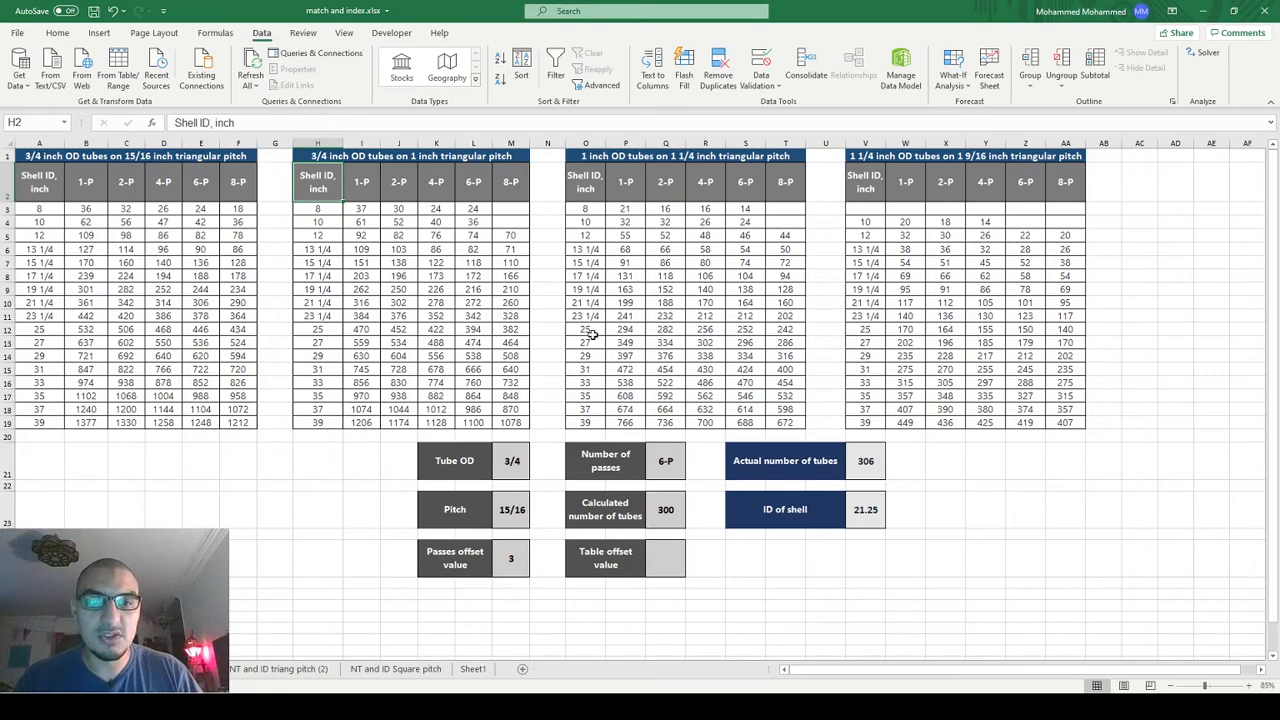
pyautogui.moveTo(680, 256)
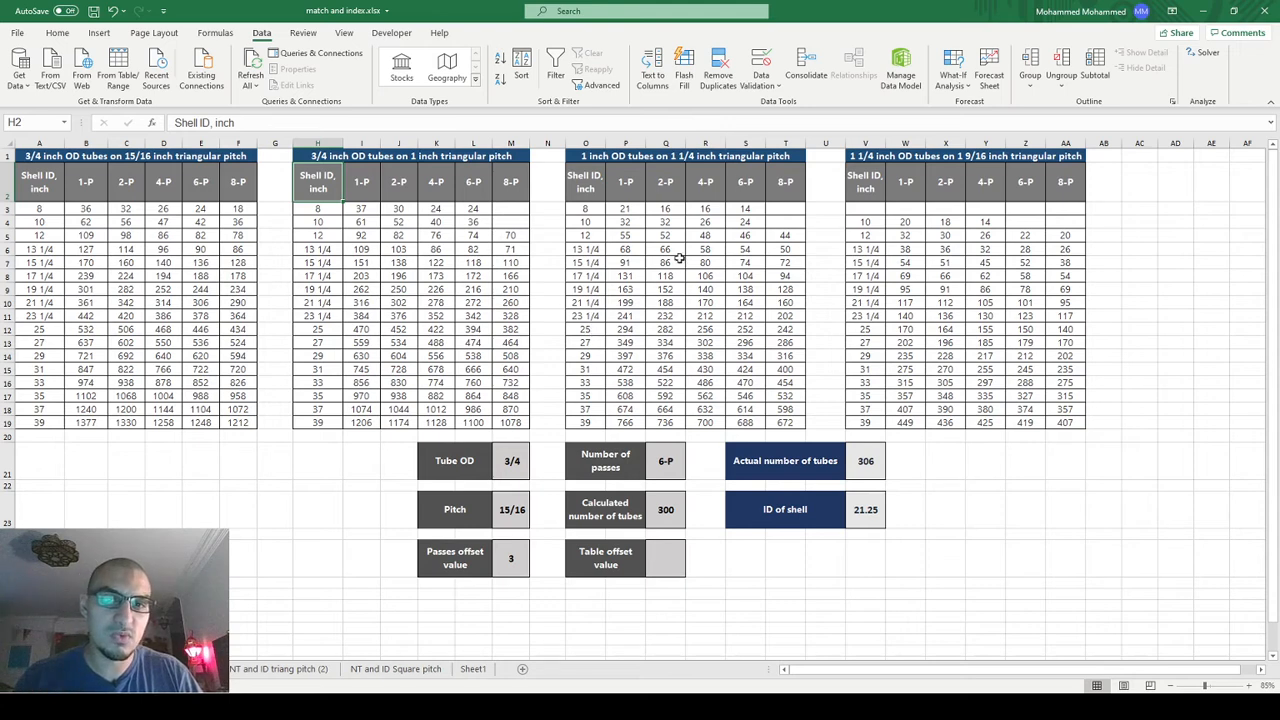
pyautogui.moveTo(937, 365)
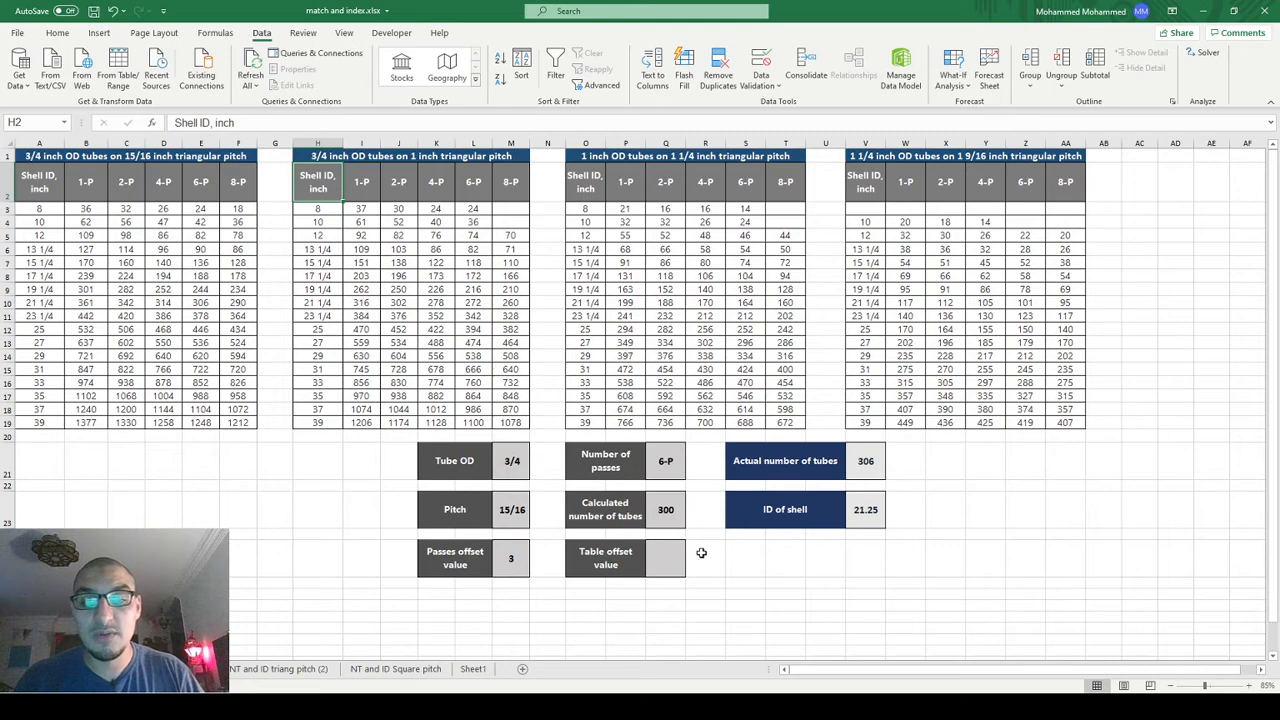
pyautogui.moveTo(950, 348)
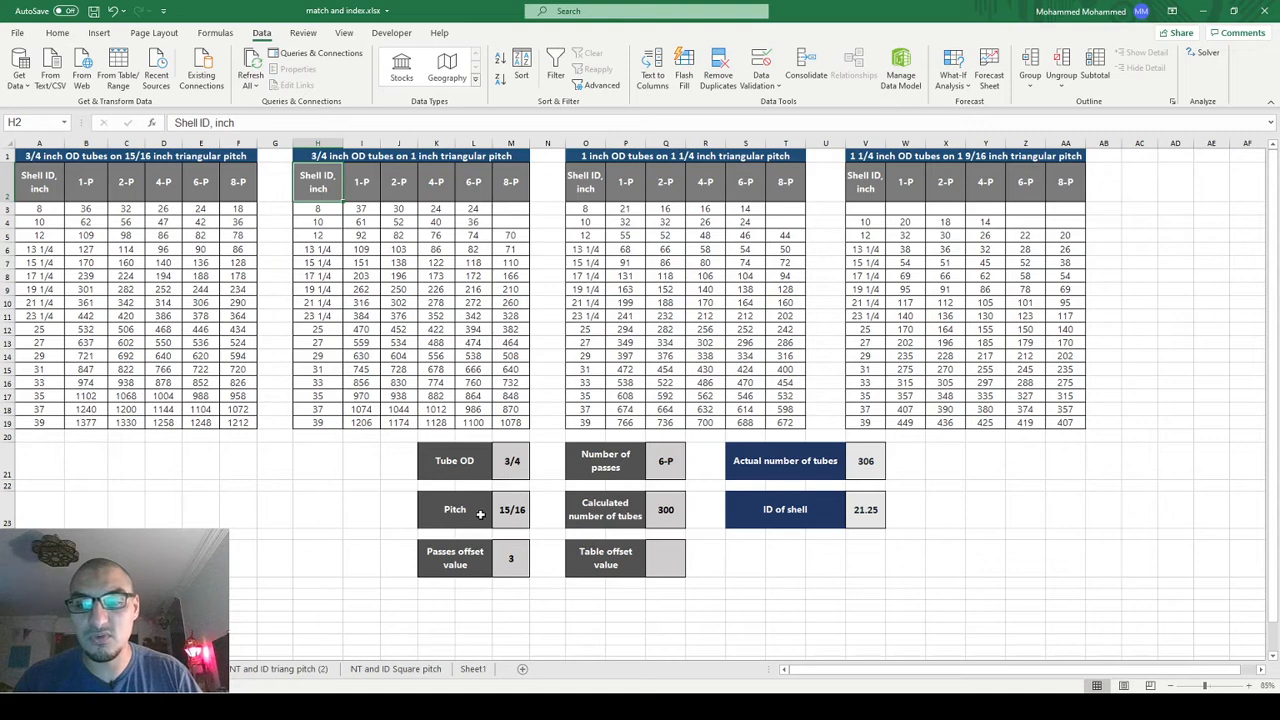
pyautogui.click(668, 558)
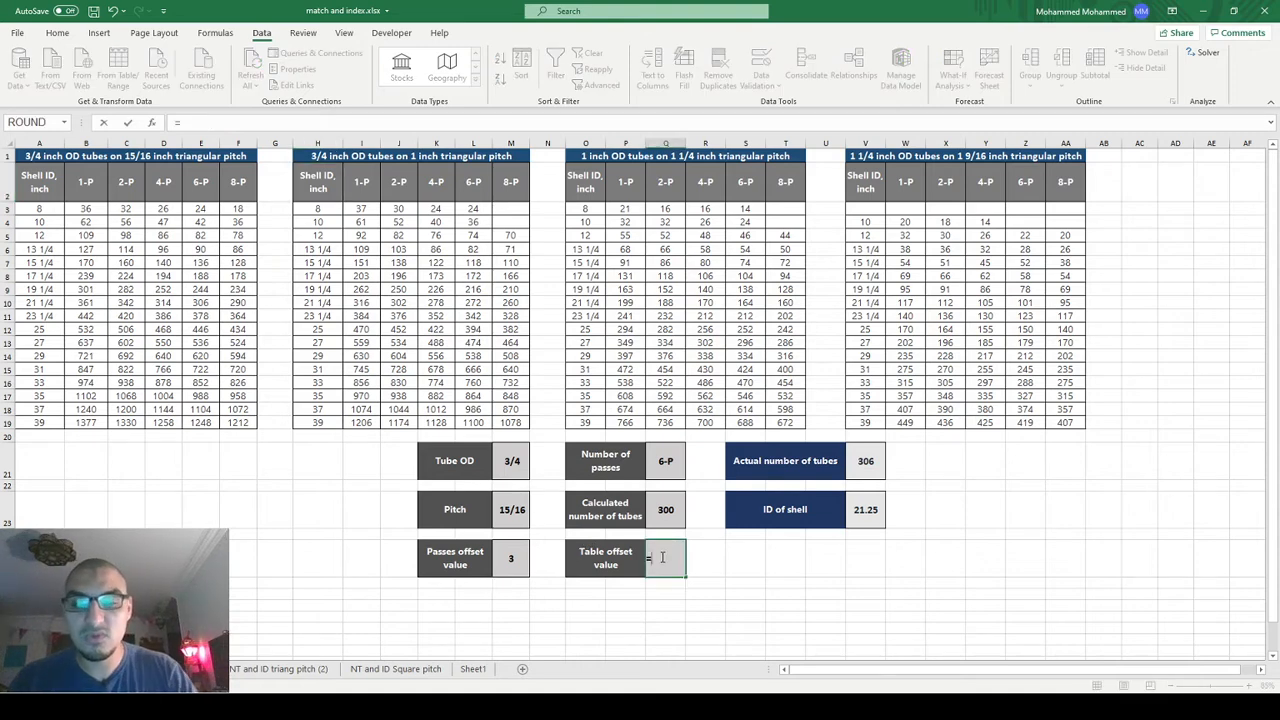
# - Start the Table offset formula: IF(AND(OD=3/4,pitch=15/16),0,IF(AND(OD=3/4,pitch=1),7
pyautogui.write('=if')
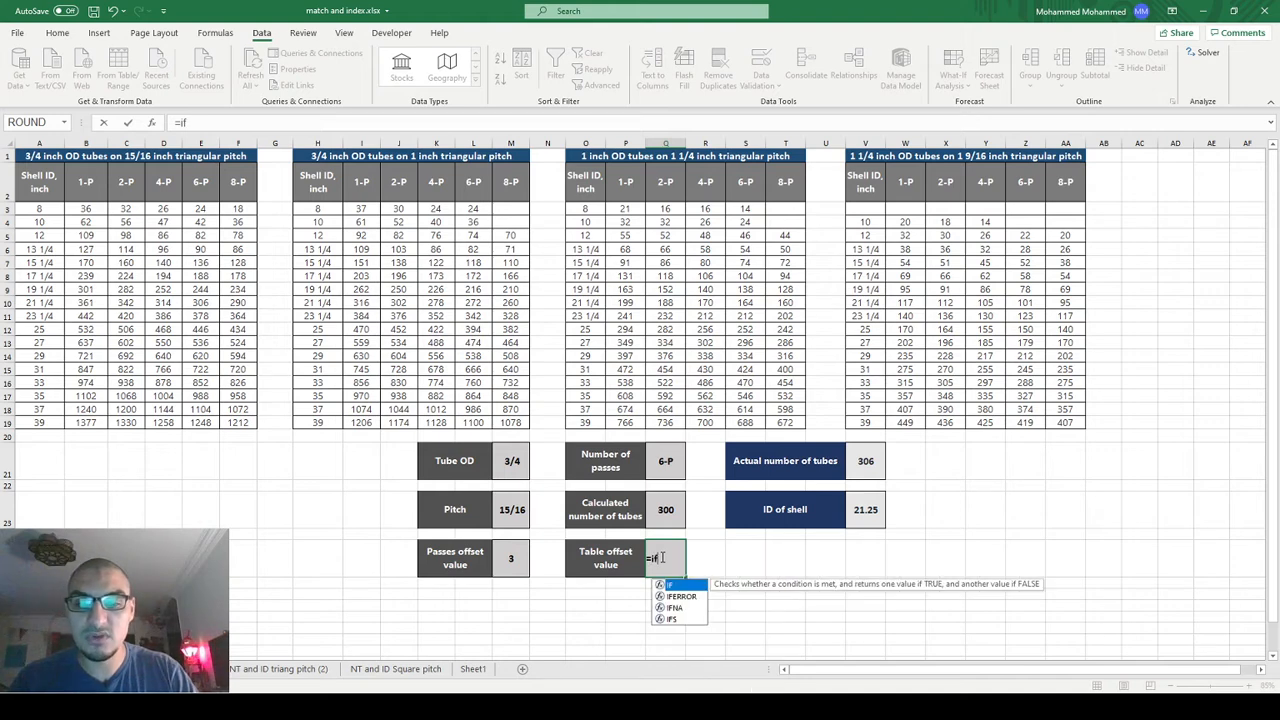
pyautogui.write('(')
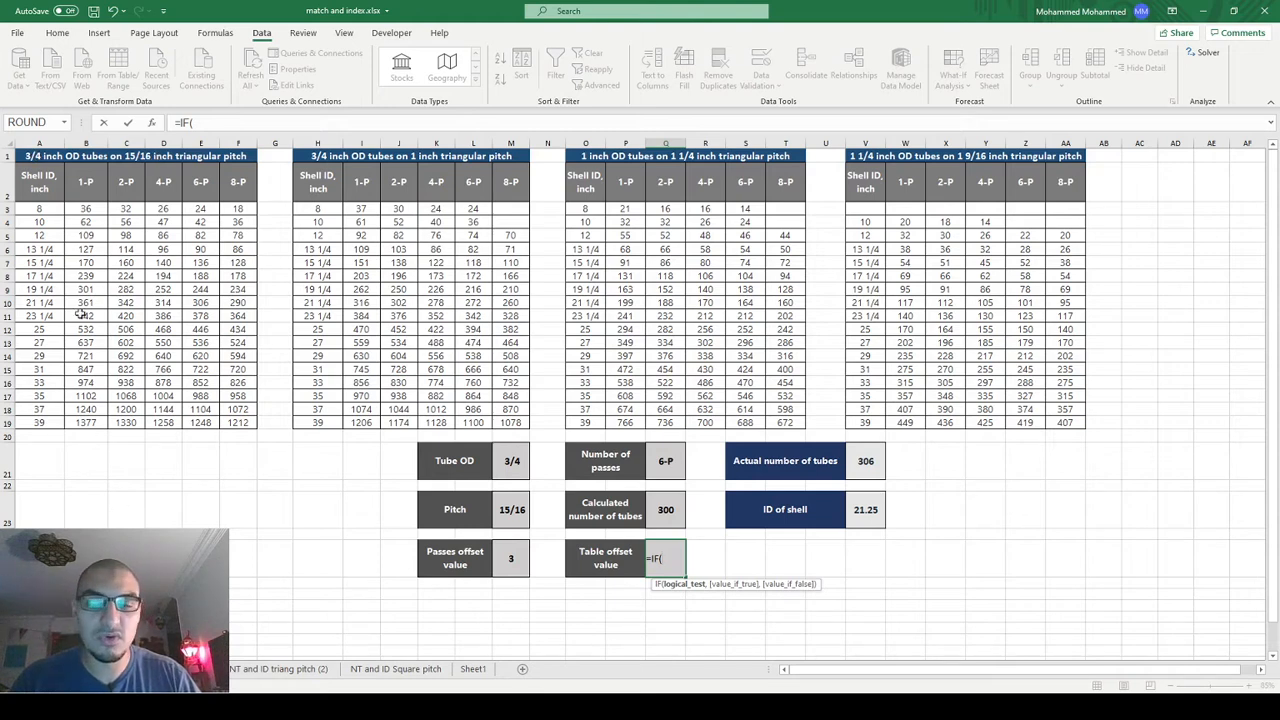
pyautogui.write('A')
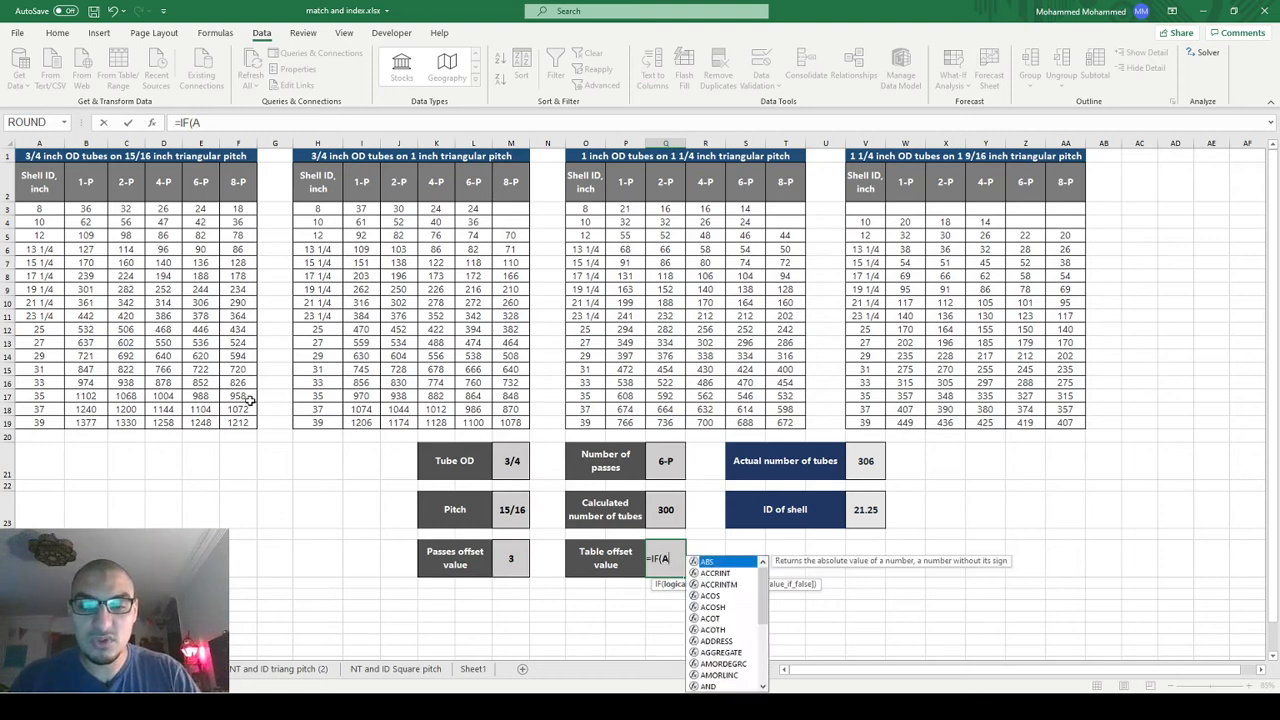
pyautogui.write('AND(')
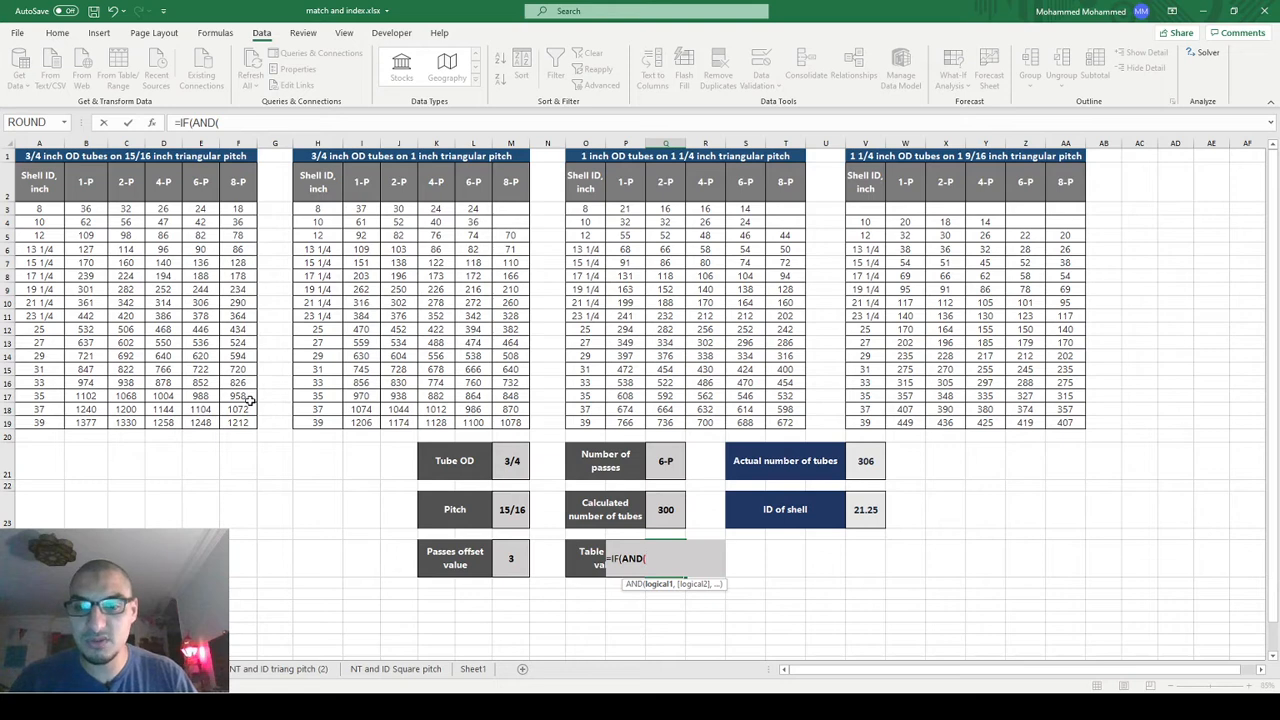
pyautogui.click(509, 460)
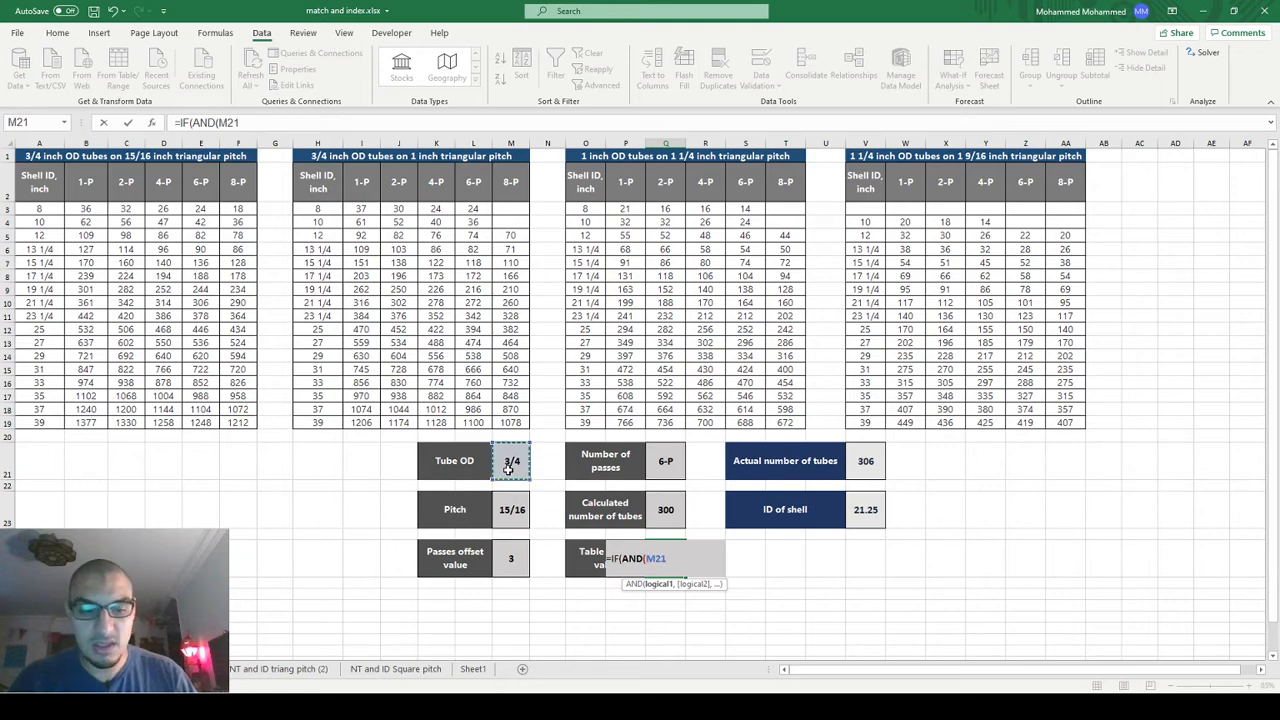
pyautogui.write('=')
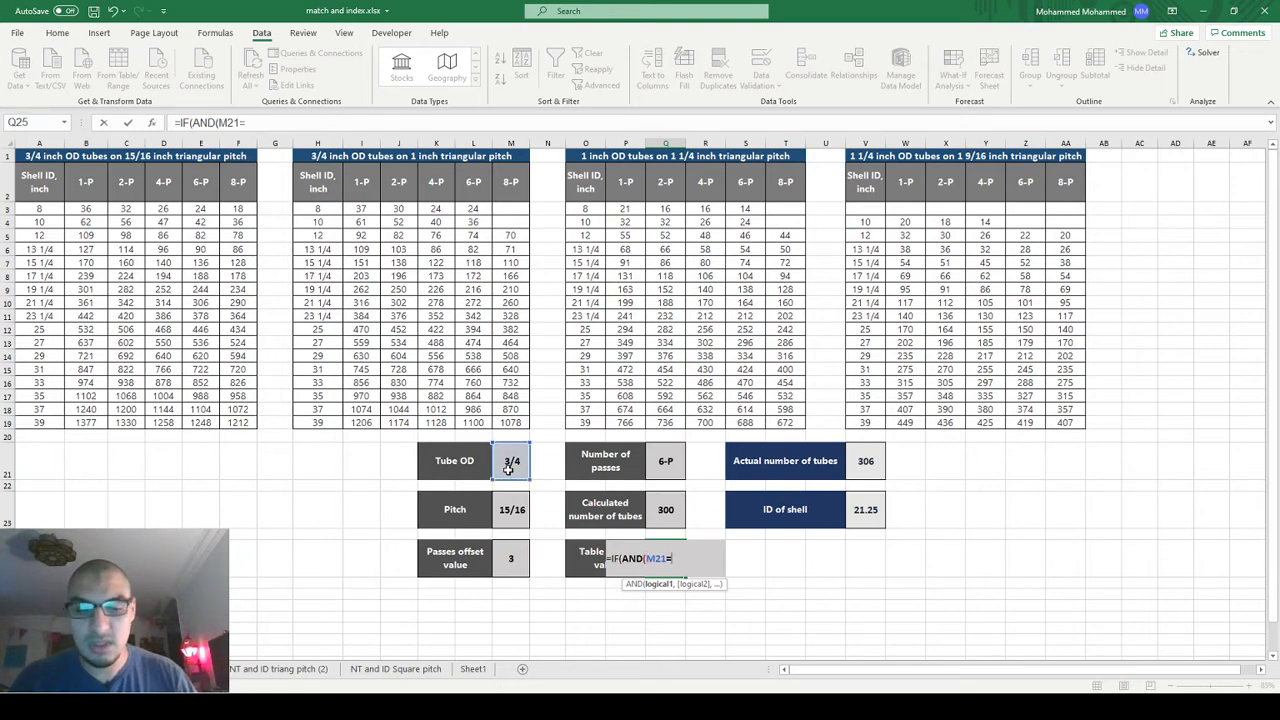
pyautogui.write('3/4,M23=15/16')
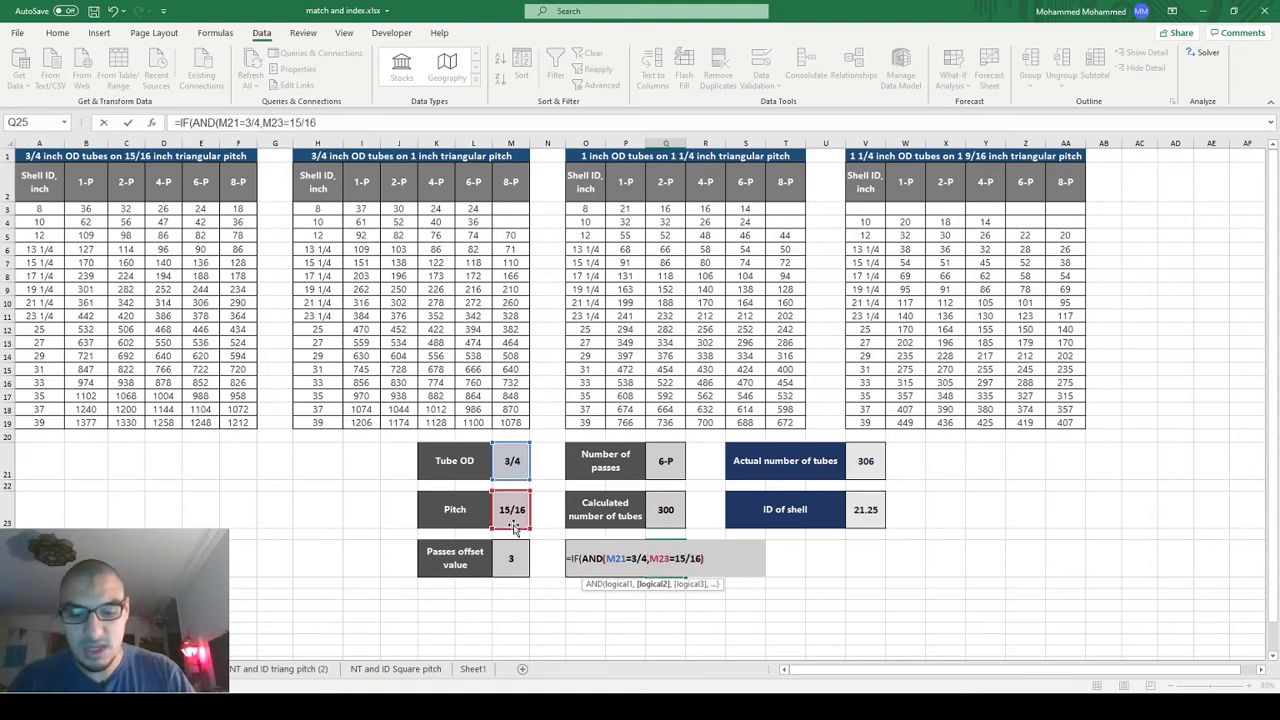
pyautogui.write(',')
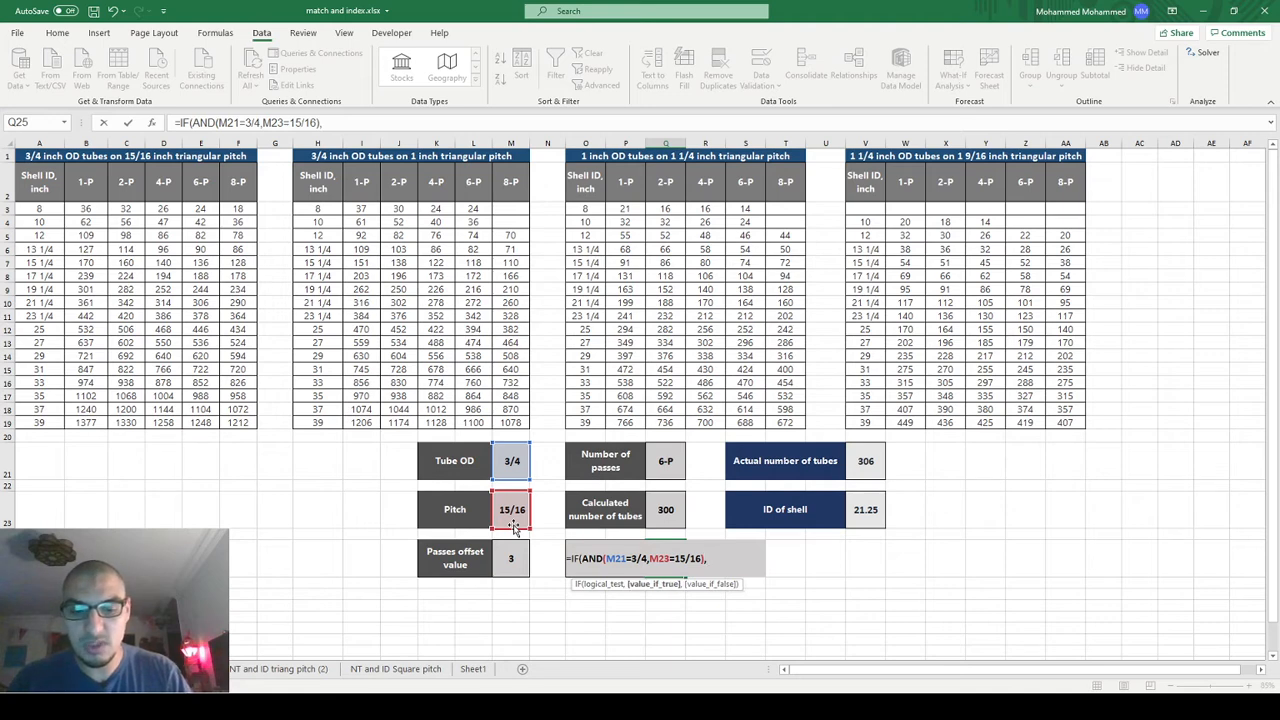
pyautogui.write('0,if')
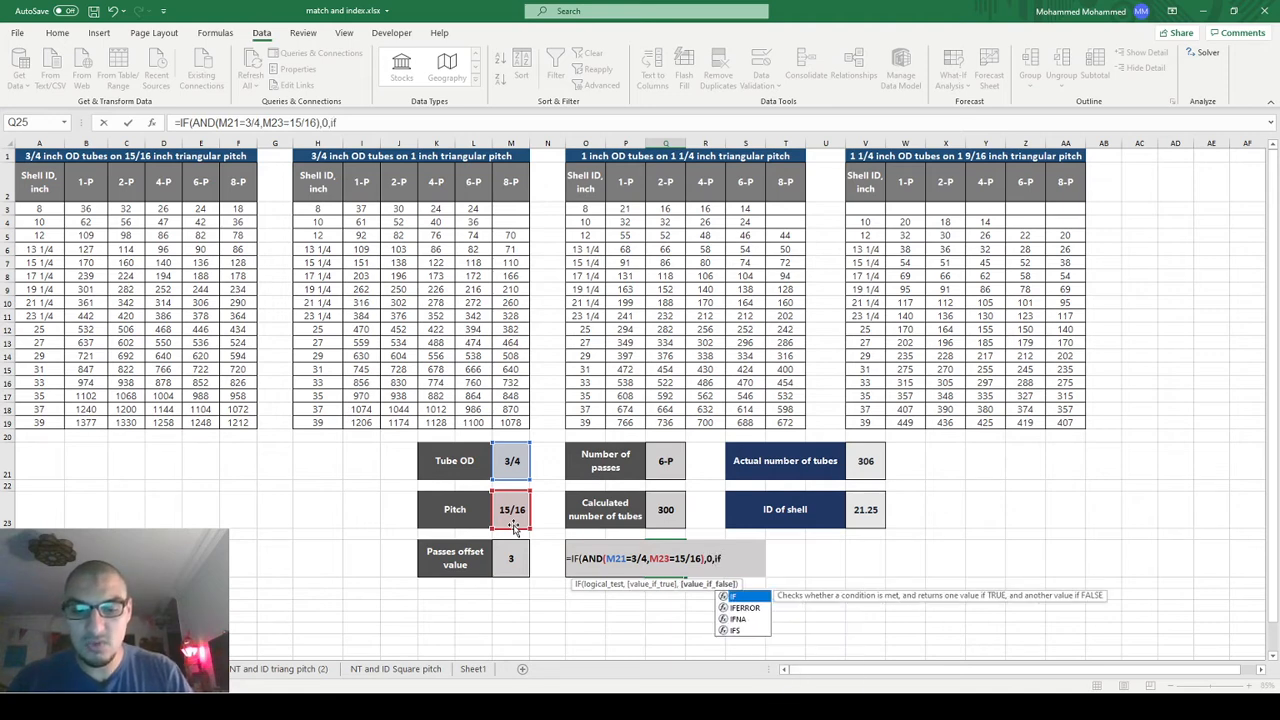
pyautogui.write('AND(M21=')
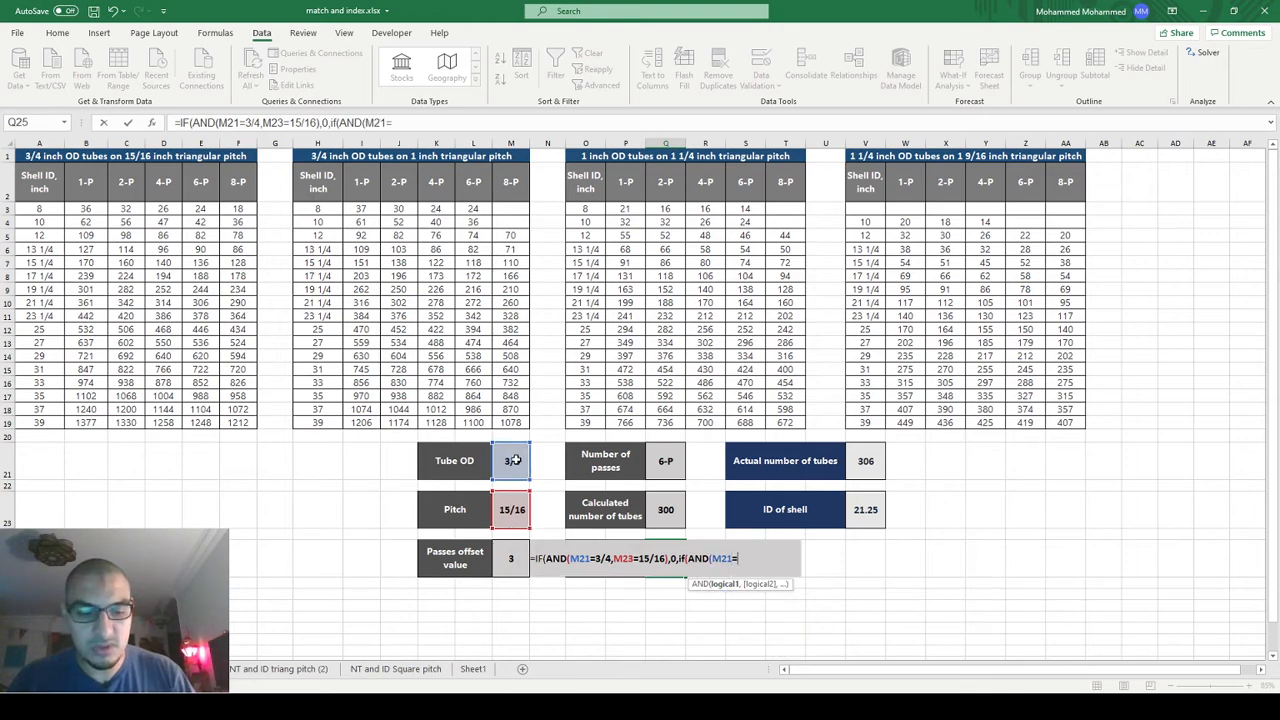
pyautogui.write('3/4,')
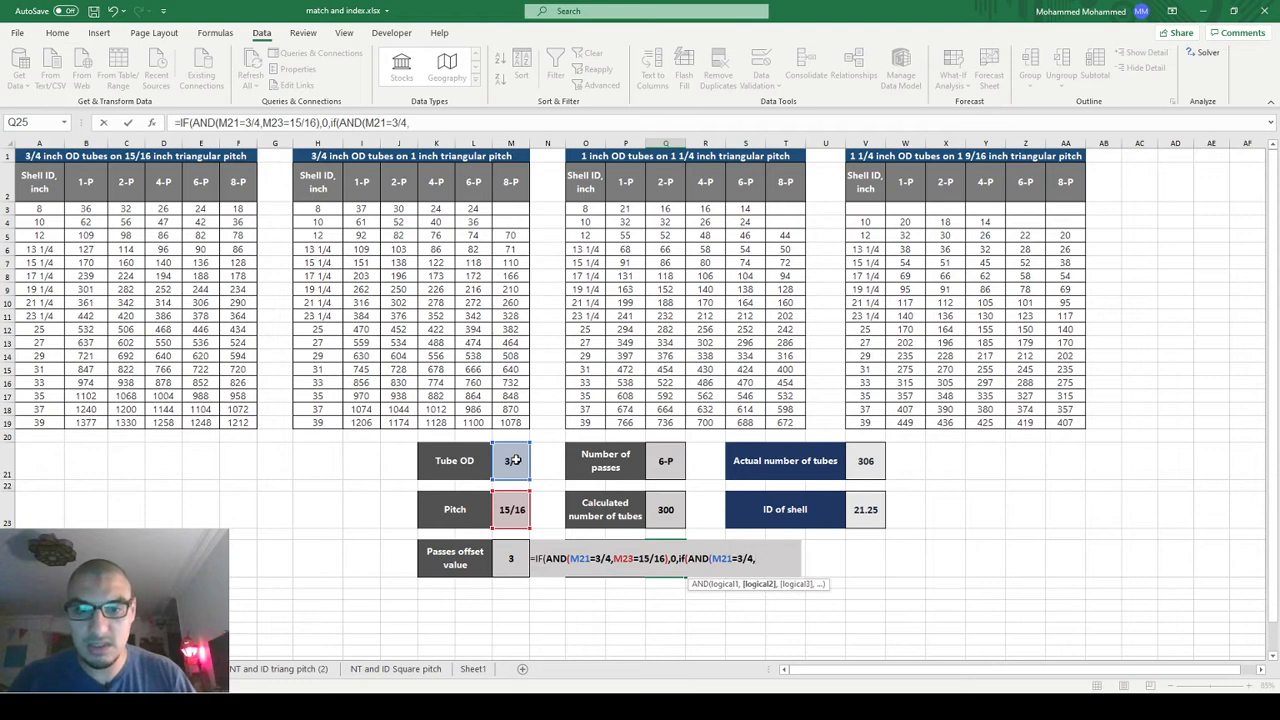
pyautogui.click(509, 509)
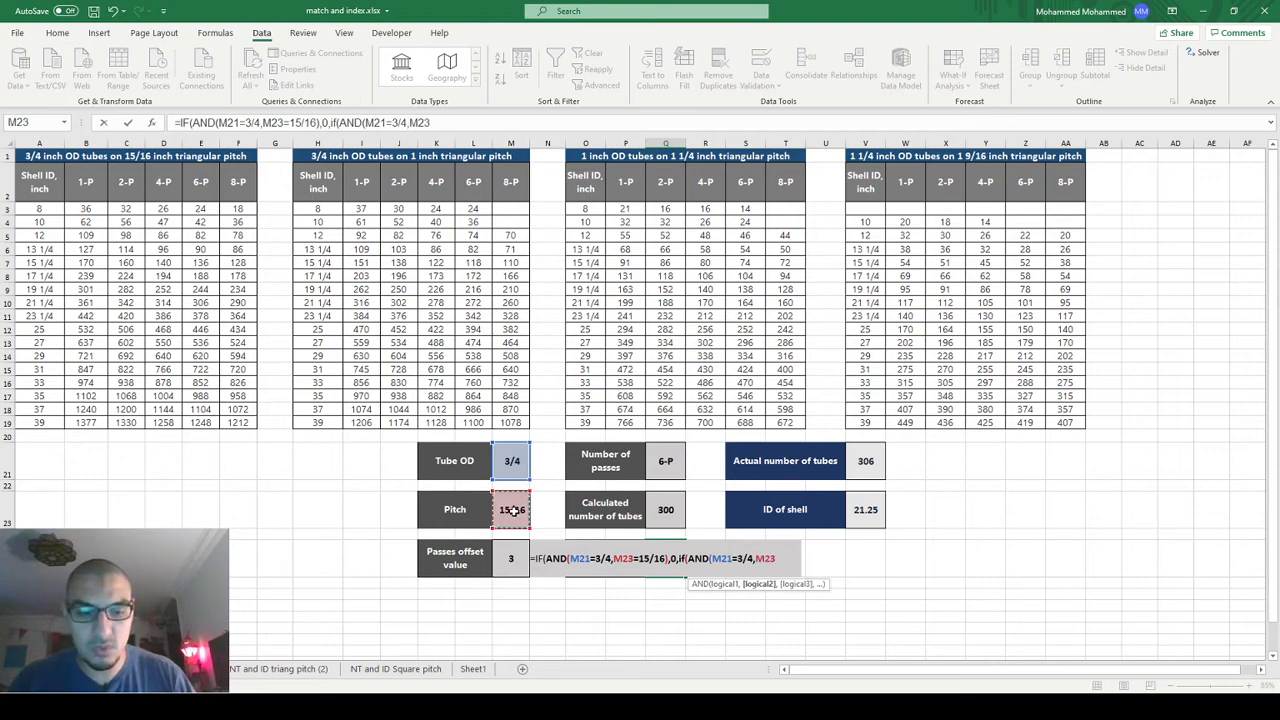
pyautogui.write('=1')
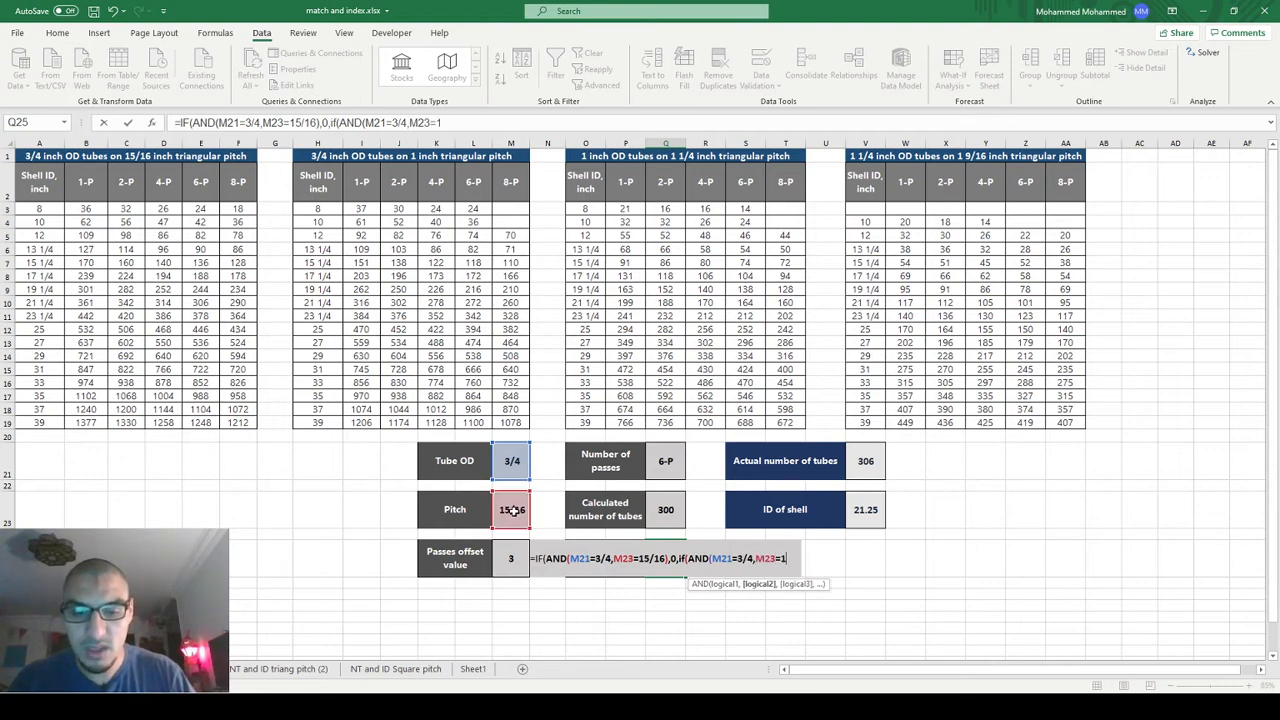
pyautogui.write('),')
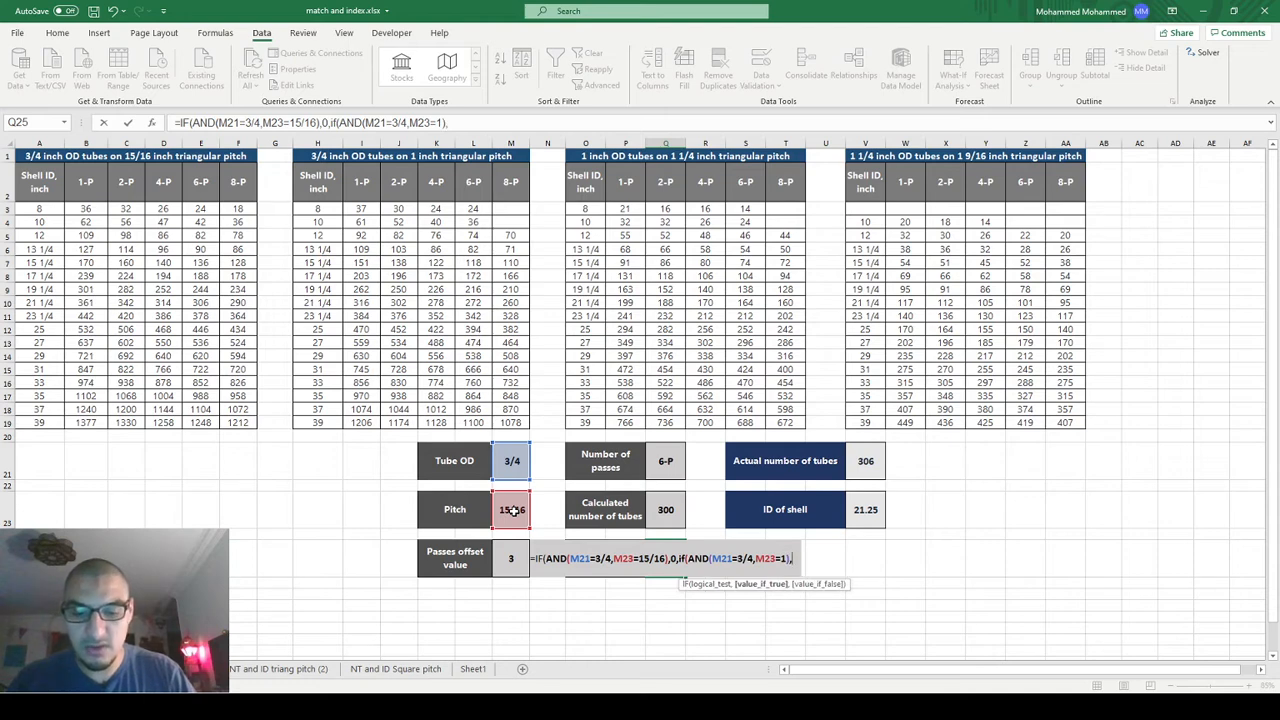
pyautogui.write('7')
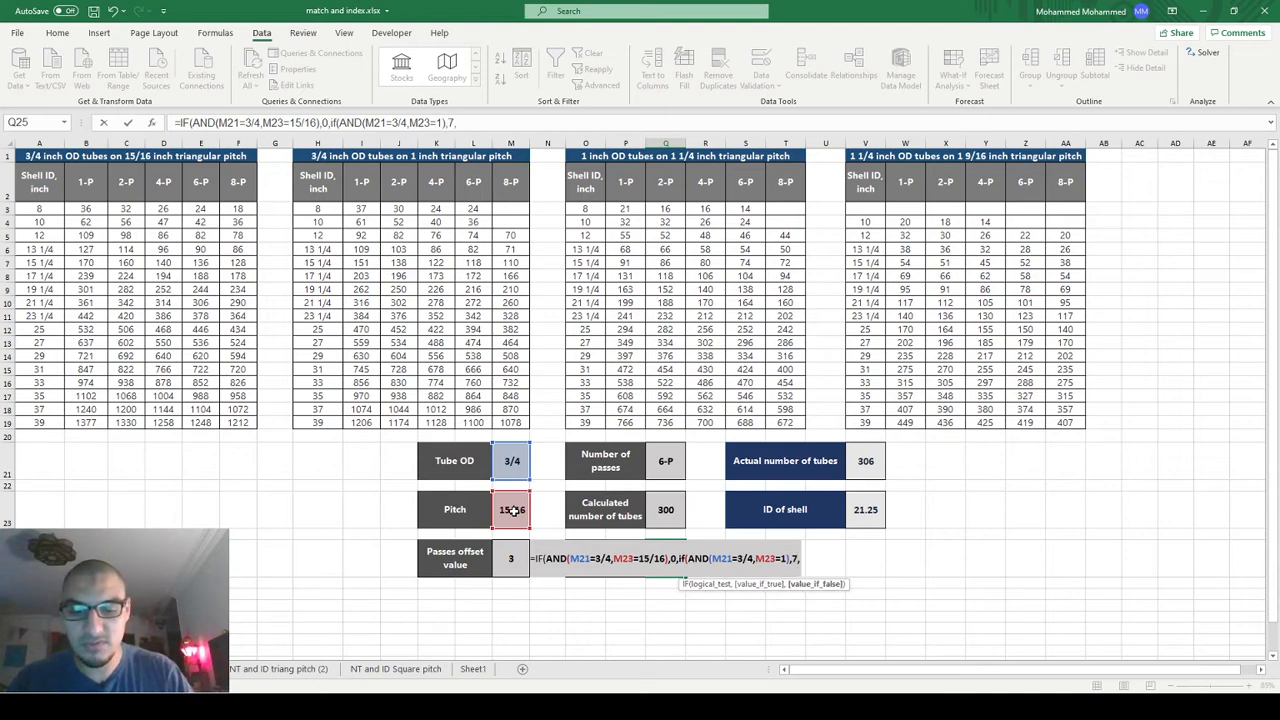
# - Extend the nested IF/AND with the remaining OD/pitch branches returning 14 and 21
pyautogui.write(',IF(')
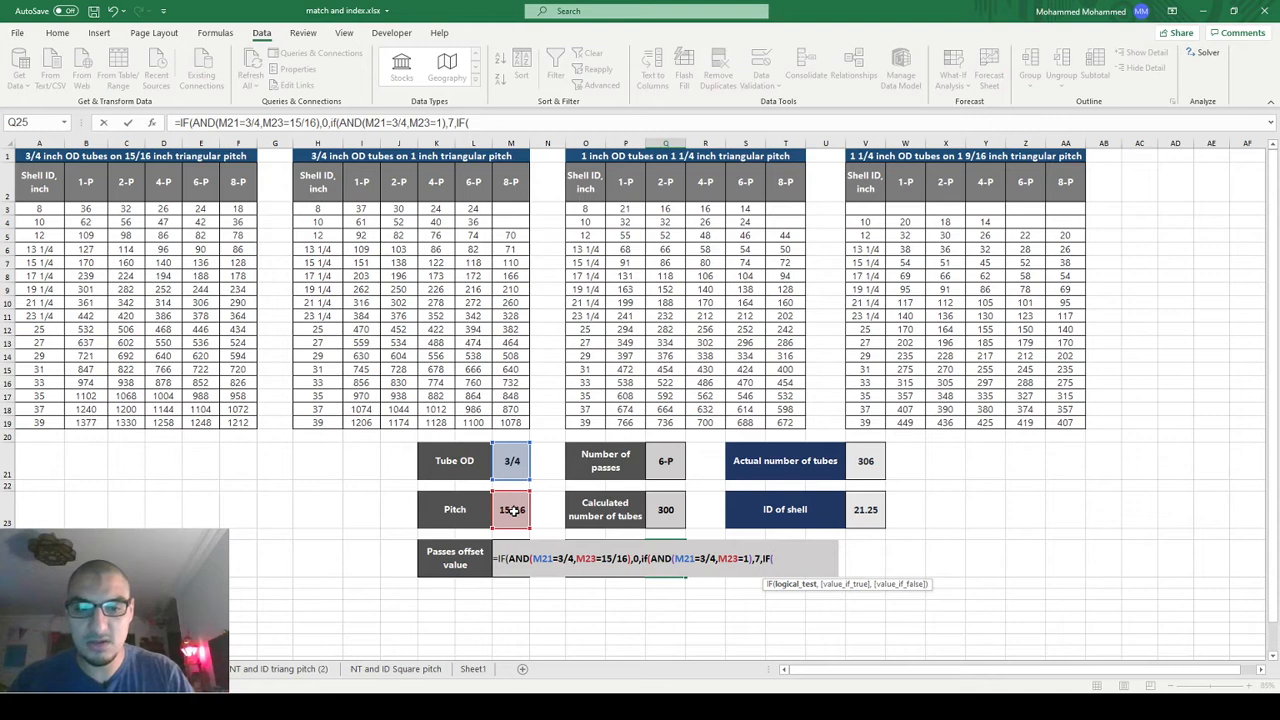
pyautogui.write('AND')
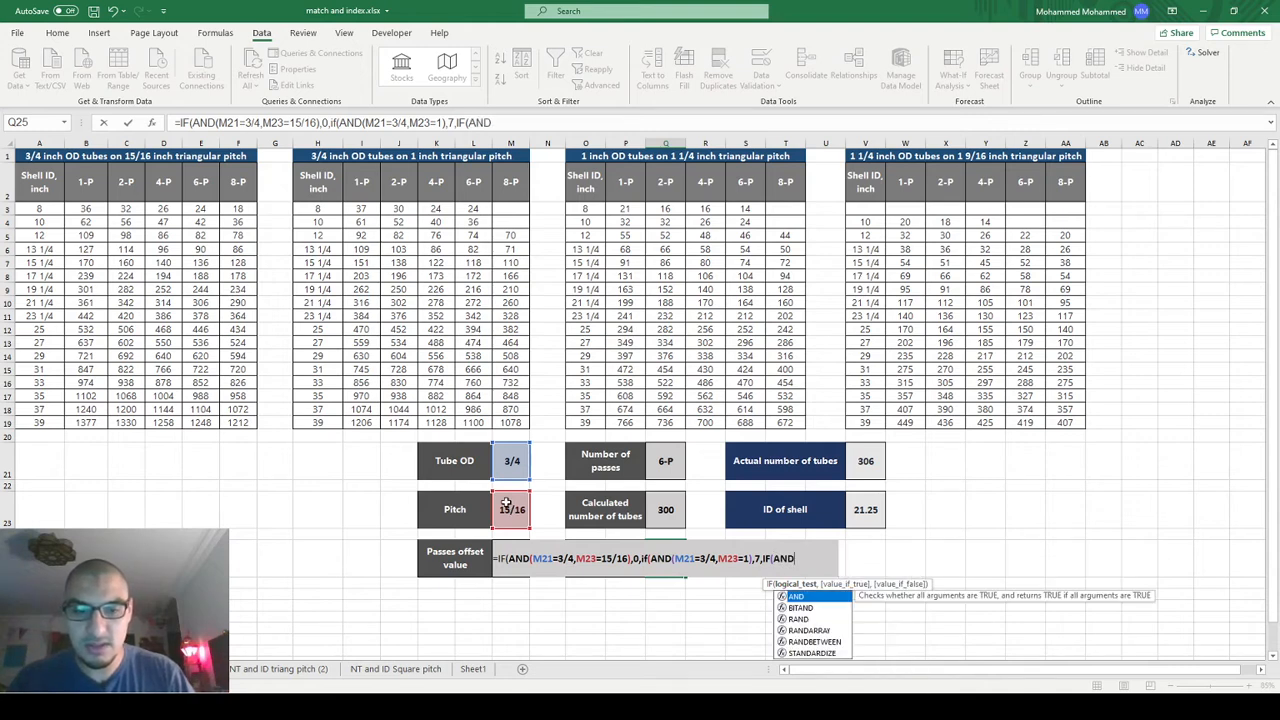
pyautogui.click(511, 461)
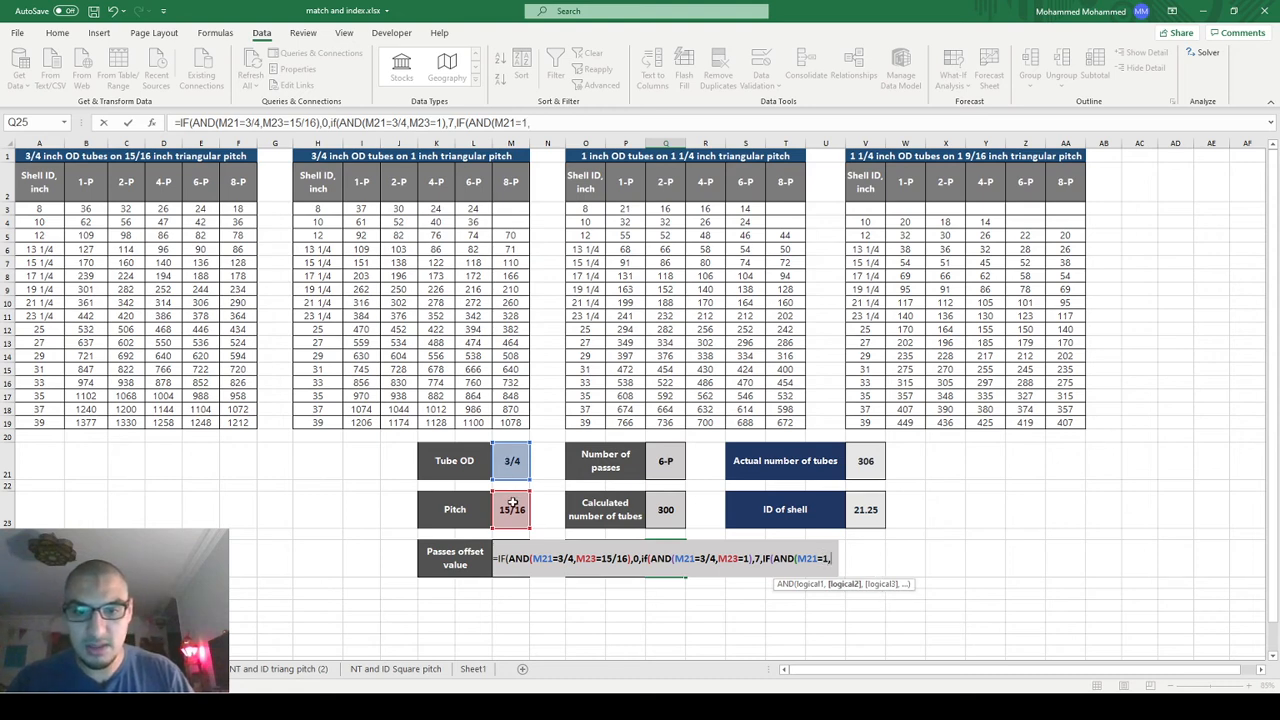
pyautogui.write('M23=1 1/4')
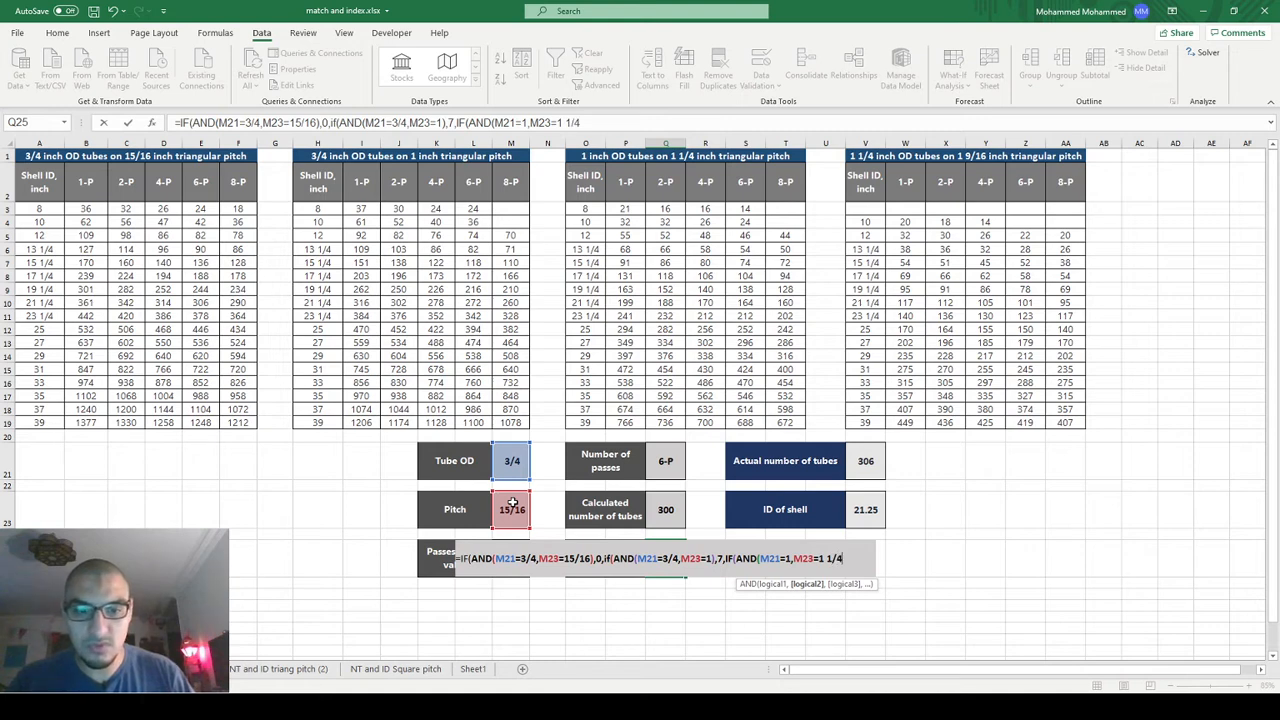
pyautogui.write(',')
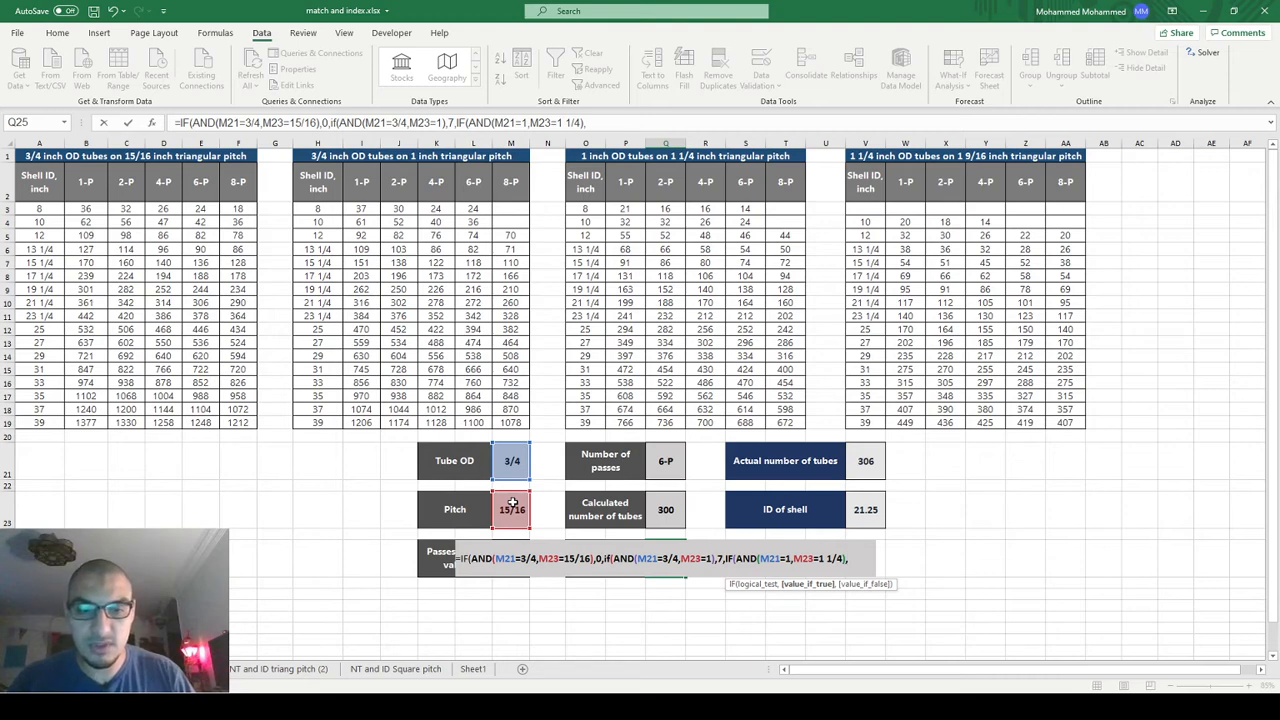
pyautogui.write('14,')
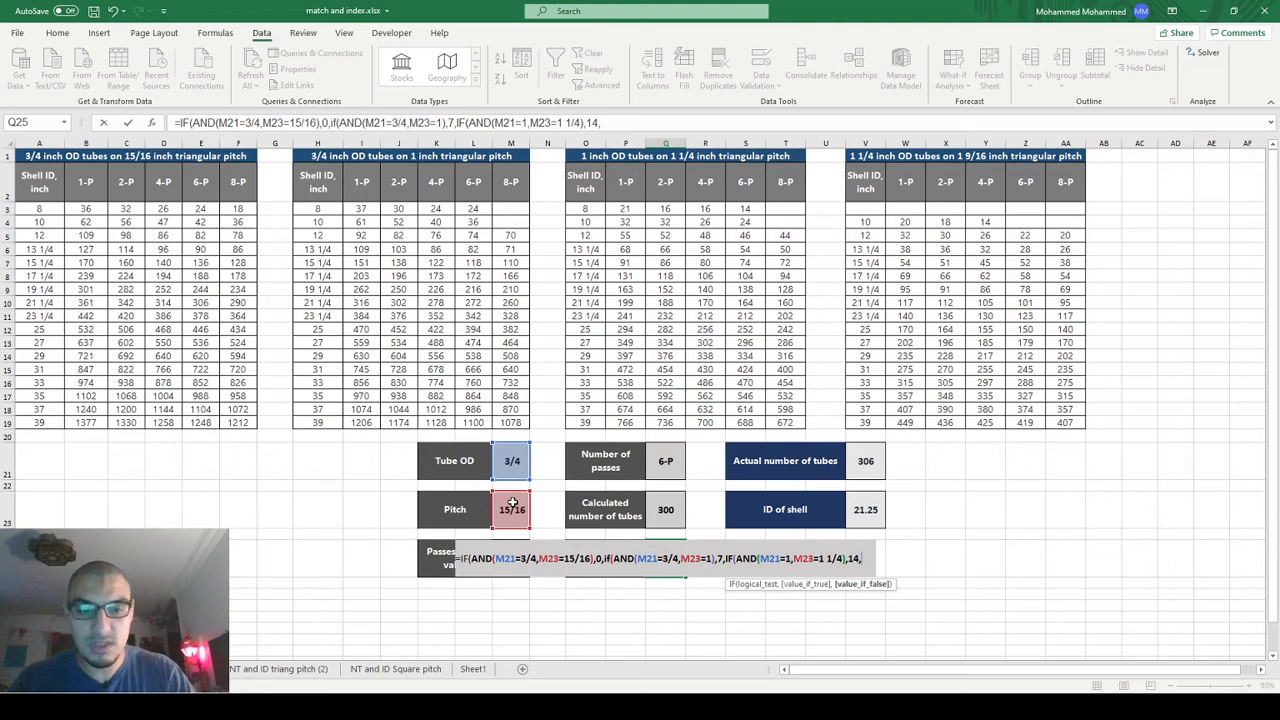
pyautogui.write('IF(AND(')
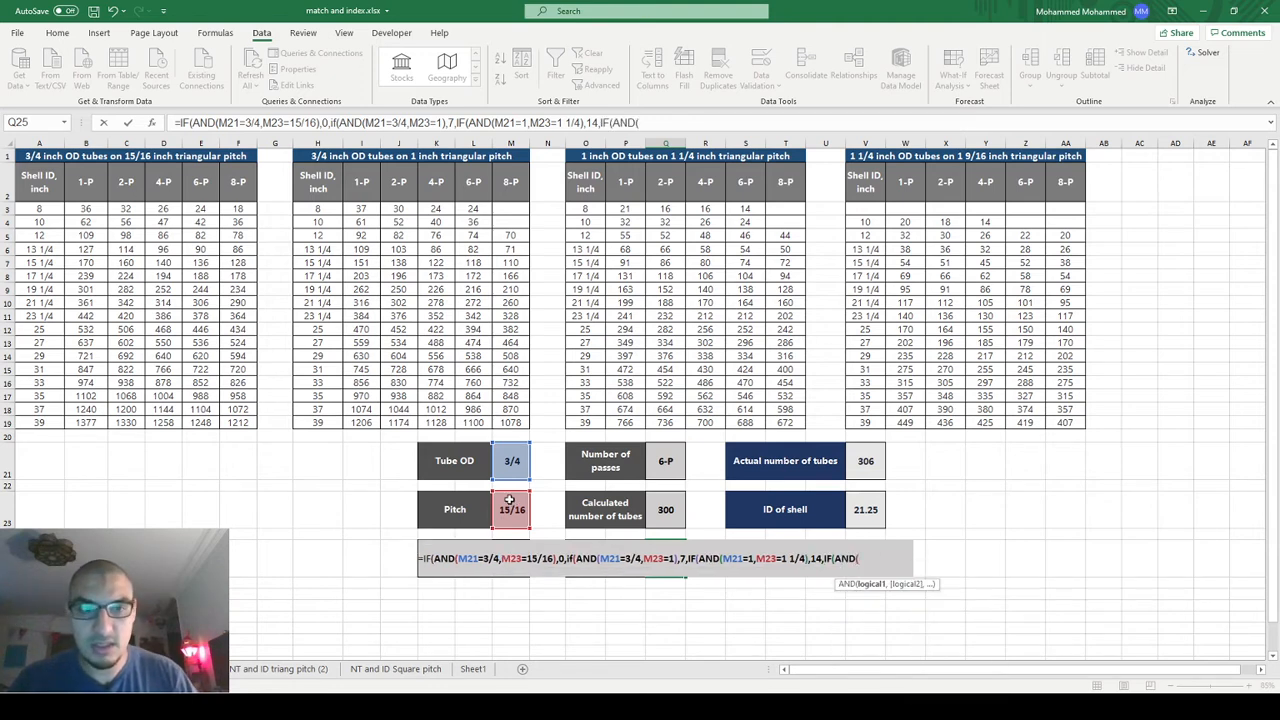
pyautogui.click(513, 461)
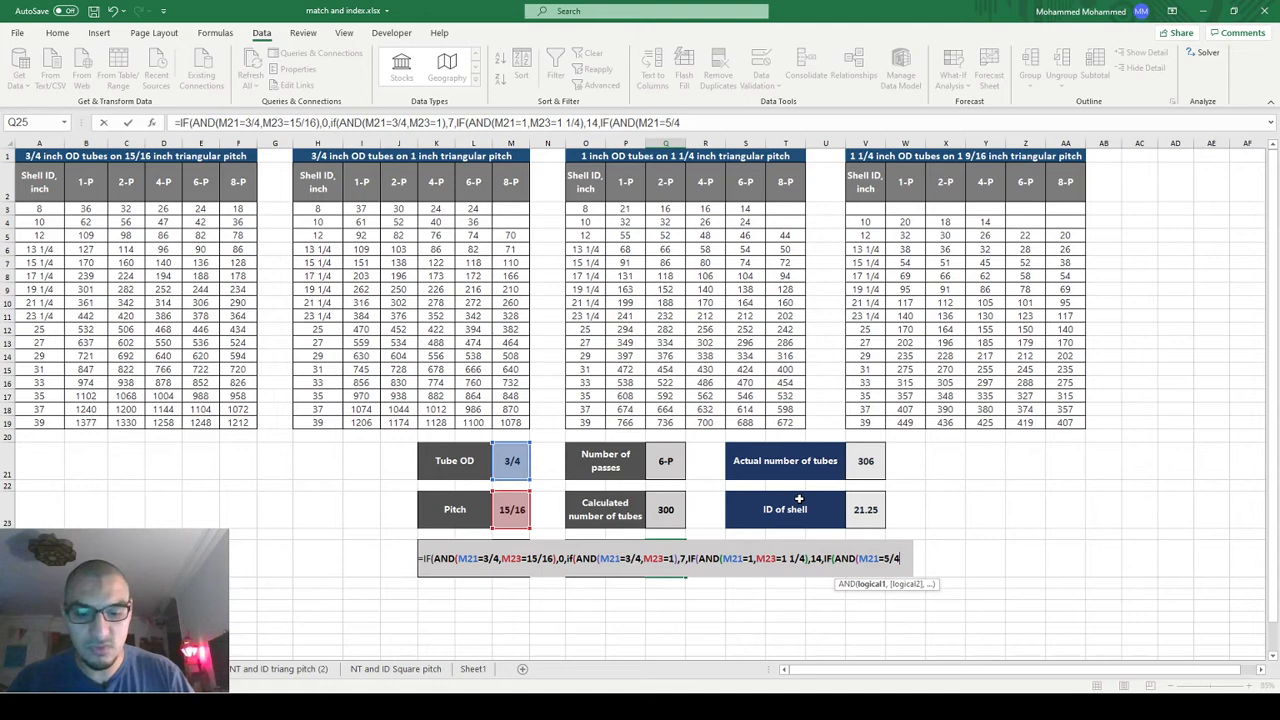
pyautogui.write(',M23=')
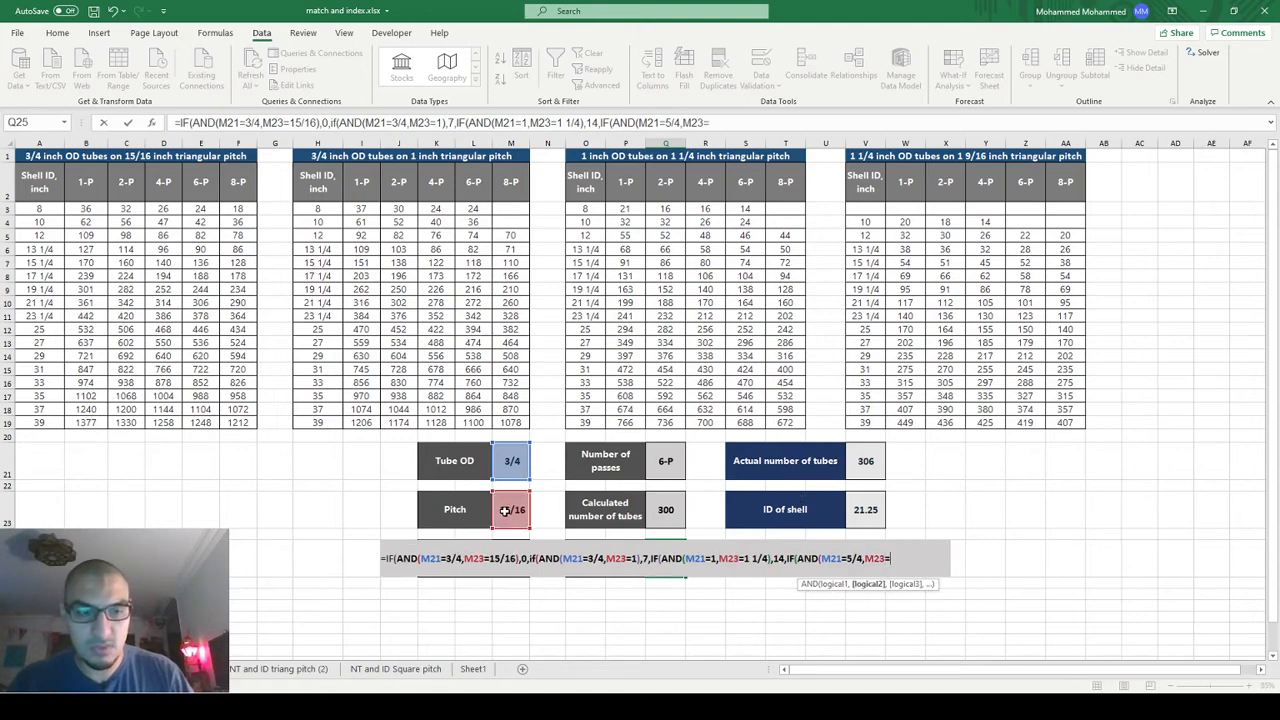
pyautogui.write('9')
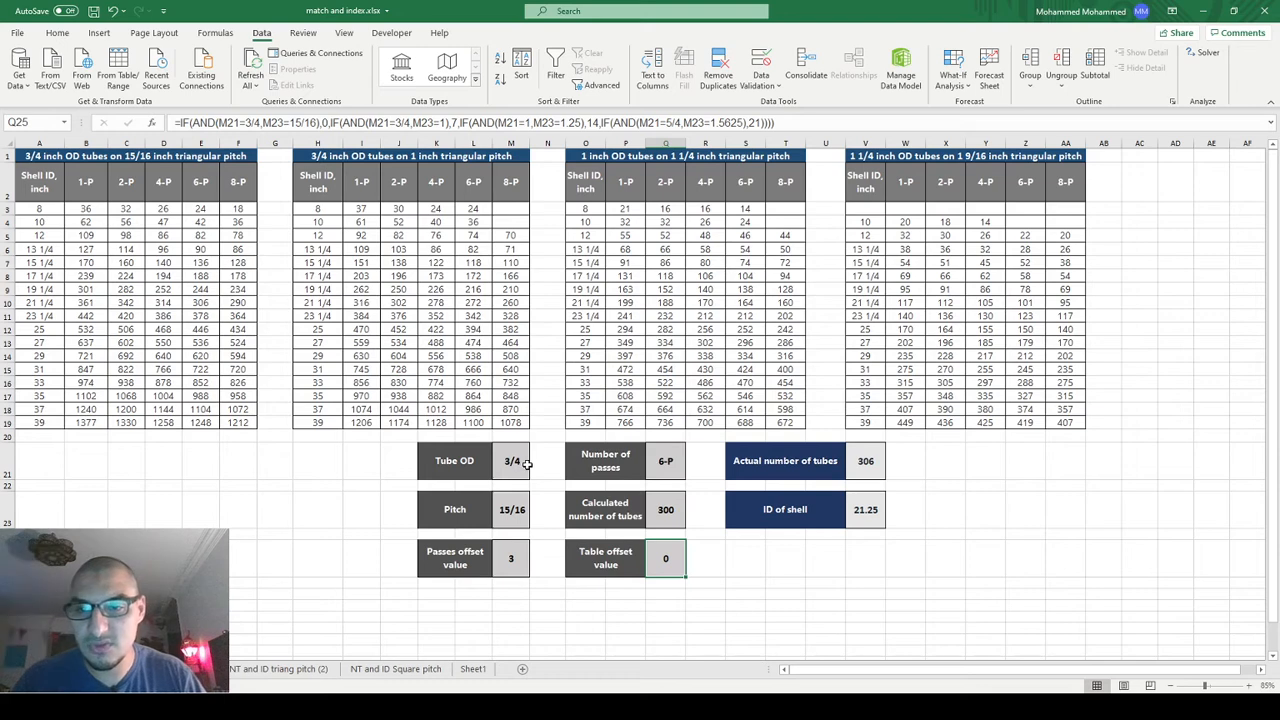
# - Choose Tube OD 1 1/4 and pitch 1 9/16 from the dropdowns so Table offset returns 21
pyautogui.click(511, 460)
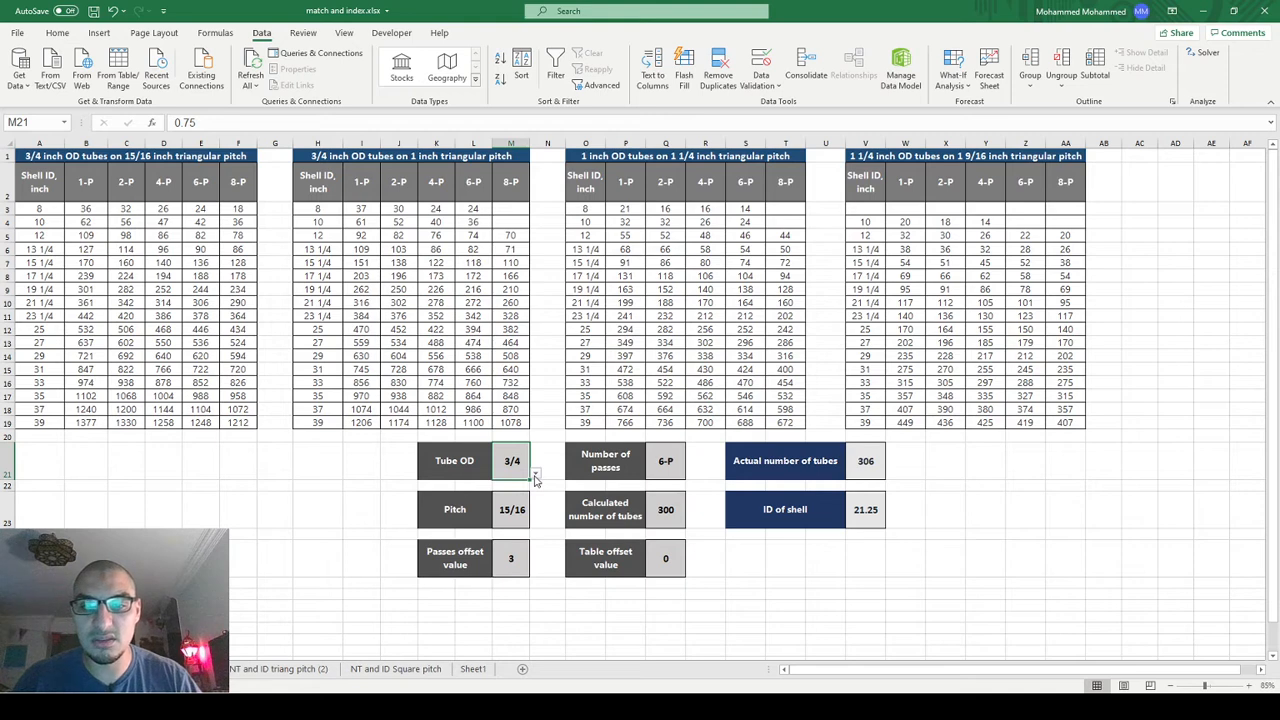
pyautogui.click(534, 461)
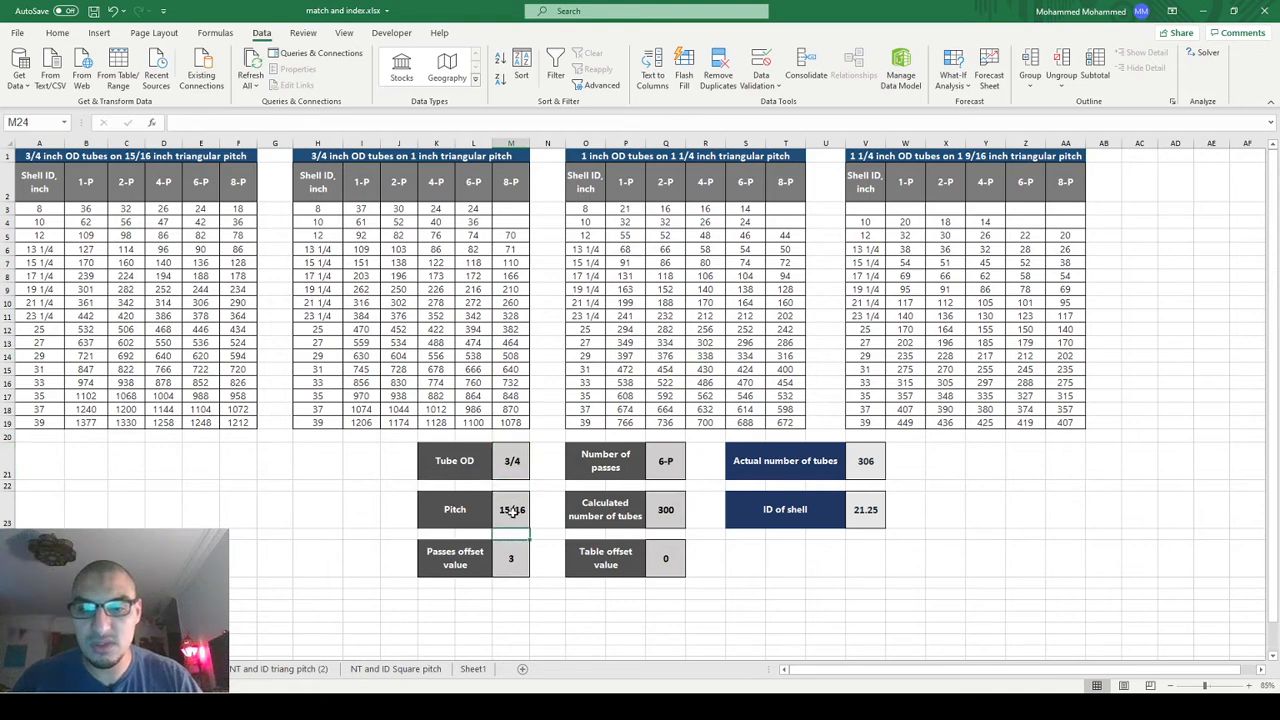
pyautogui.click(538, 522)
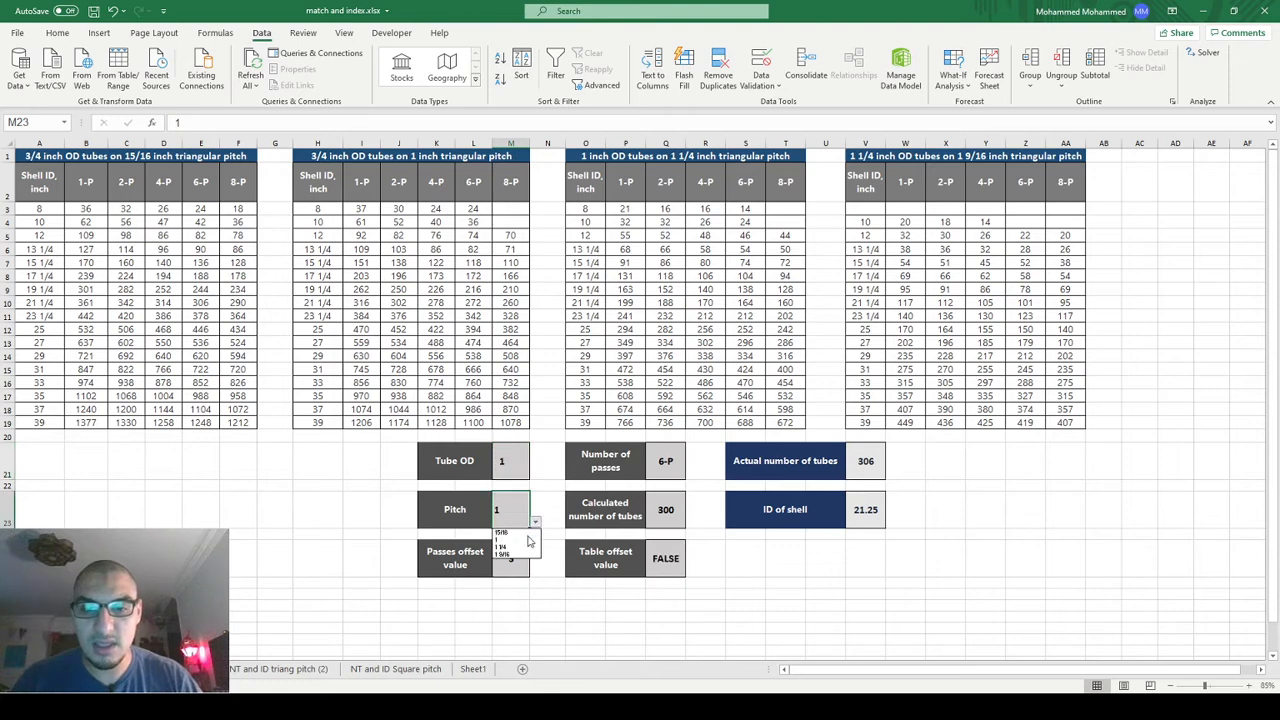
pyautogui.click(503, 543)
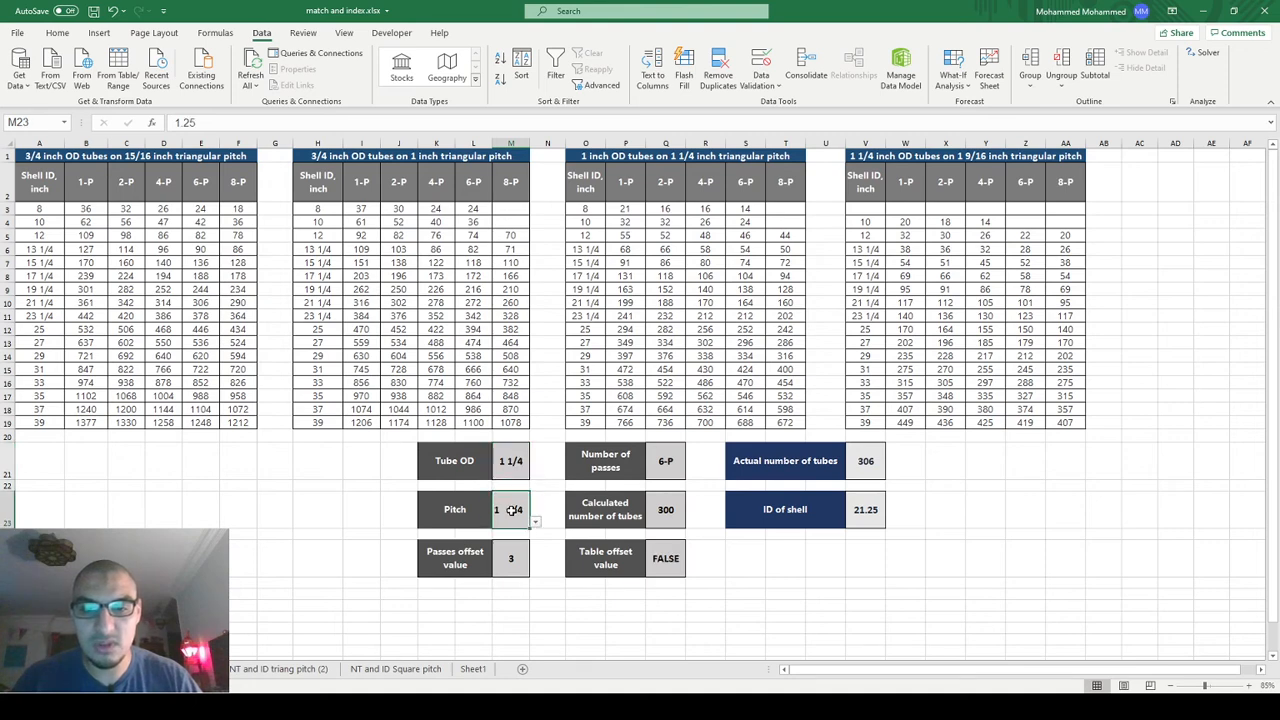
pyautogui.click(532, 520)
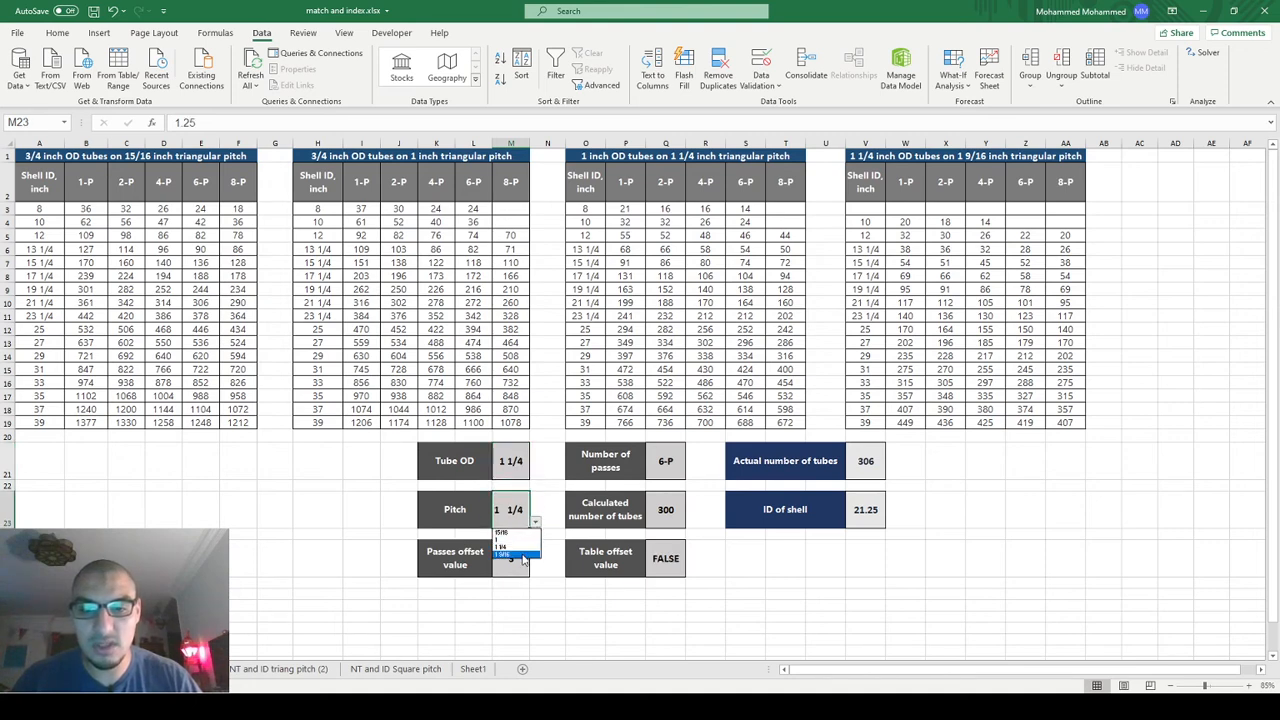
pyautogui.click(508, 554)
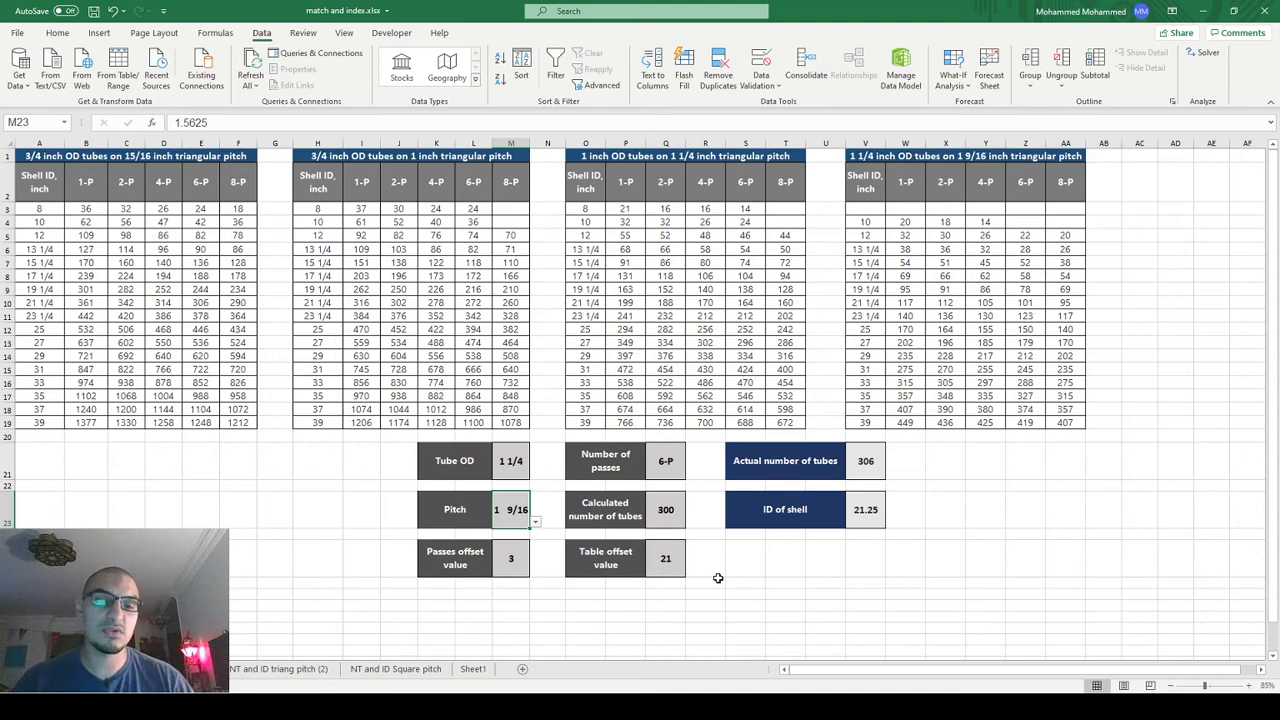
pyautogui.click(550, 510)
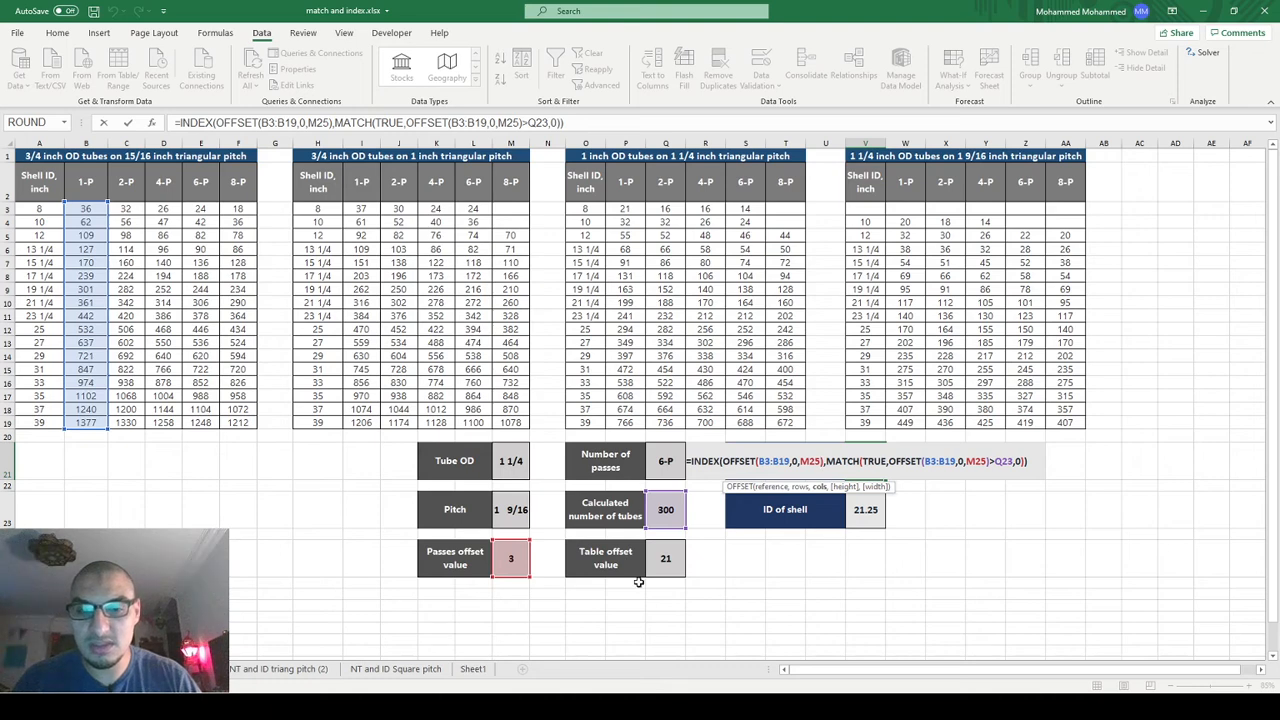
pyautogui.moveTo(555, 489)
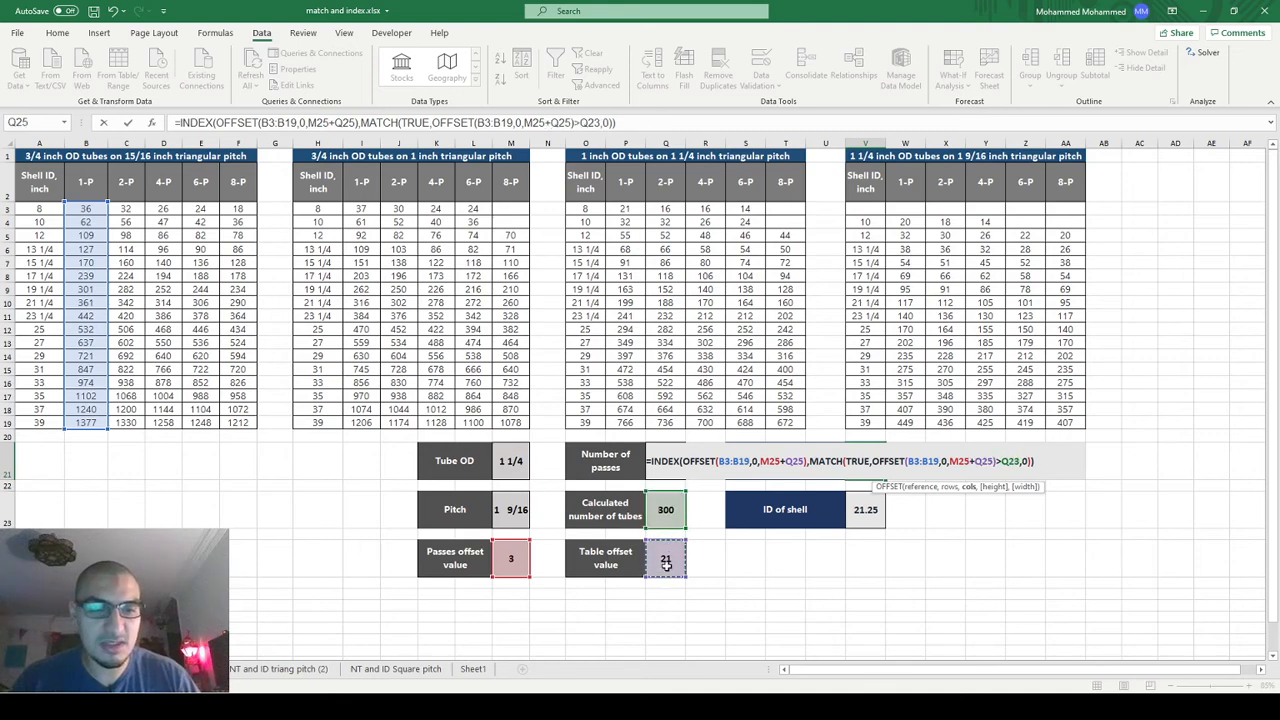
# - Make both OFFSET column arguments M25+Q25 so the lookup gives 327 tubes and shell ID 35
pyautogui.click(665, 460)
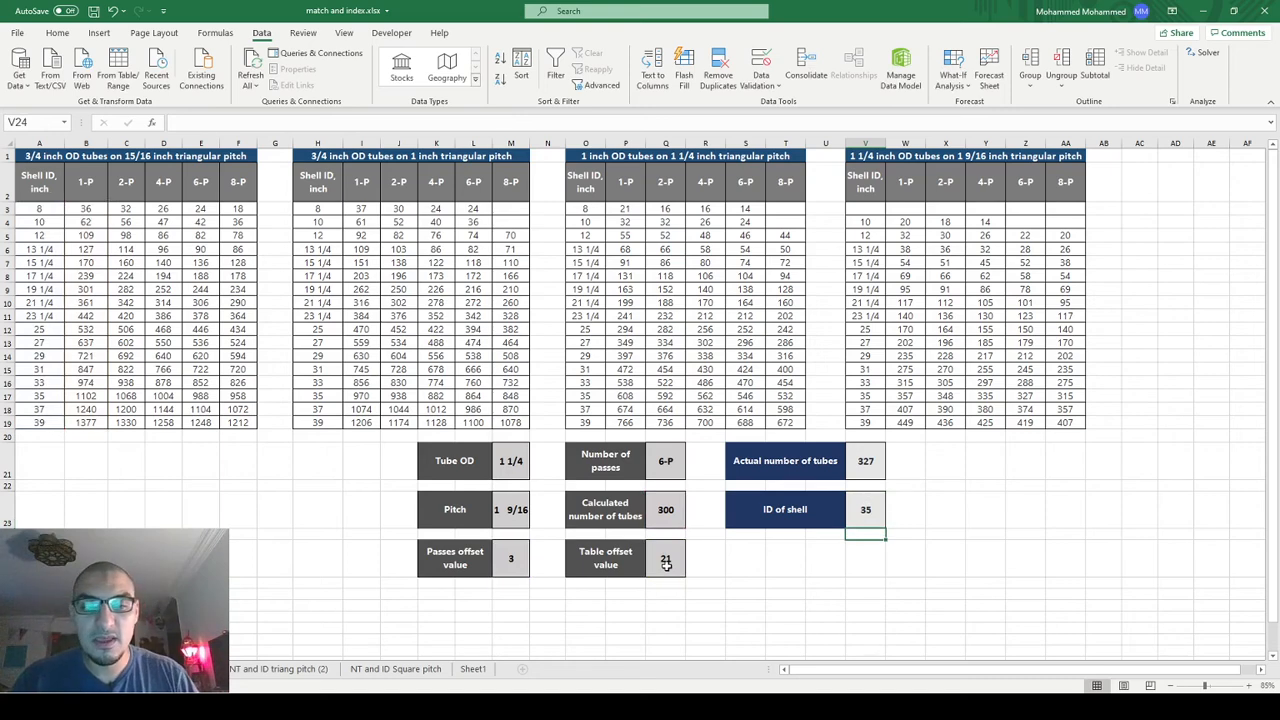
# - Test 2-P passes, Tube OD 1, pitch 1 1/4 and 225 calculated tubes against the tables
pyautogui.click(665, 510)
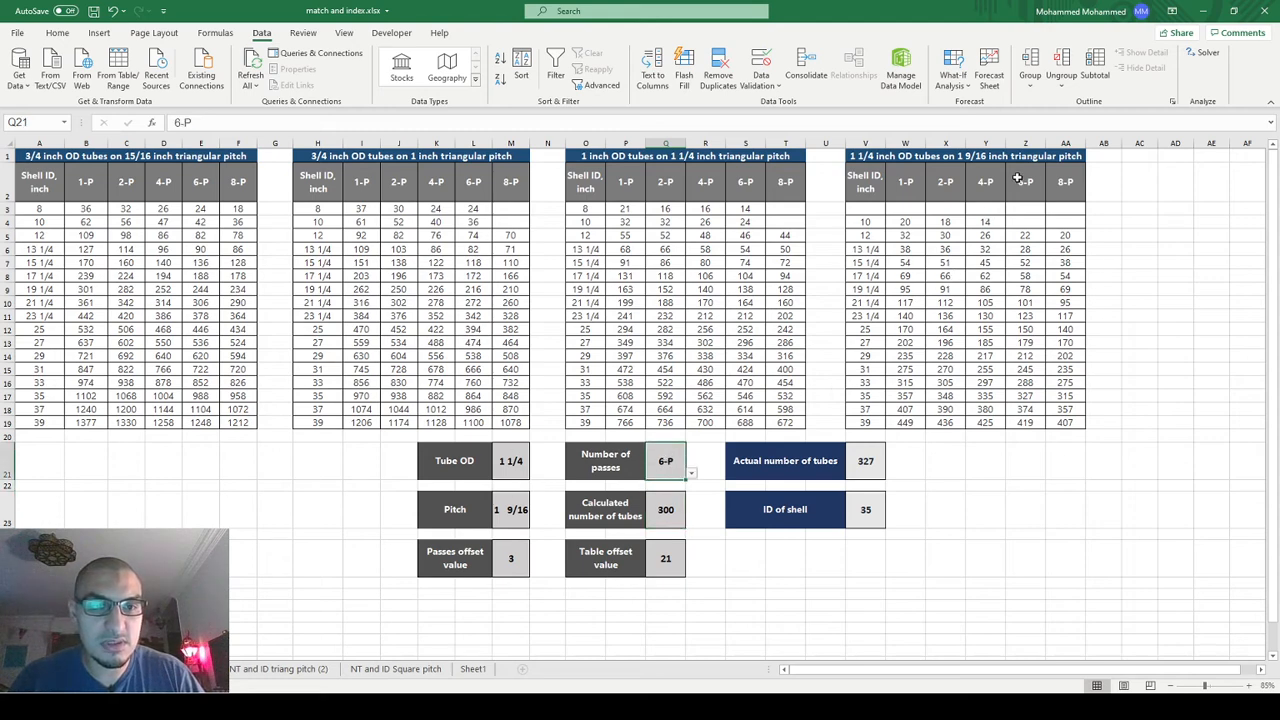
pyautogui.moveTo(1031, 383)
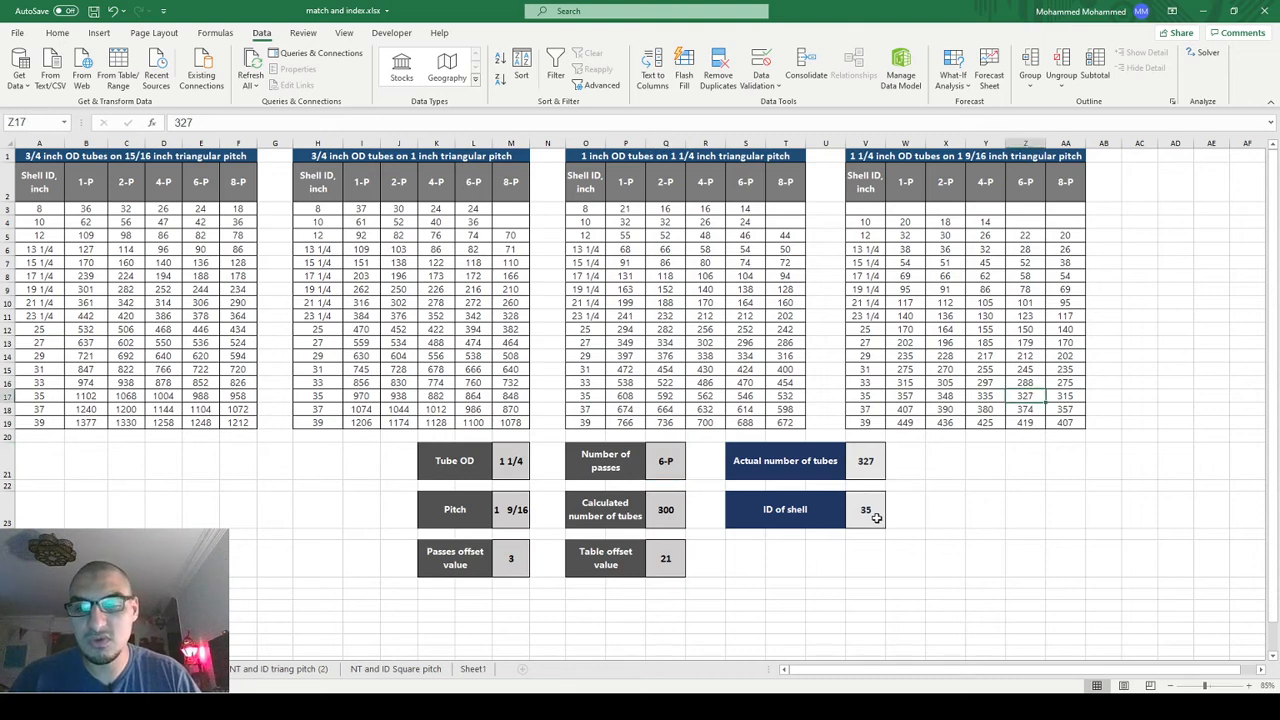
pyautogui.click(687, 461)
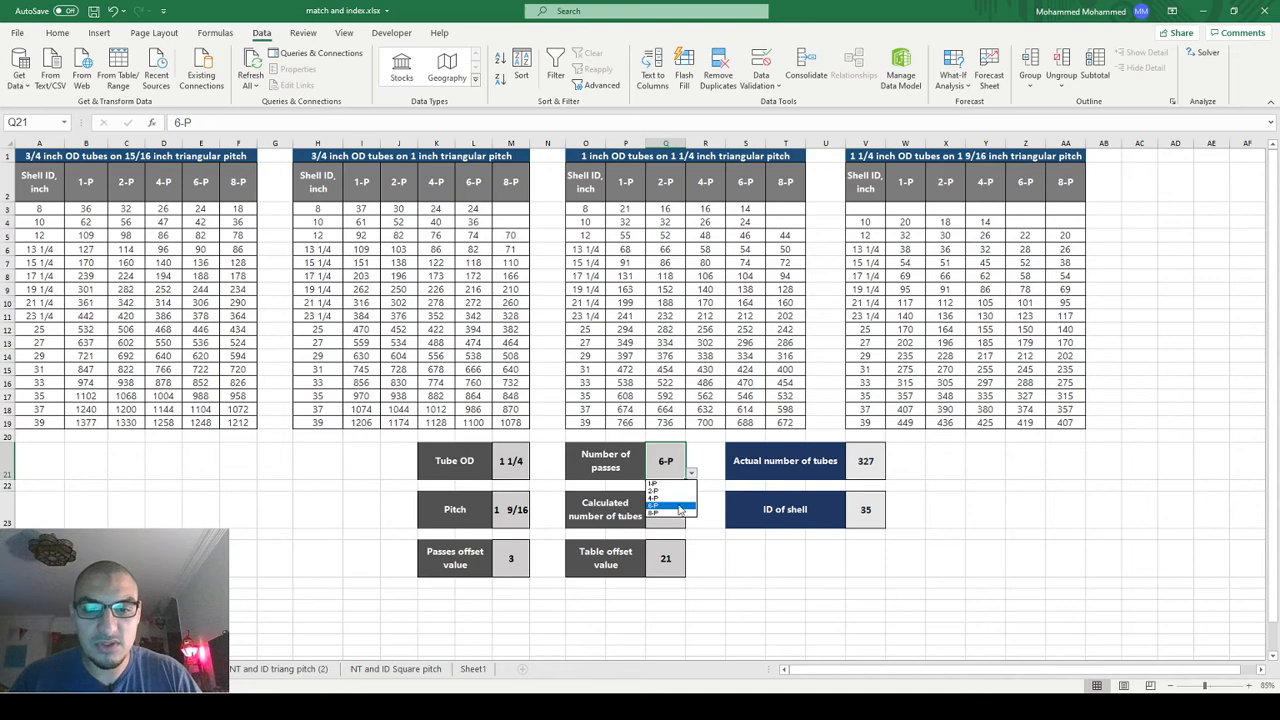
pyautogui.click(668, 491)
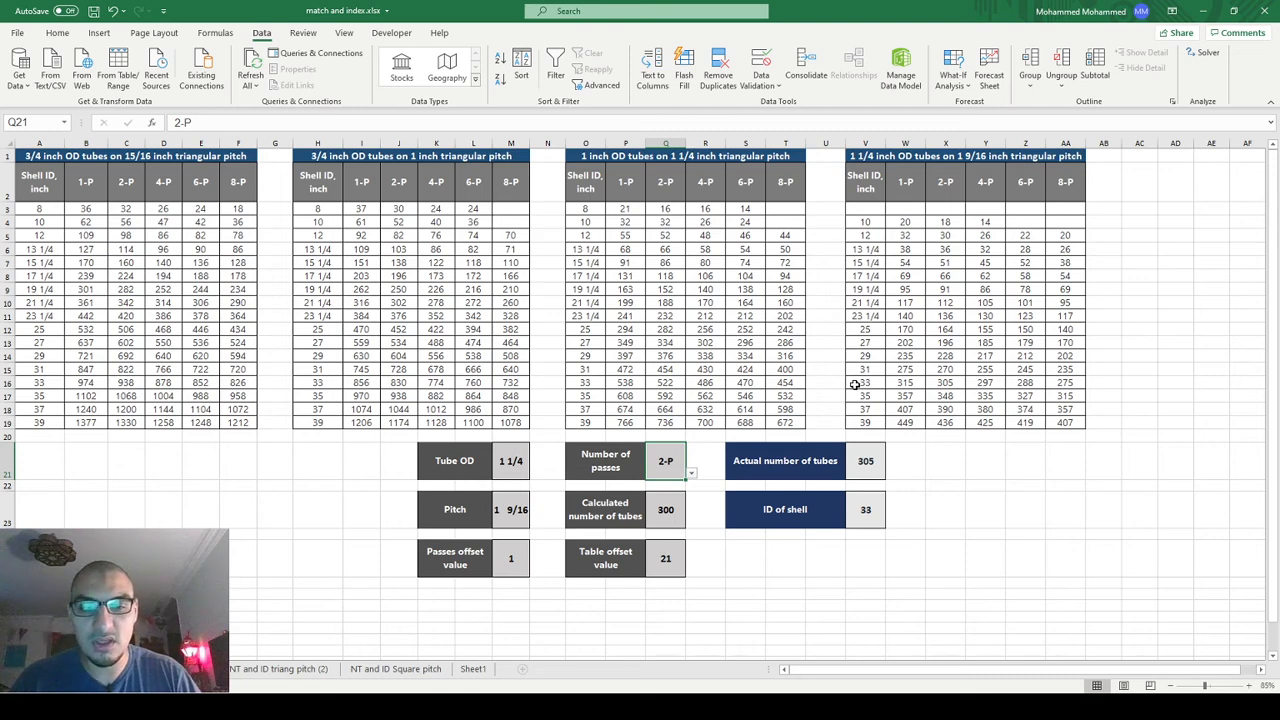
pyautogui.click(510, 461)
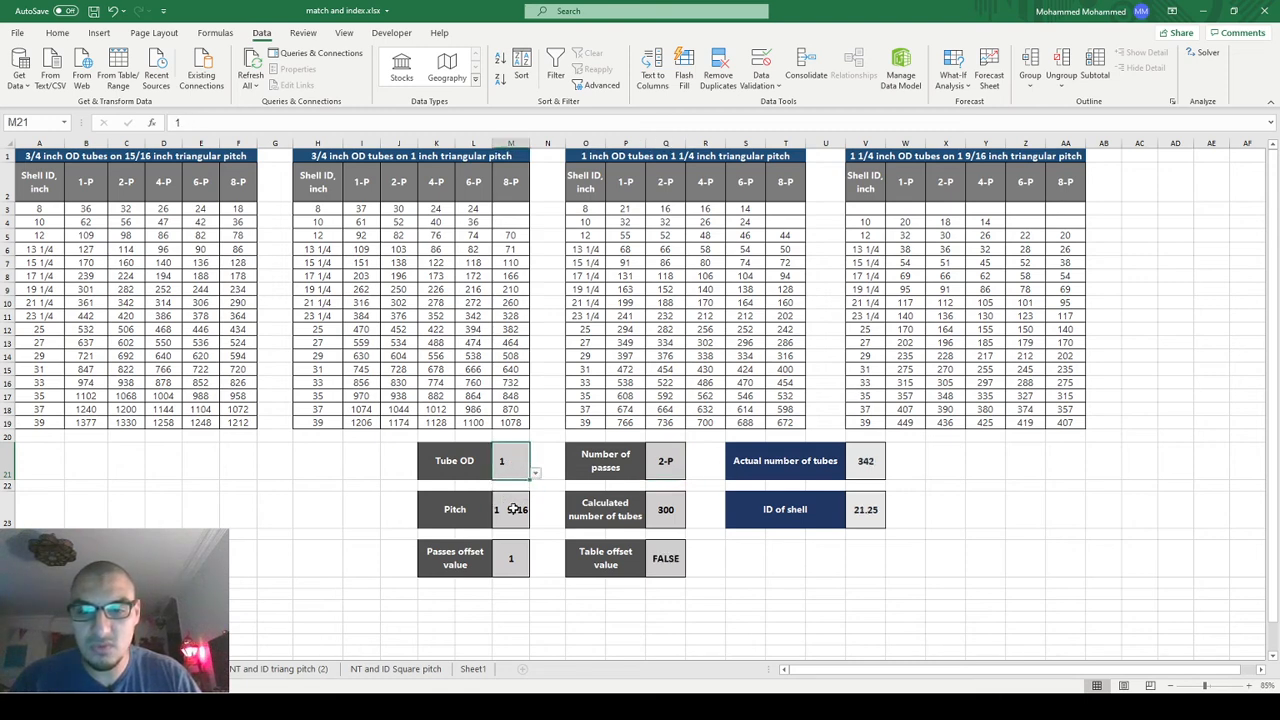
pyautogui.click(533, 509)
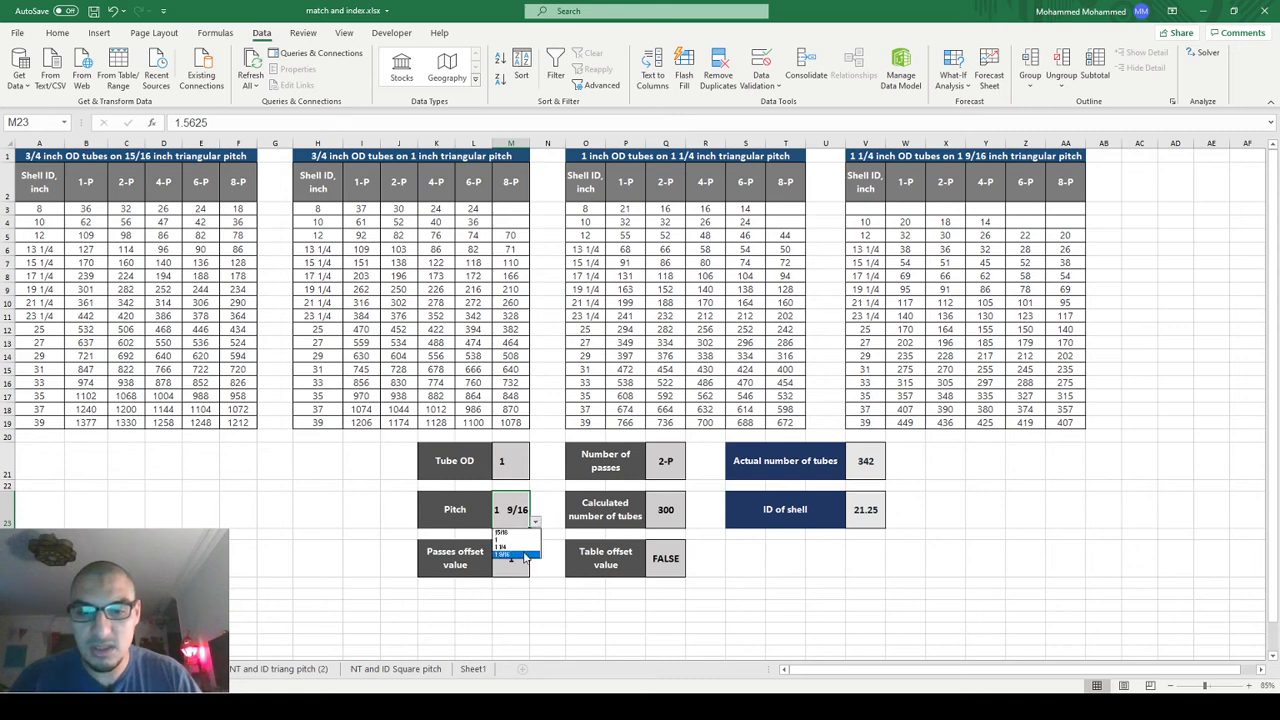
pyautogui.click(508, 542)
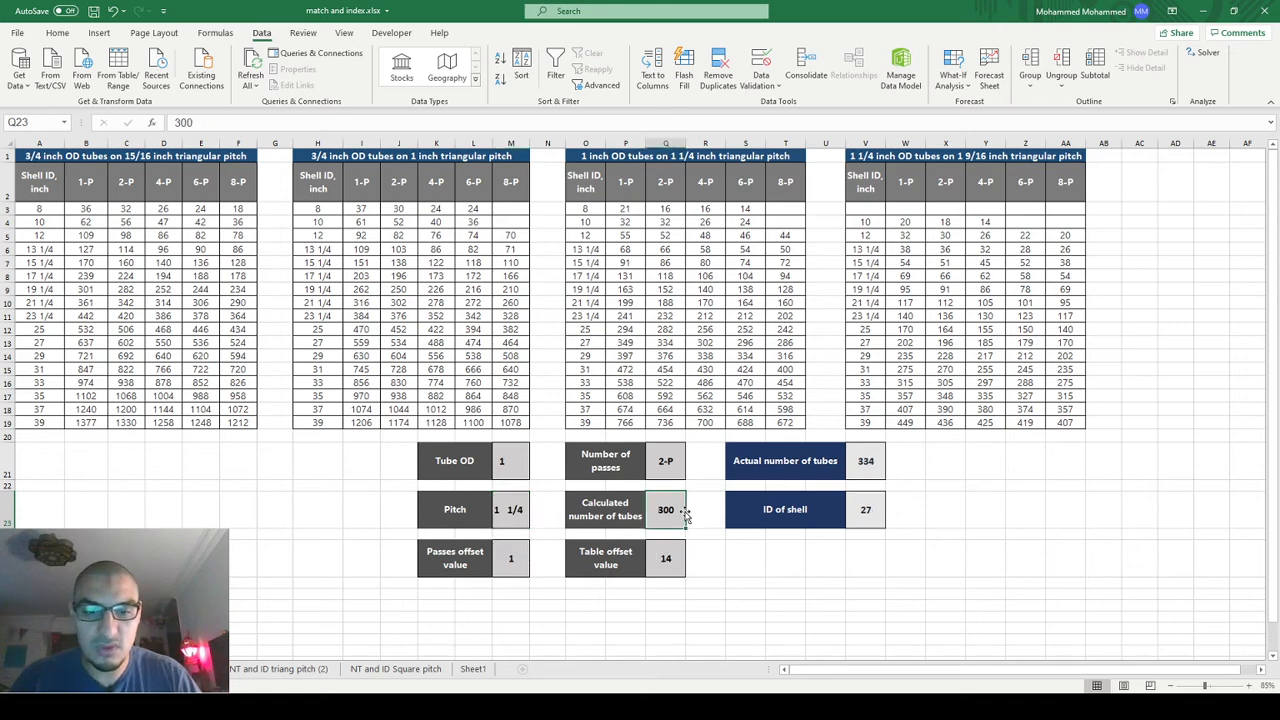
pyautogui.write('225')
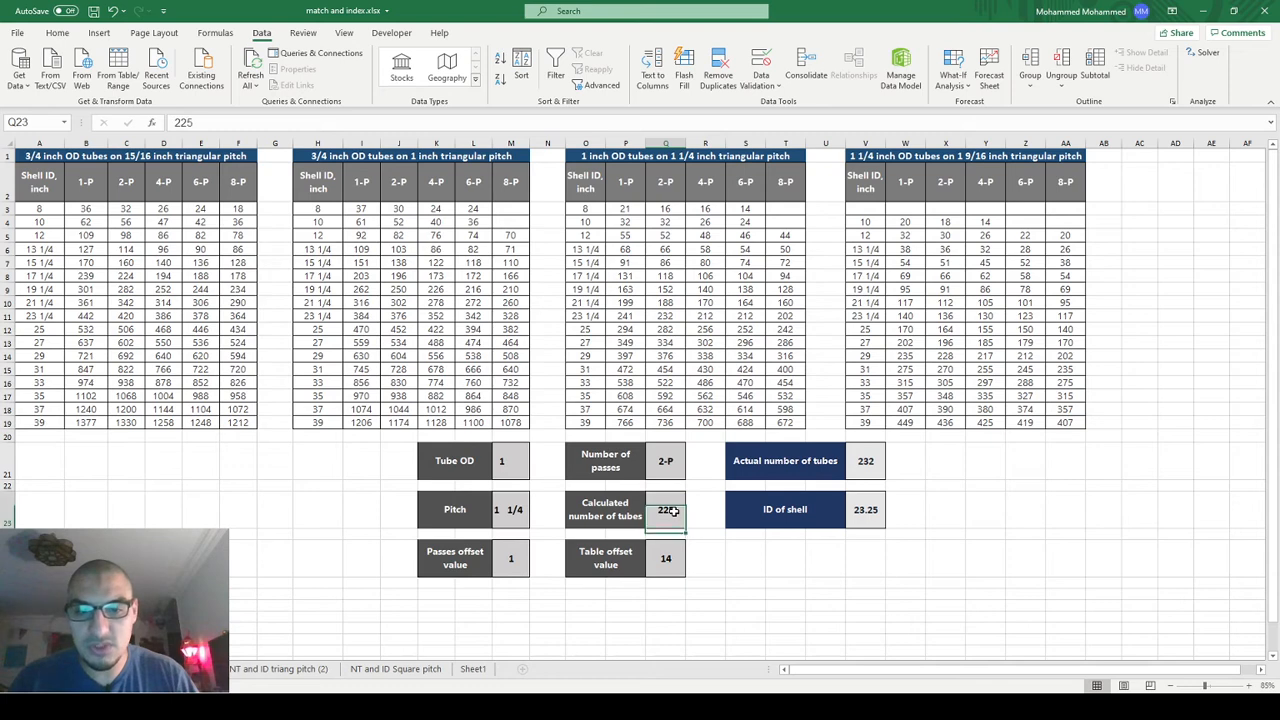
# - Set 1-P, Tube OD 3/4, pitch 1 and 138 calculated tubes, giving 151 actual tubes and shell ID 15.25
pyautogui.click(690, 461)
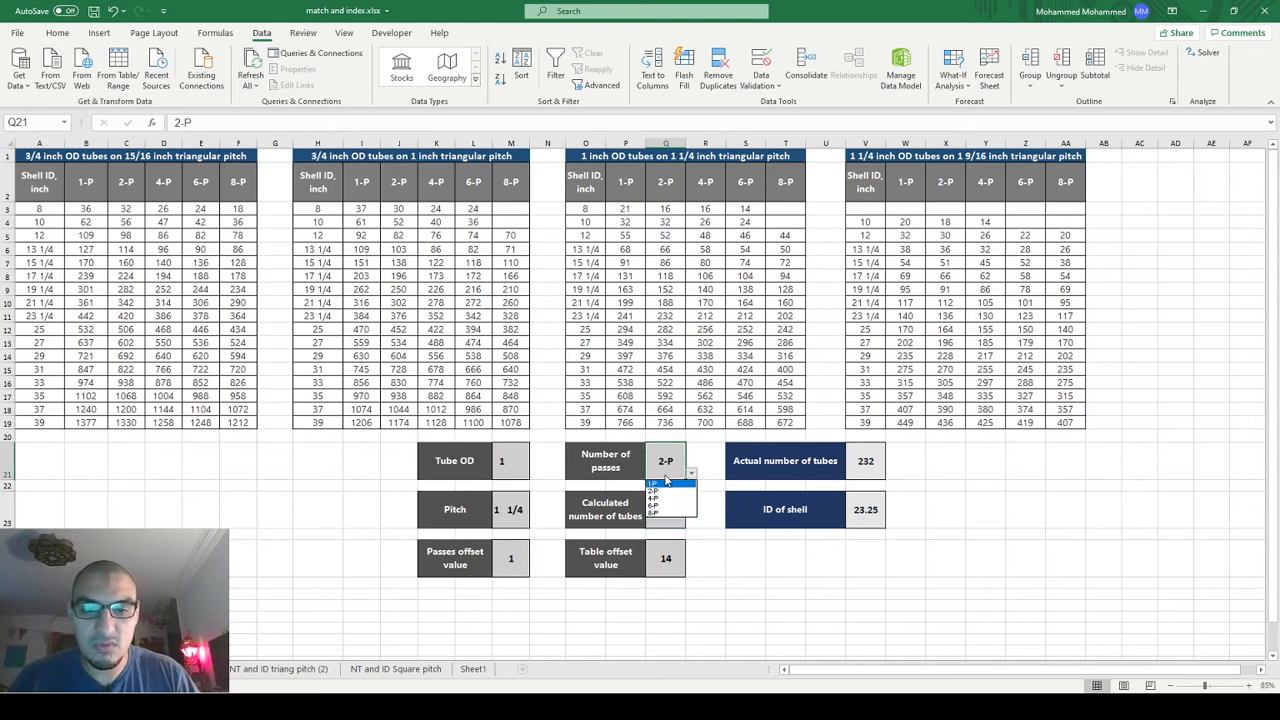
pyautogui.click(655, 483)
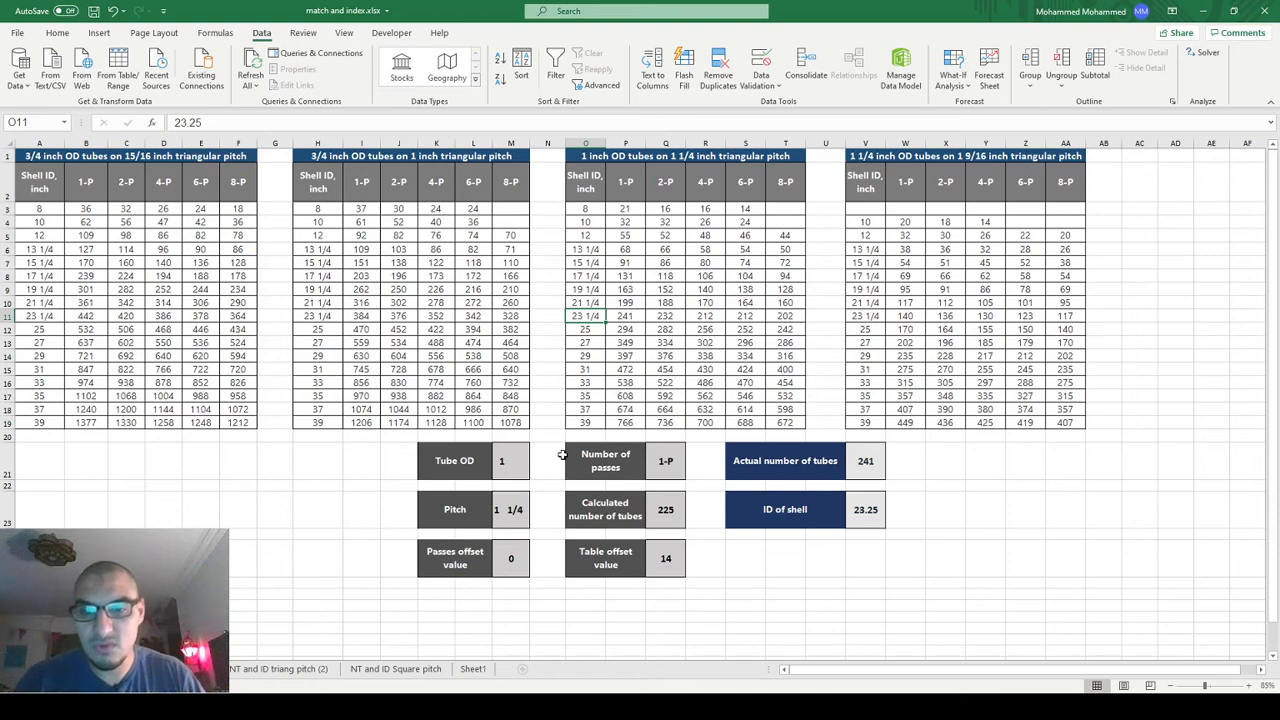
pyautogui.click(533, 474)
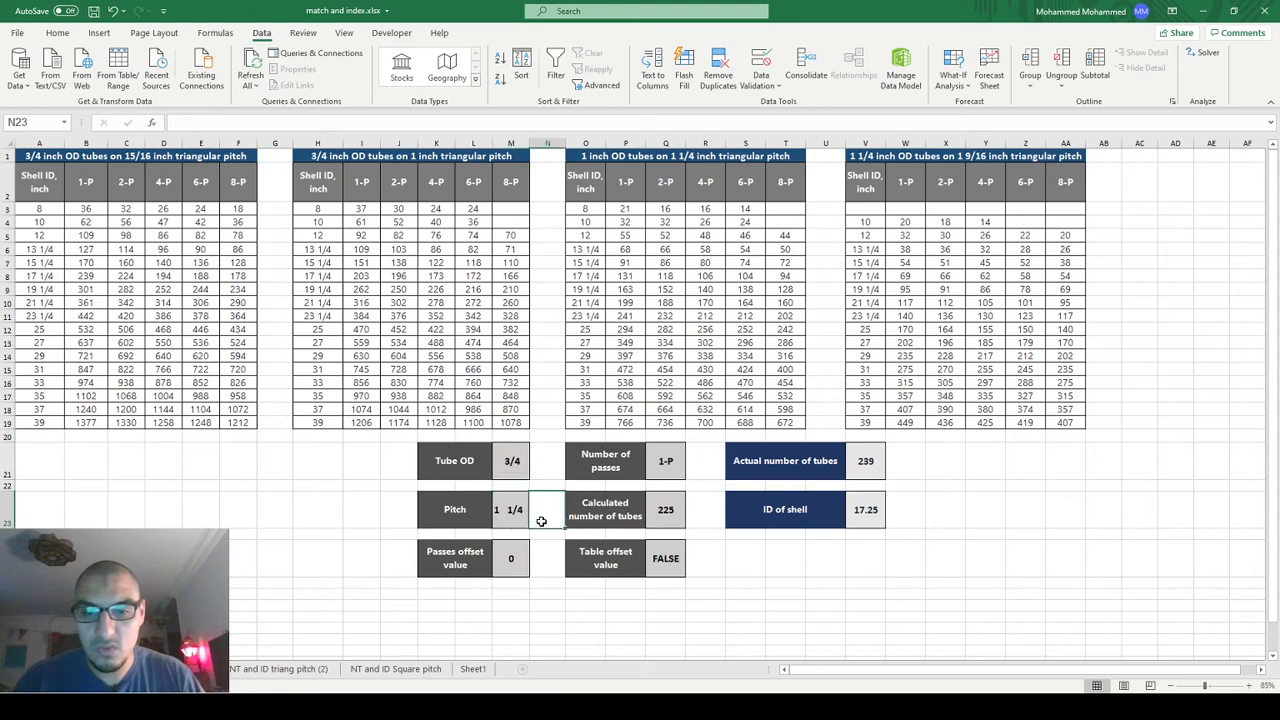
pyautogui.click(532, 509)
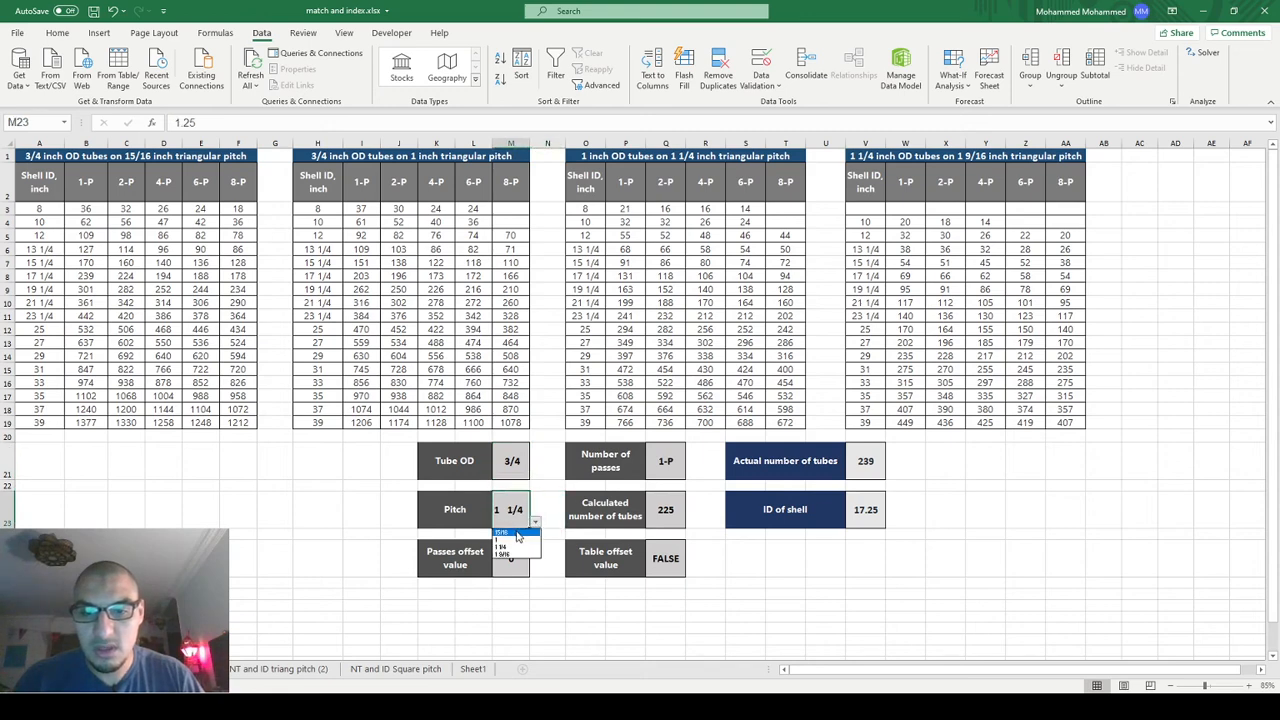
pyautogui.click(500, 531)
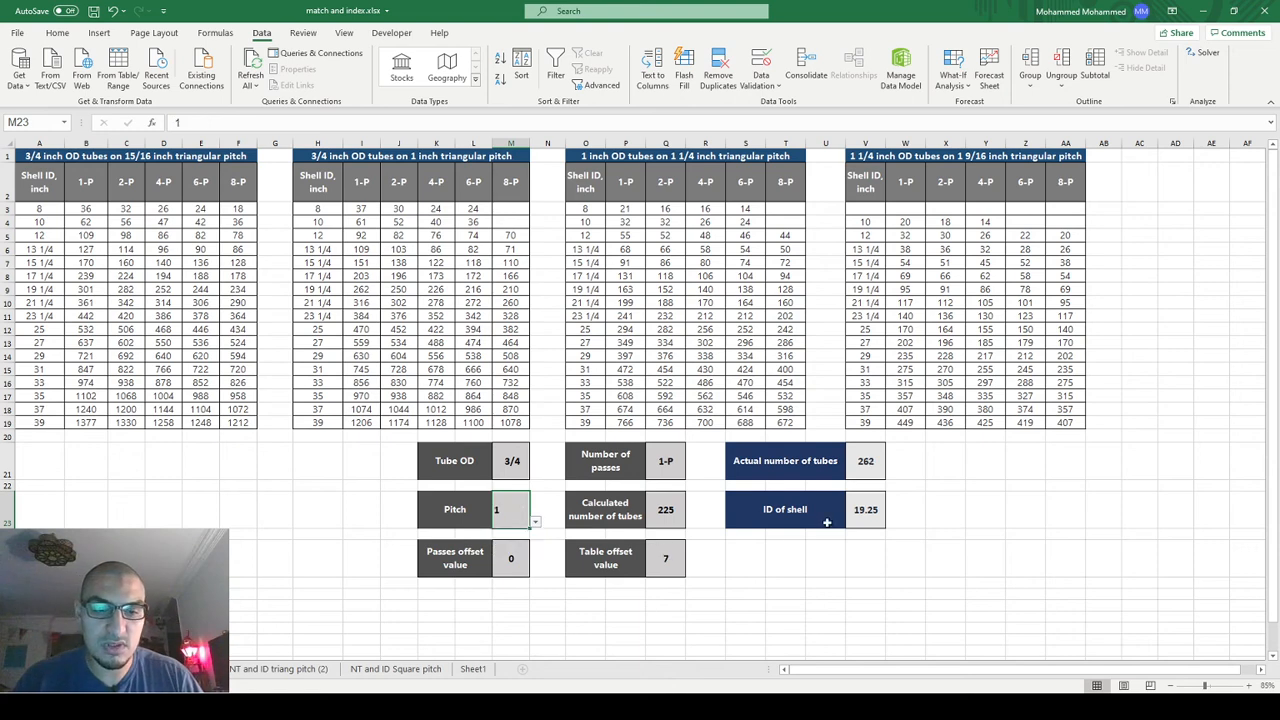
pyautogui.click(666, 509)
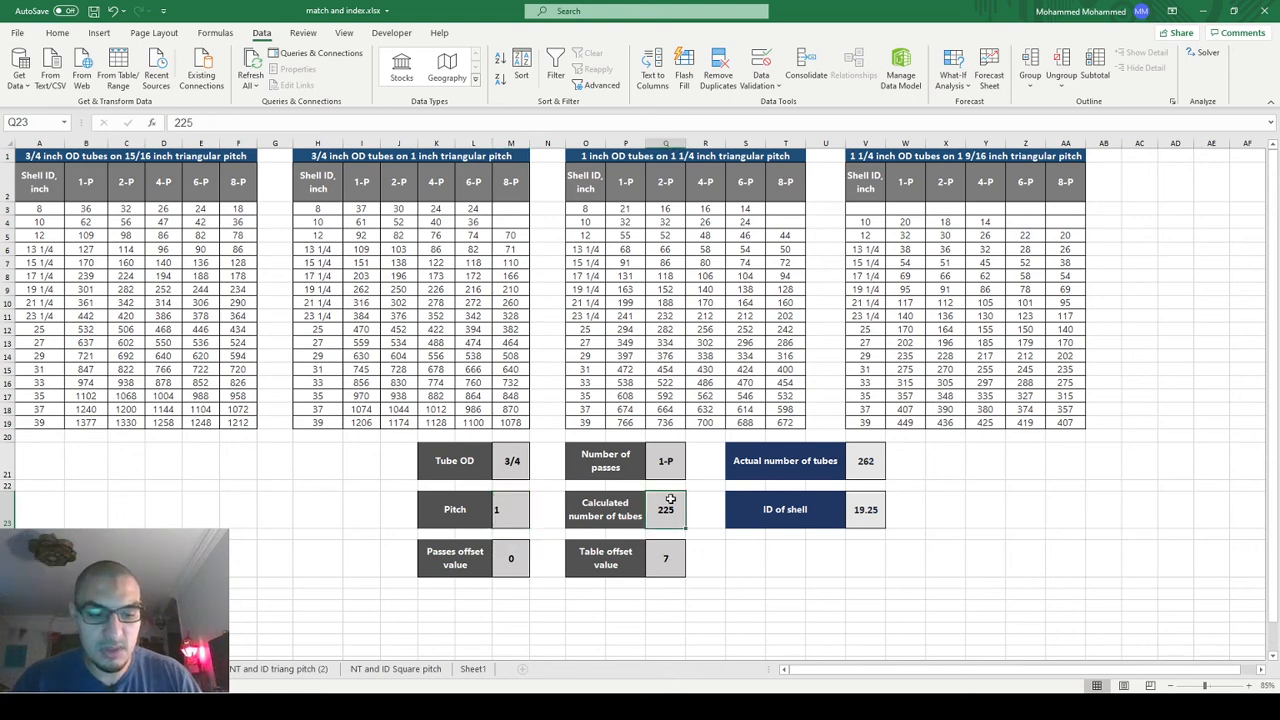
pyautogui.write('13')
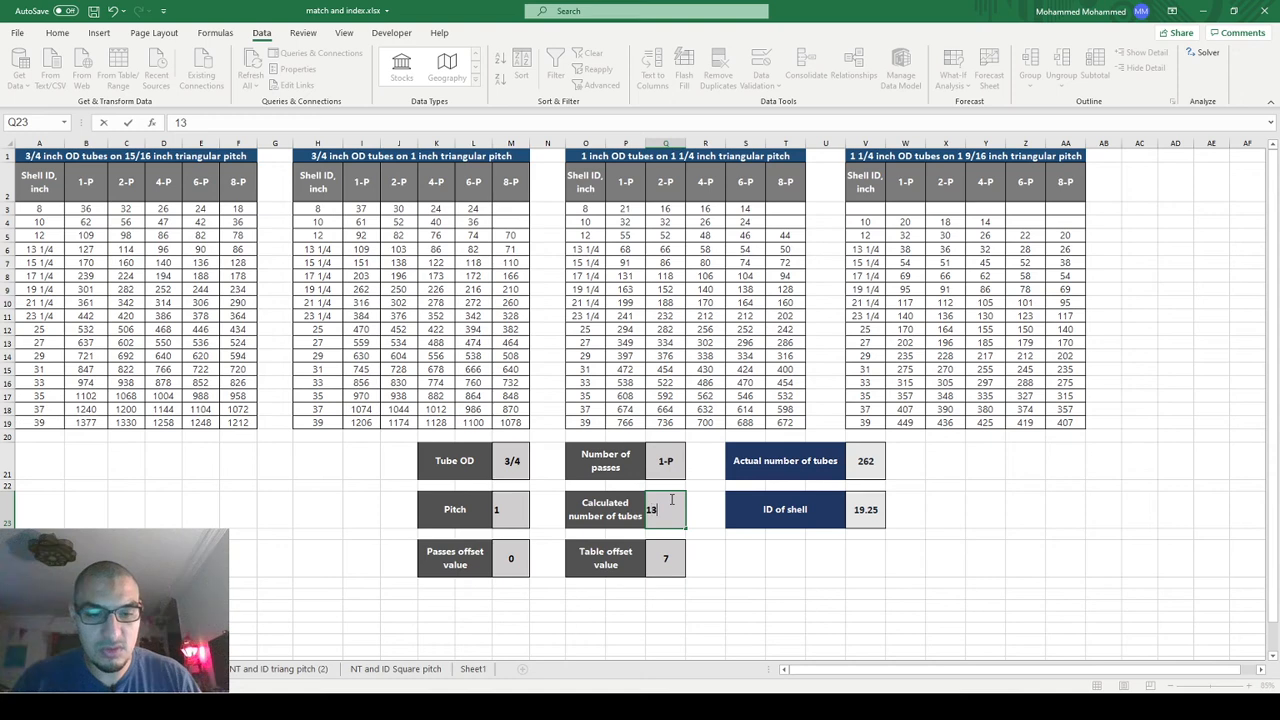
pyautogui.write('138')
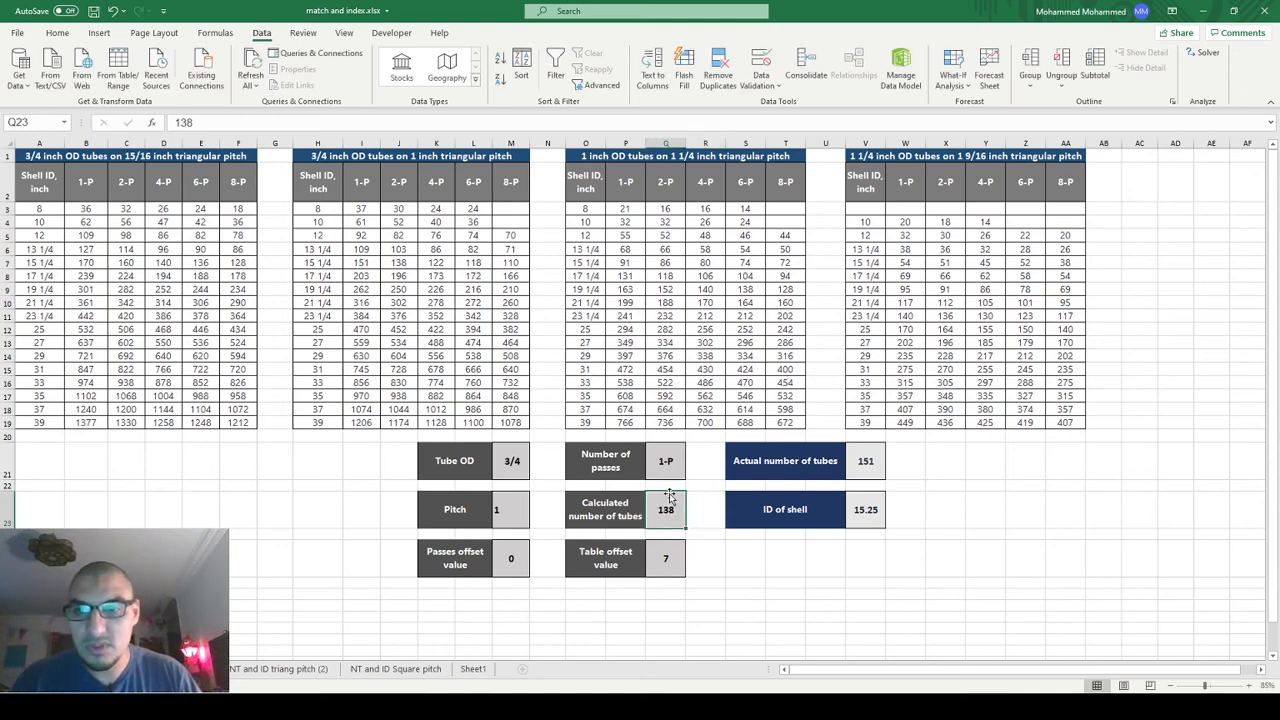
pyautogui.moveTo(347, 182)
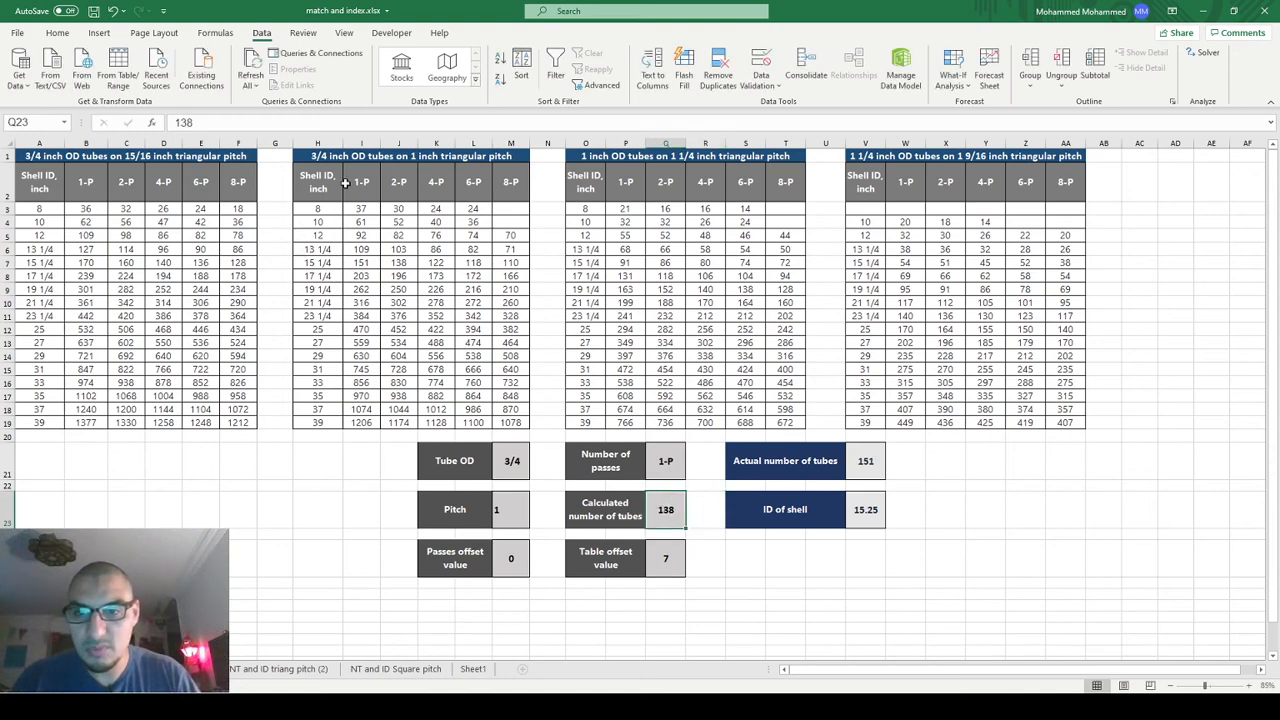
pyautogui.moveTo(362, 262)
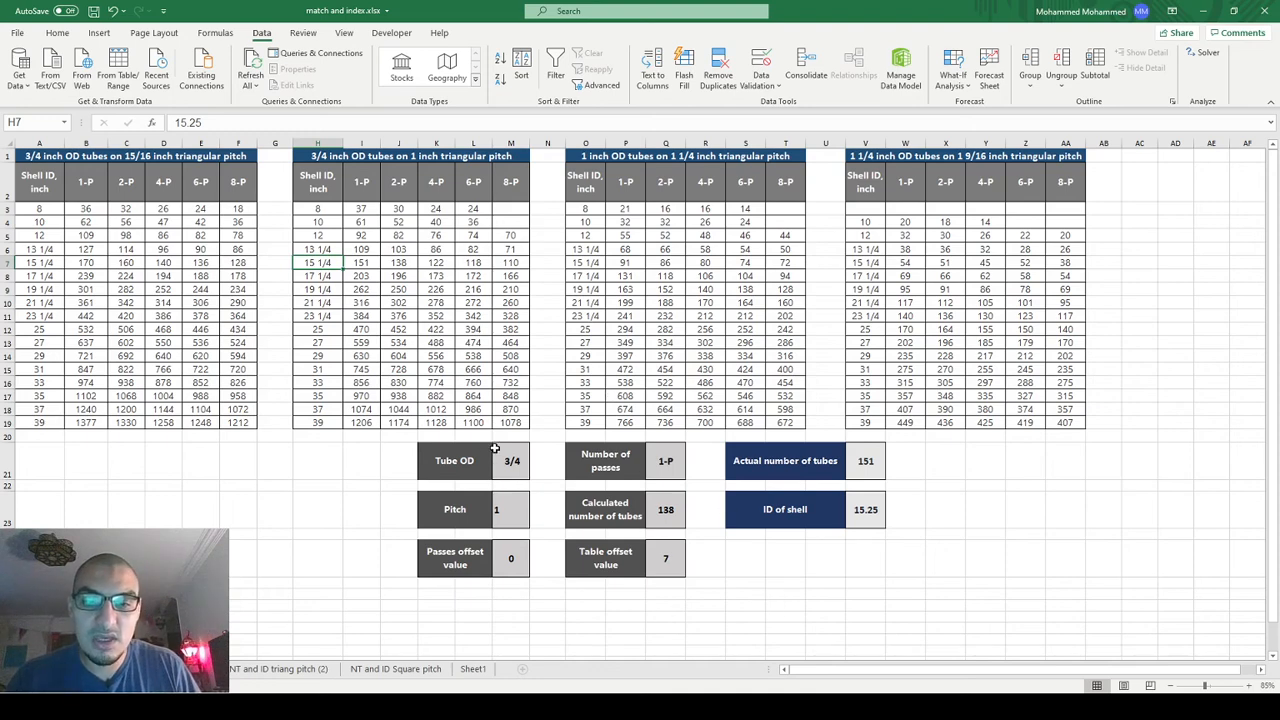
pyautogui.click(511, 461)
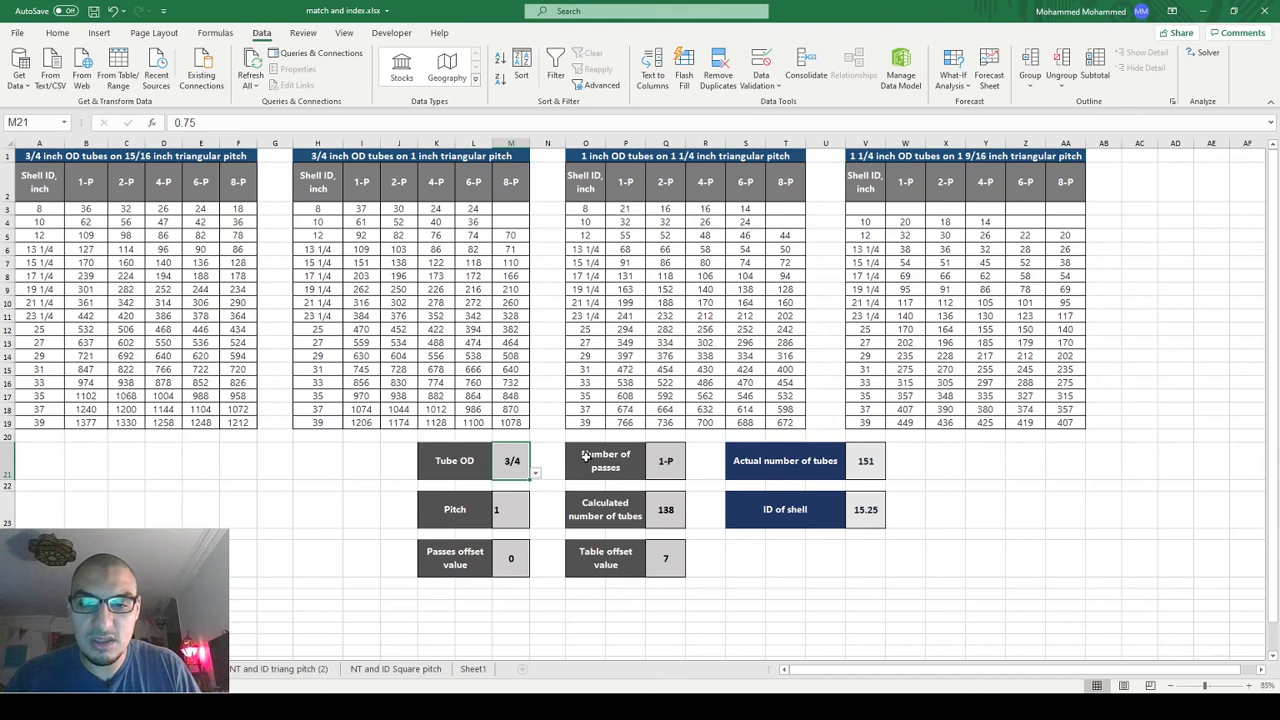